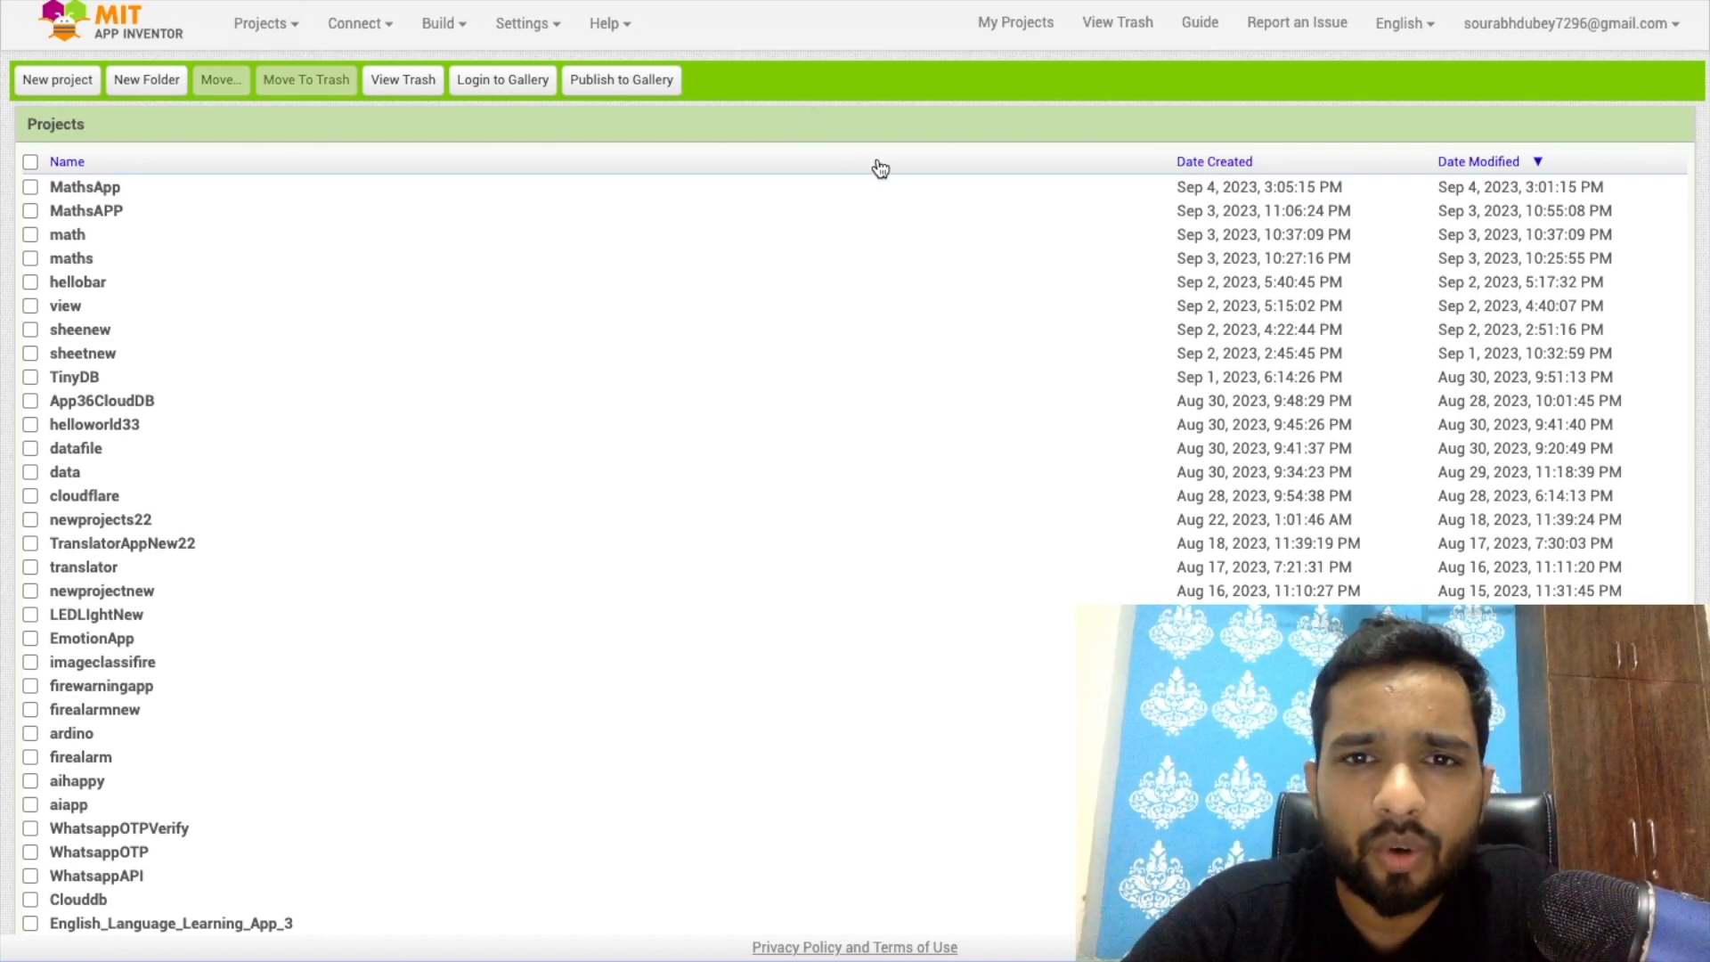
Start a new project named Batteryinfo and open its empty Screen1 designer.
{"action": "left_click", "coordinate": [57, 80]}
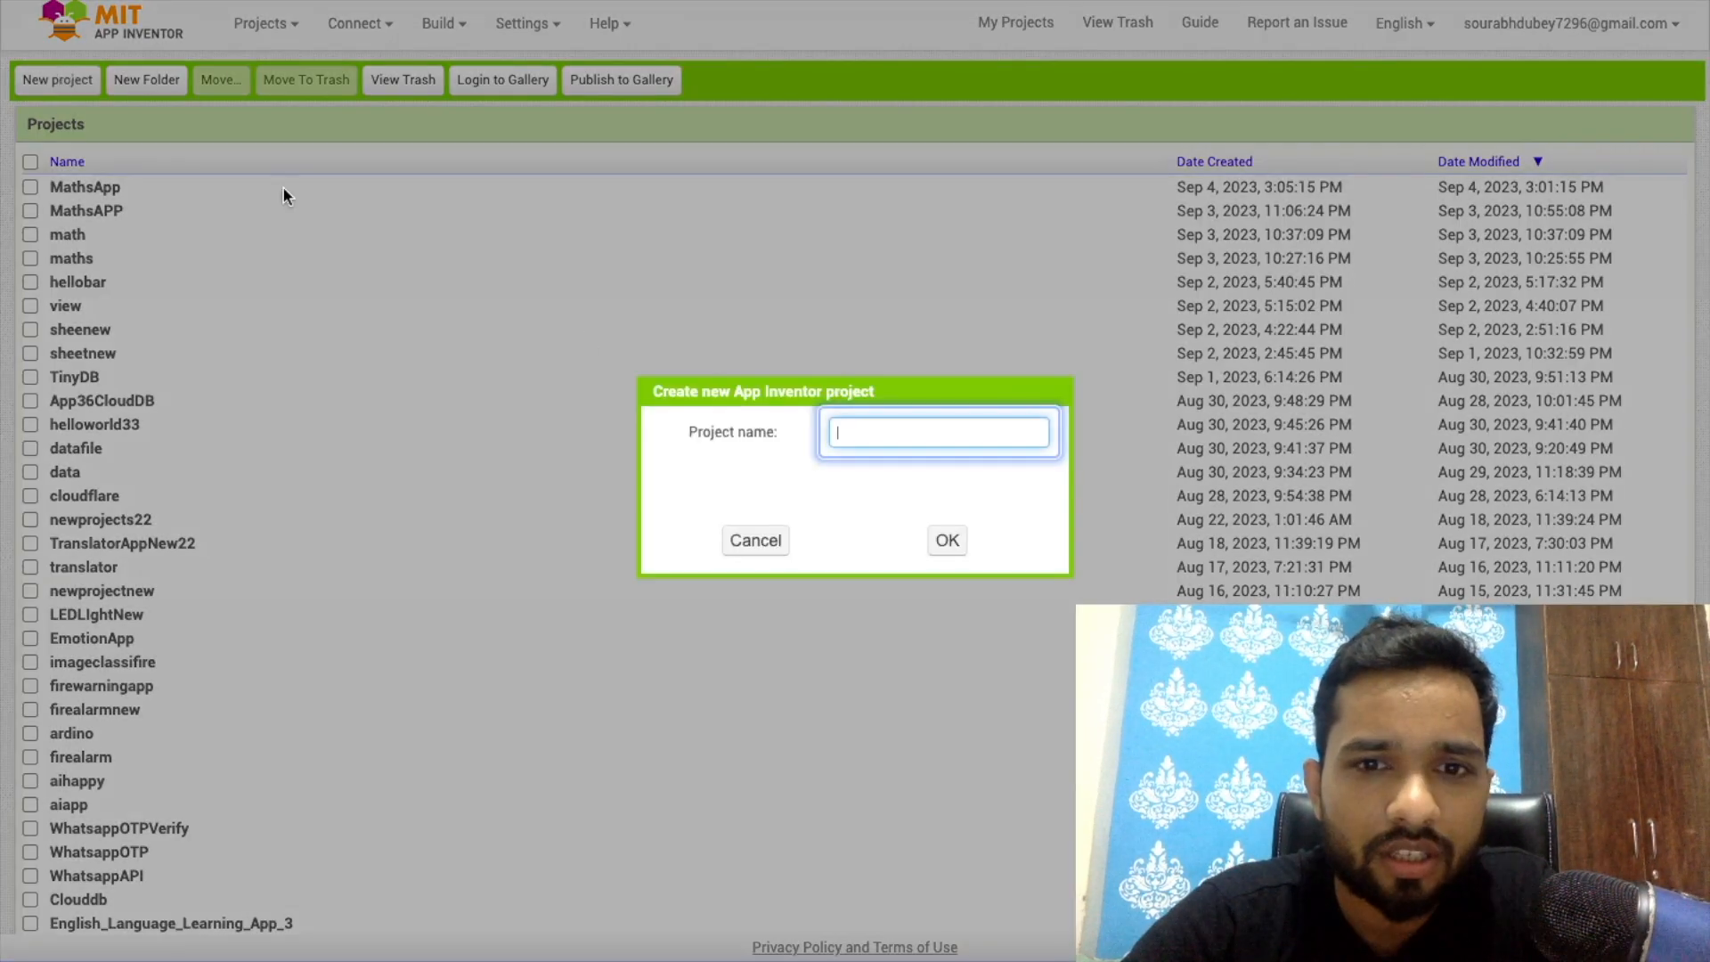
{"action": "type", "text": "Batter"}
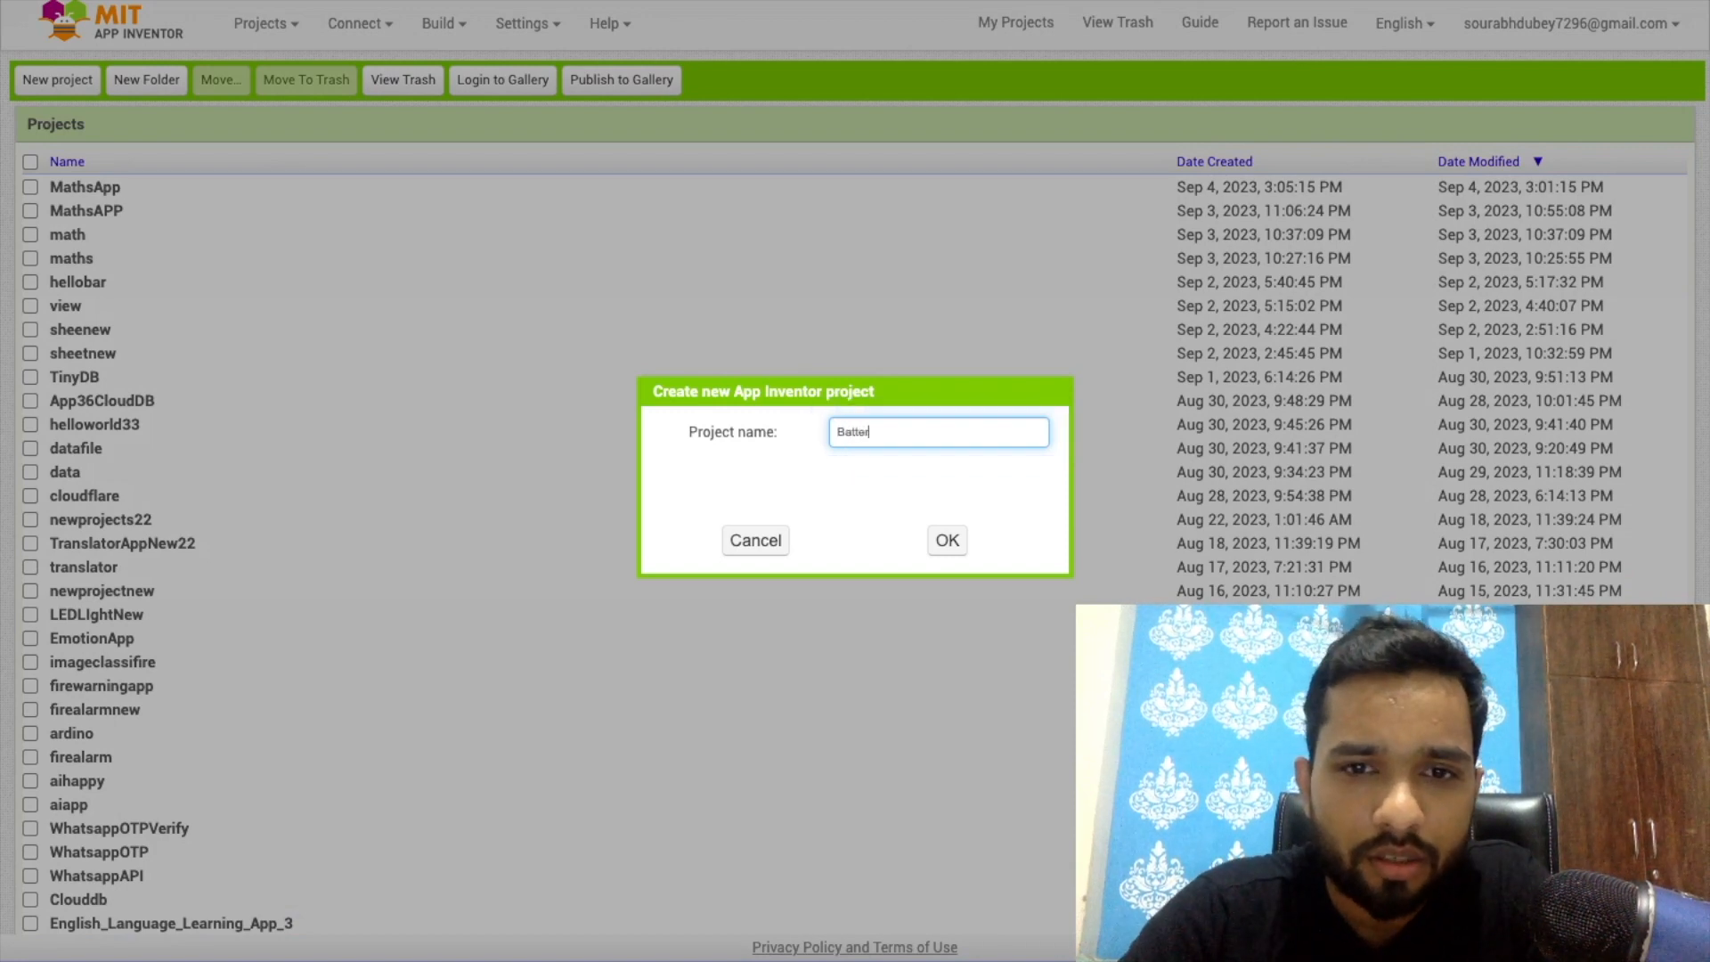
{"action": "left_click", "coordinate": [944, 540]}
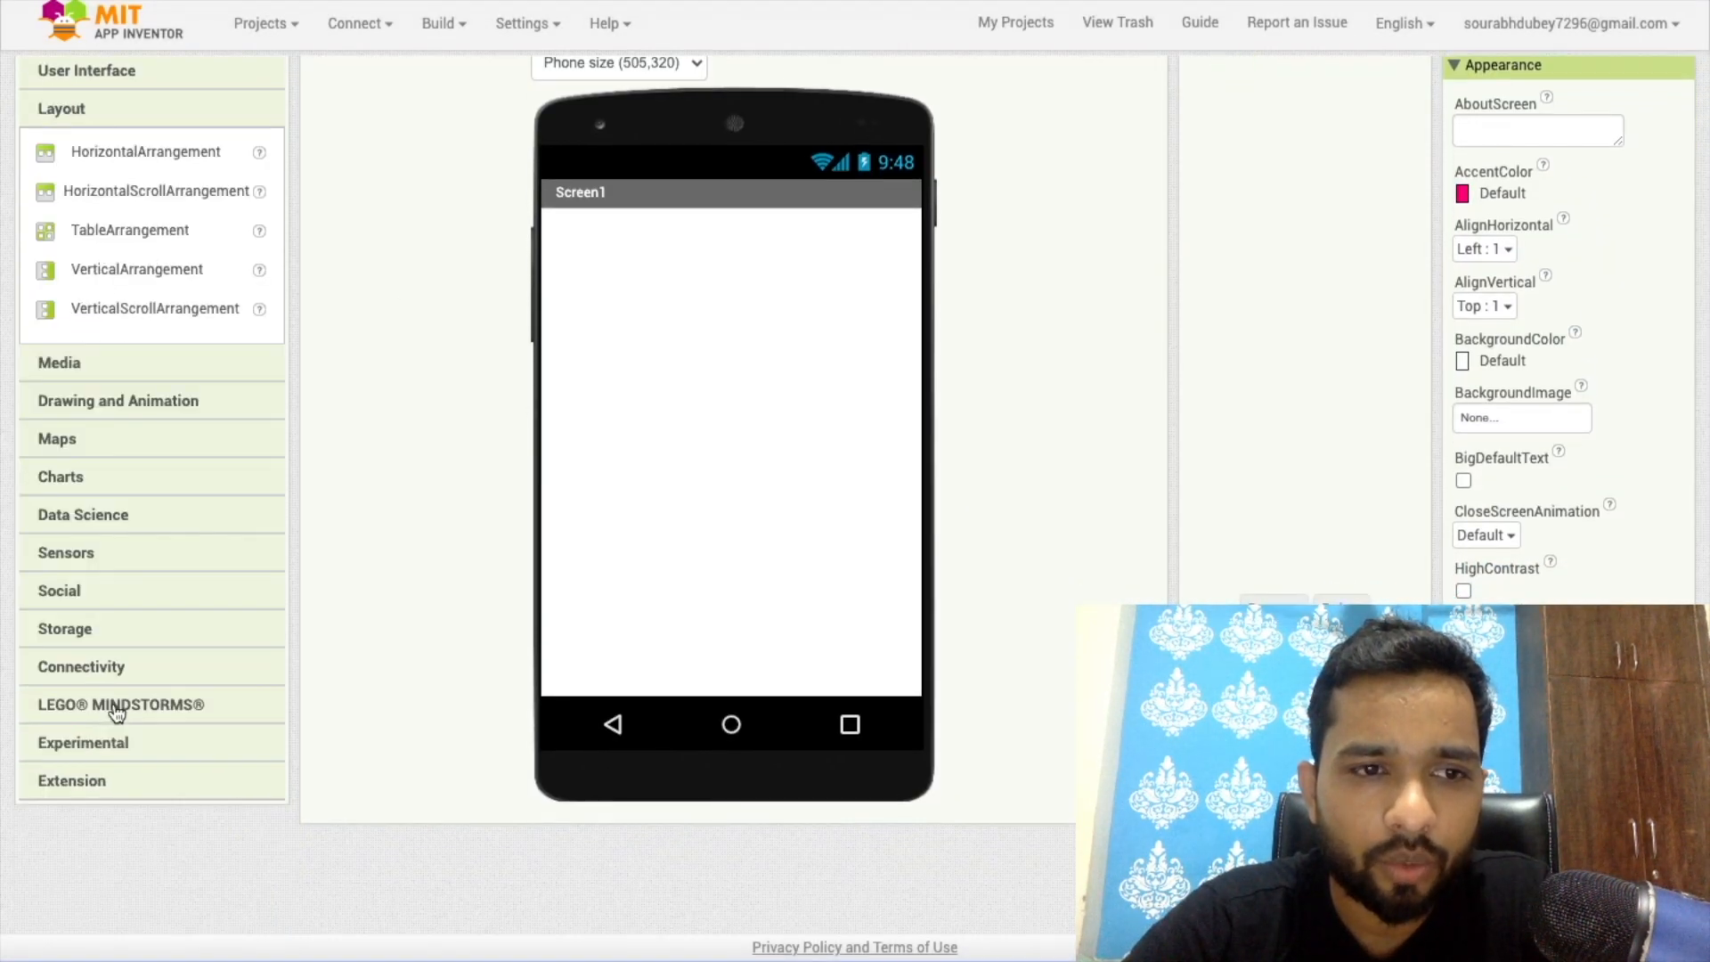
Add a VerticalArrangement to Screen1 with Height and Width set to Fill parent.
{"action": "left_click_drag", "start_coordinate": [137, 269], "coordinate": [695, 472]}
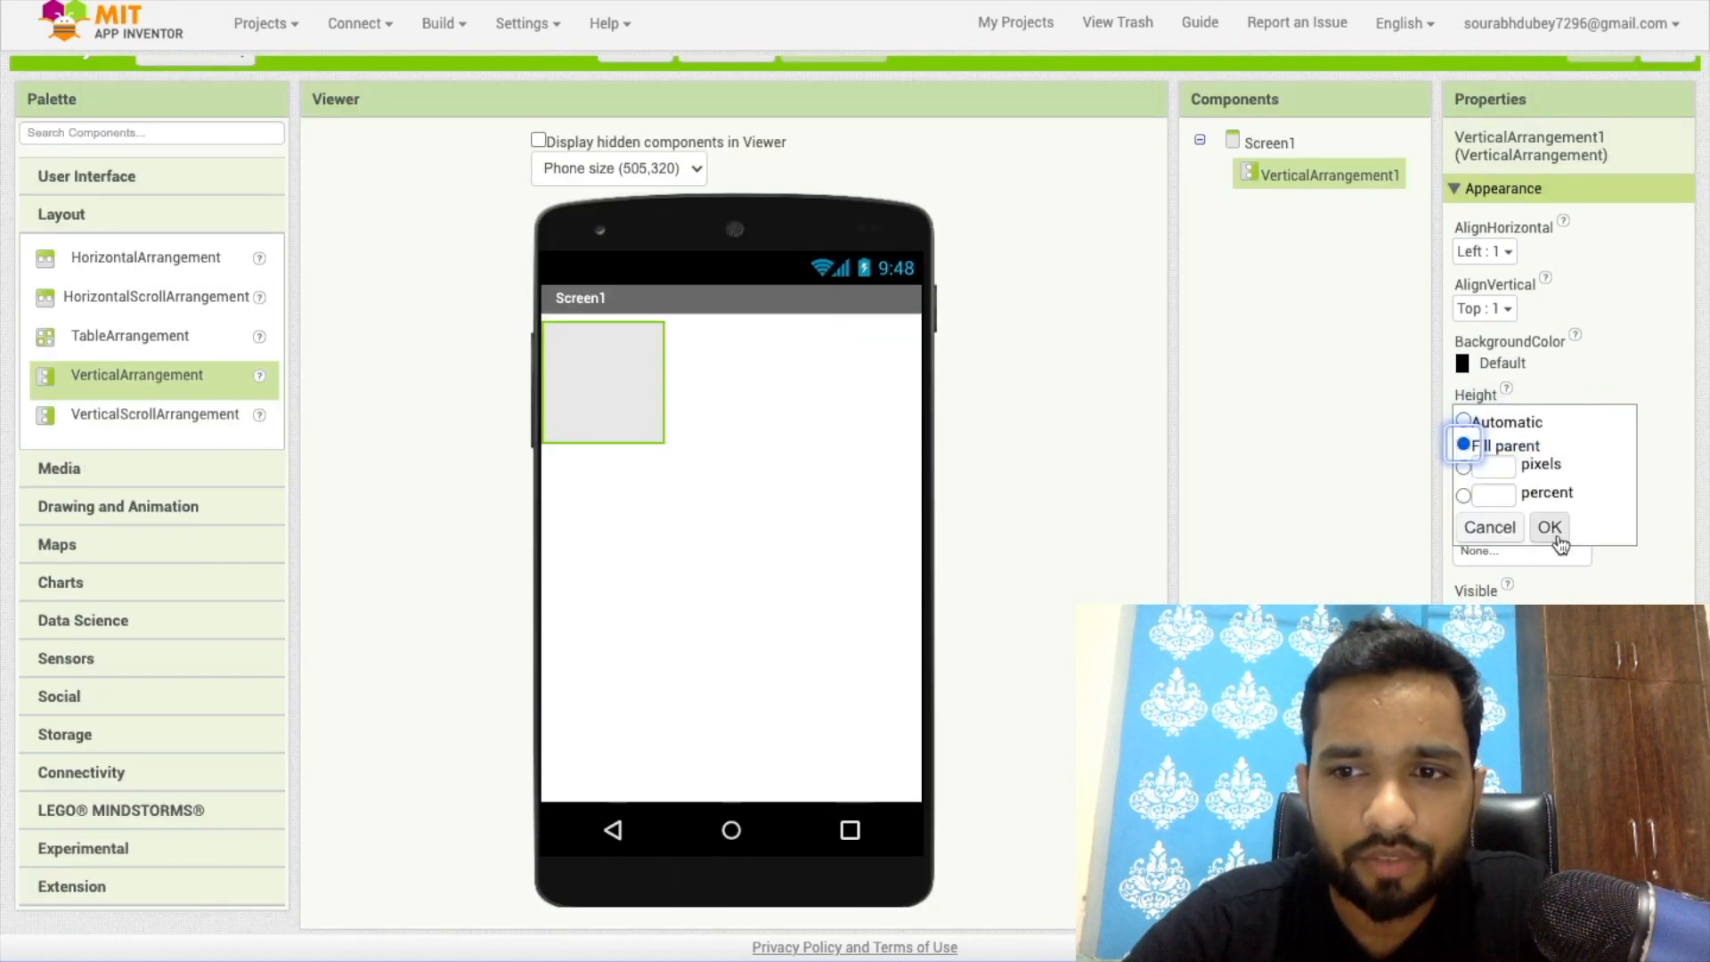
{"action": "left_click", "coordinate": [1548, 527]}
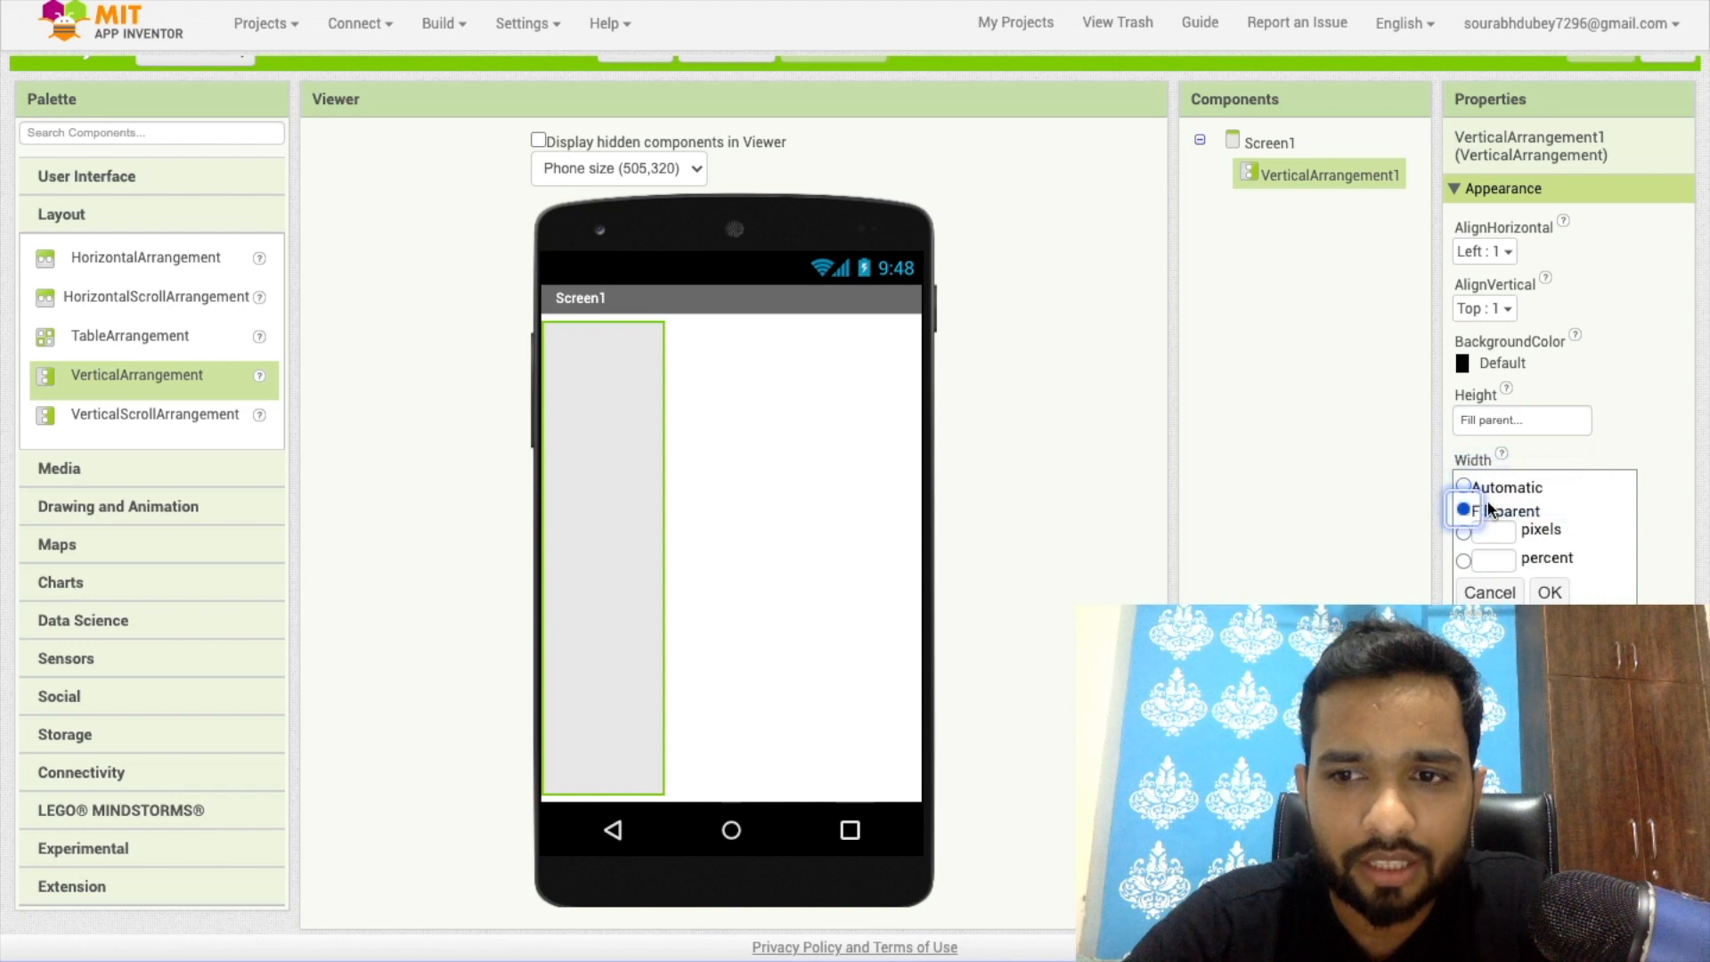
{"action": "left_click", "coordinate": [1548, 591]}
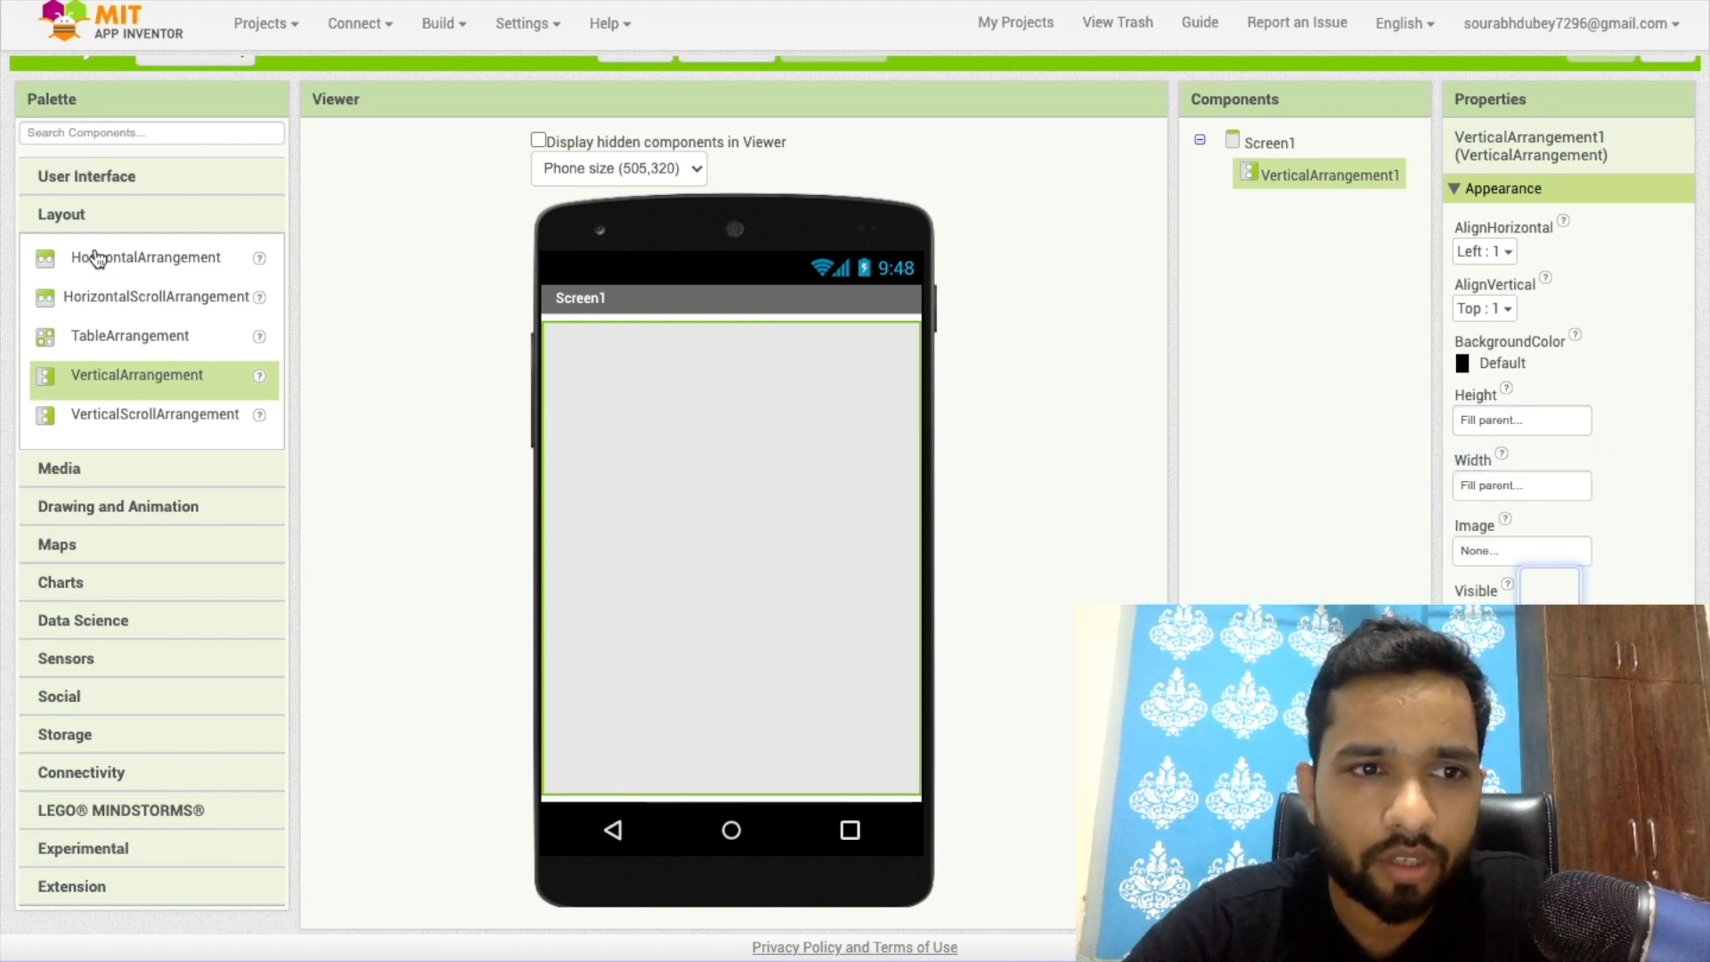
Nest a HorizontalArrangement inside it, vertically centred with Width Fill parent.
{"action": "left_click_drag", "start_coordinate": [144, 256], "coordinate": [605, 390]}
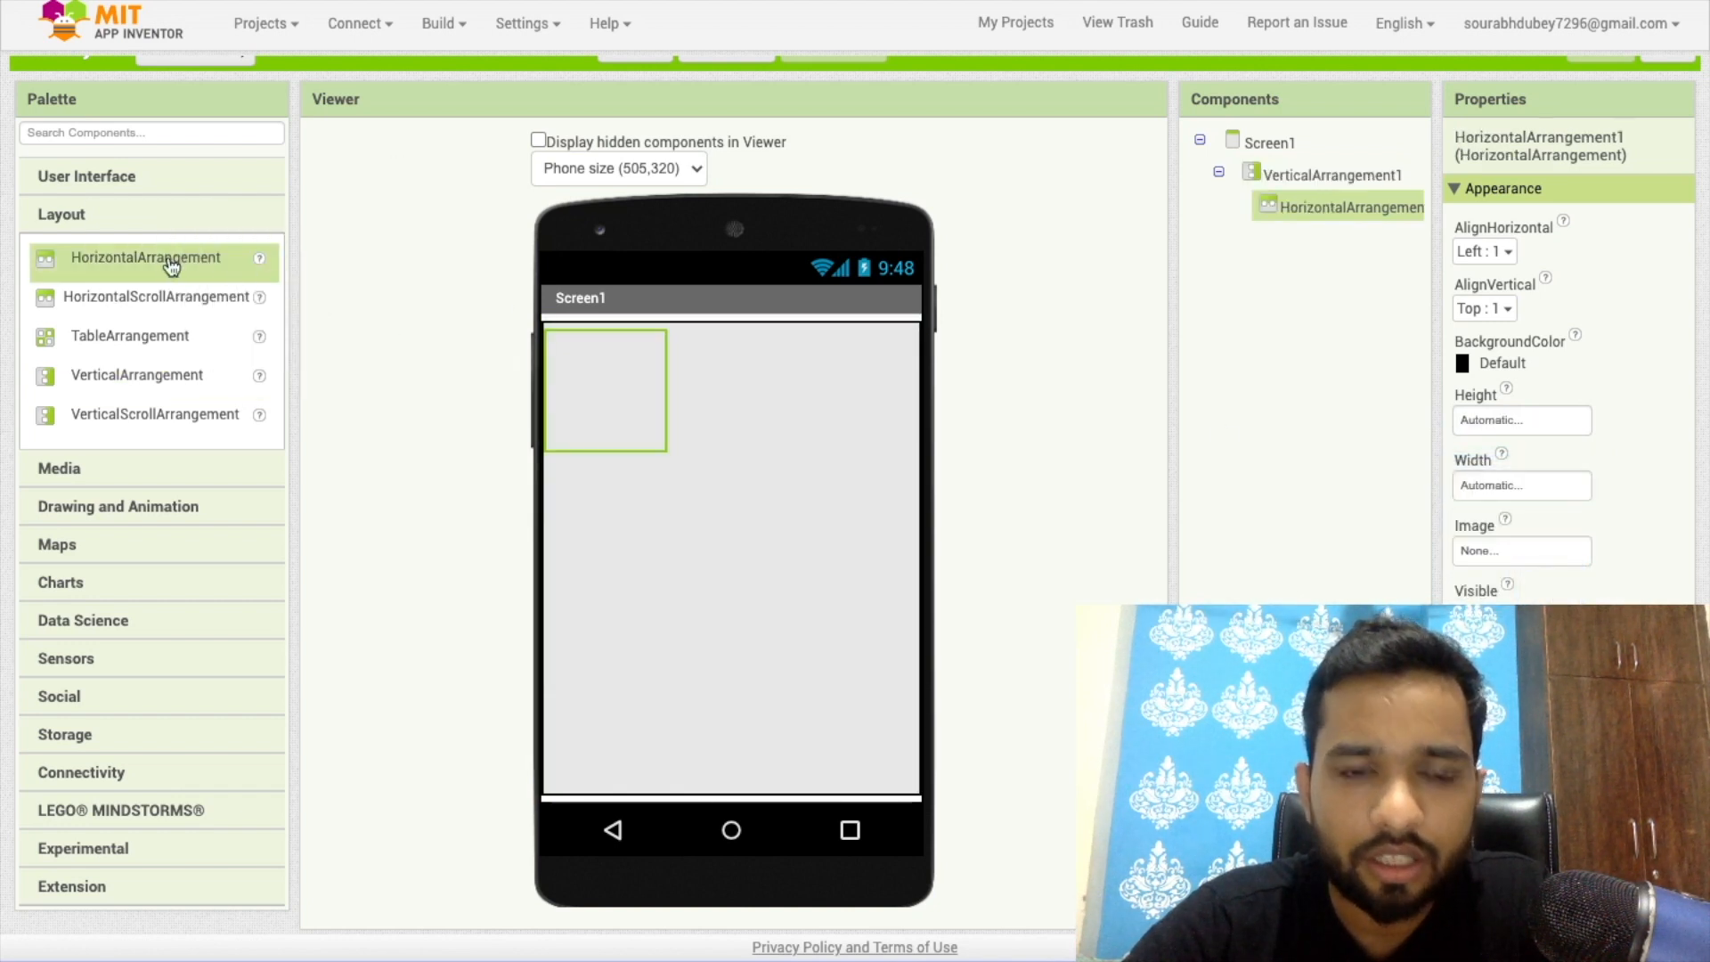
{"action": "left_click", "coordinate": [1484, 309]}
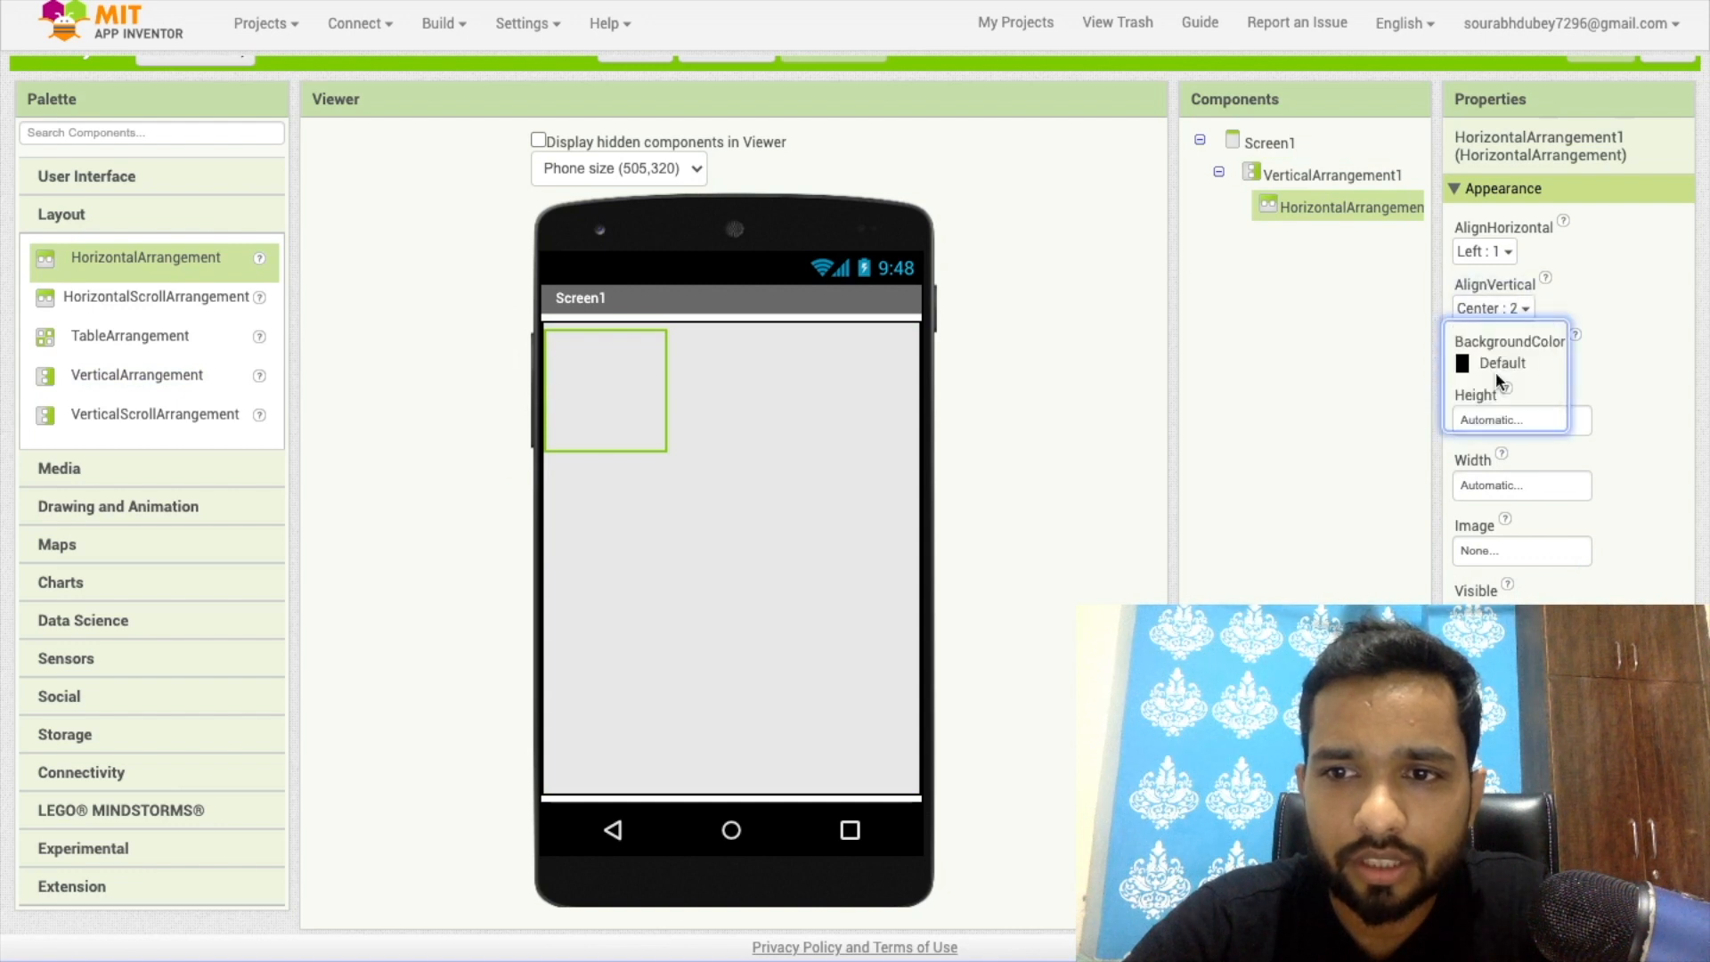
{"action": "left_click", "coordinate": [1509, 419]}
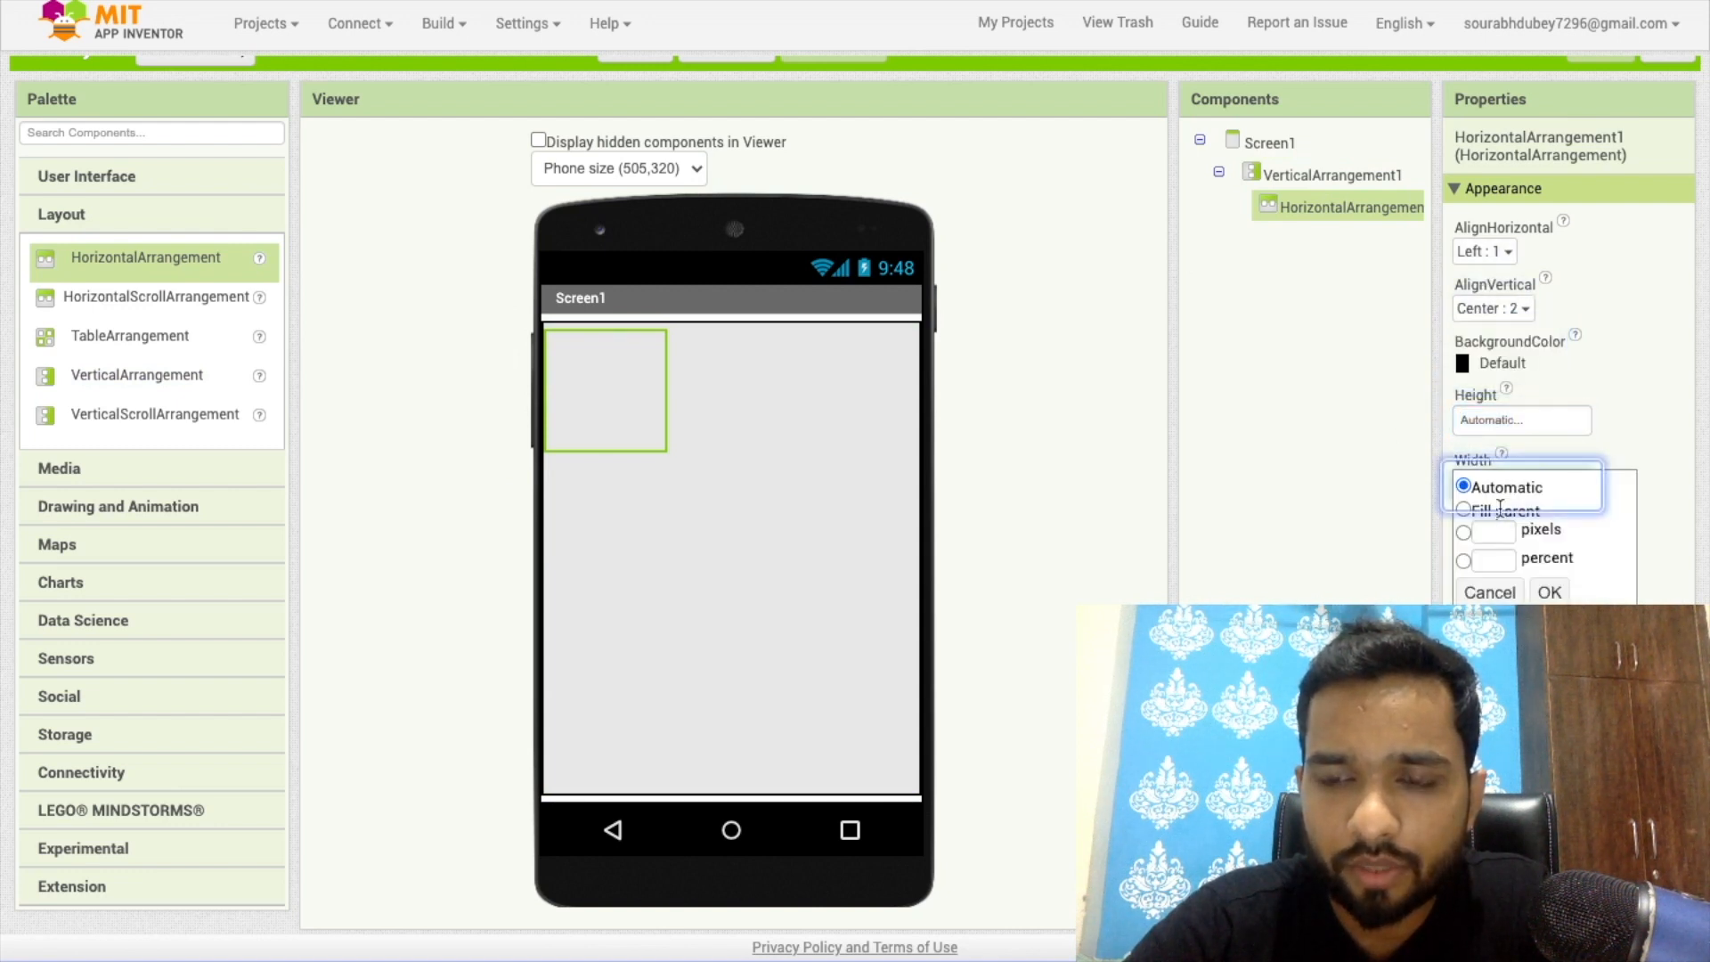
{"action": "left_click", "coordinate": [1548, 591]}
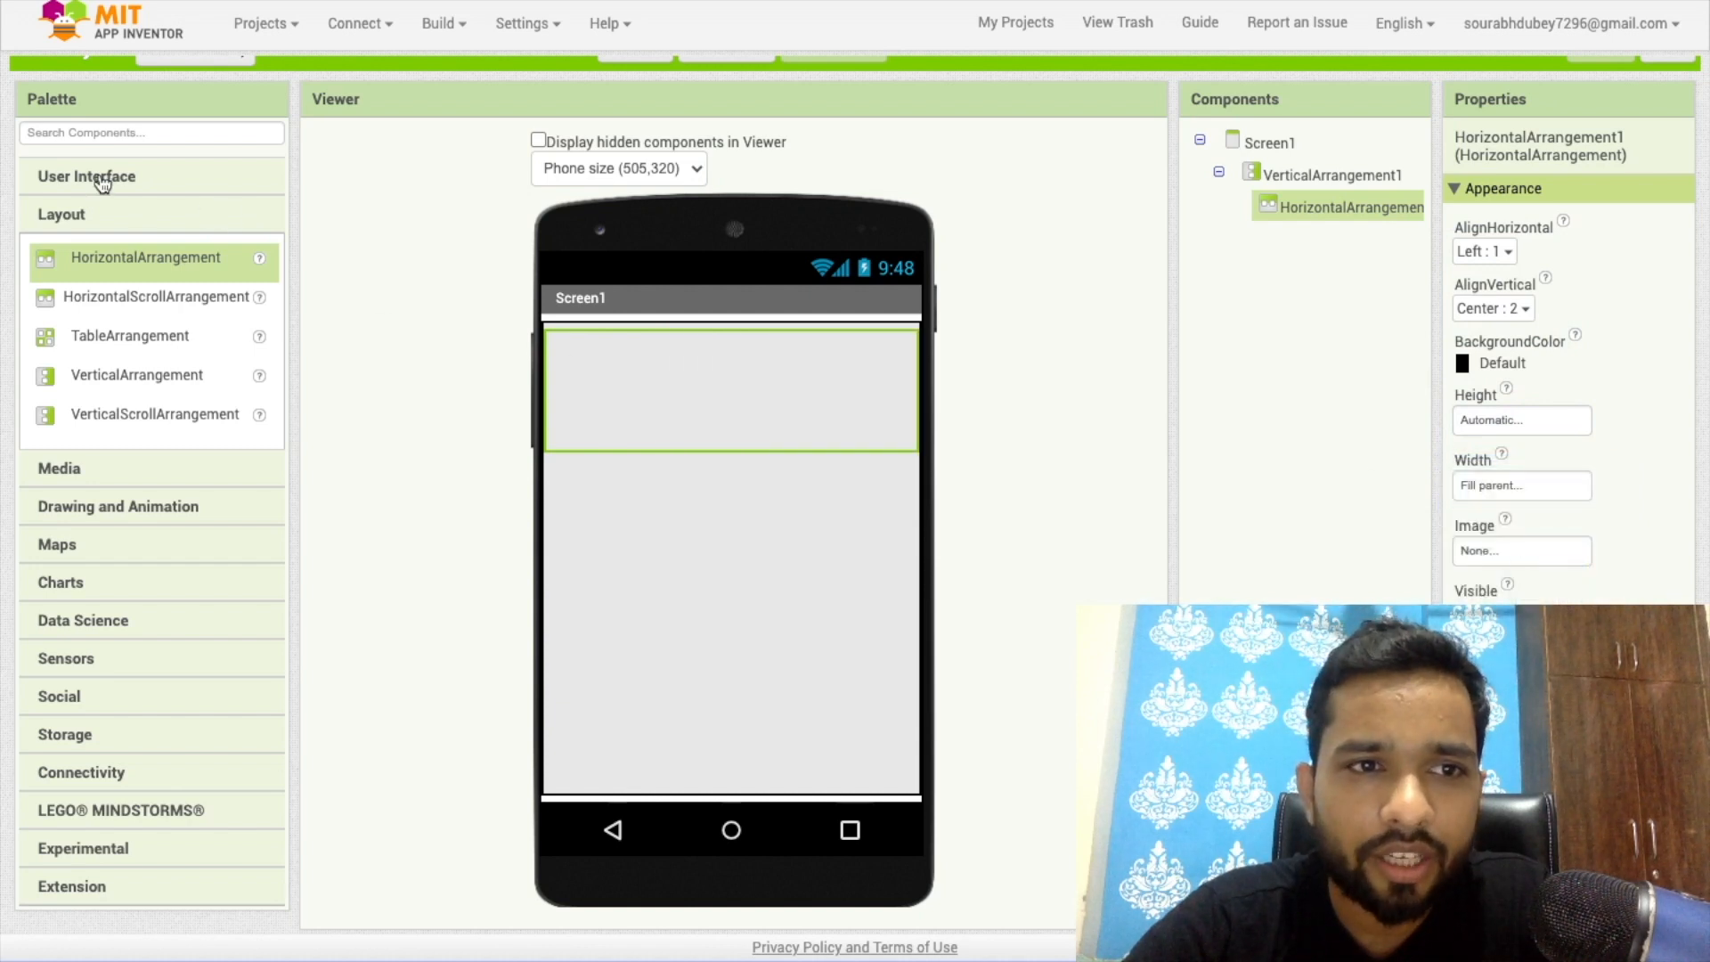
Add a Label to the row from User Interface with FontSize 20.
{"action": "left_click", "coordinate": [85, 176]}
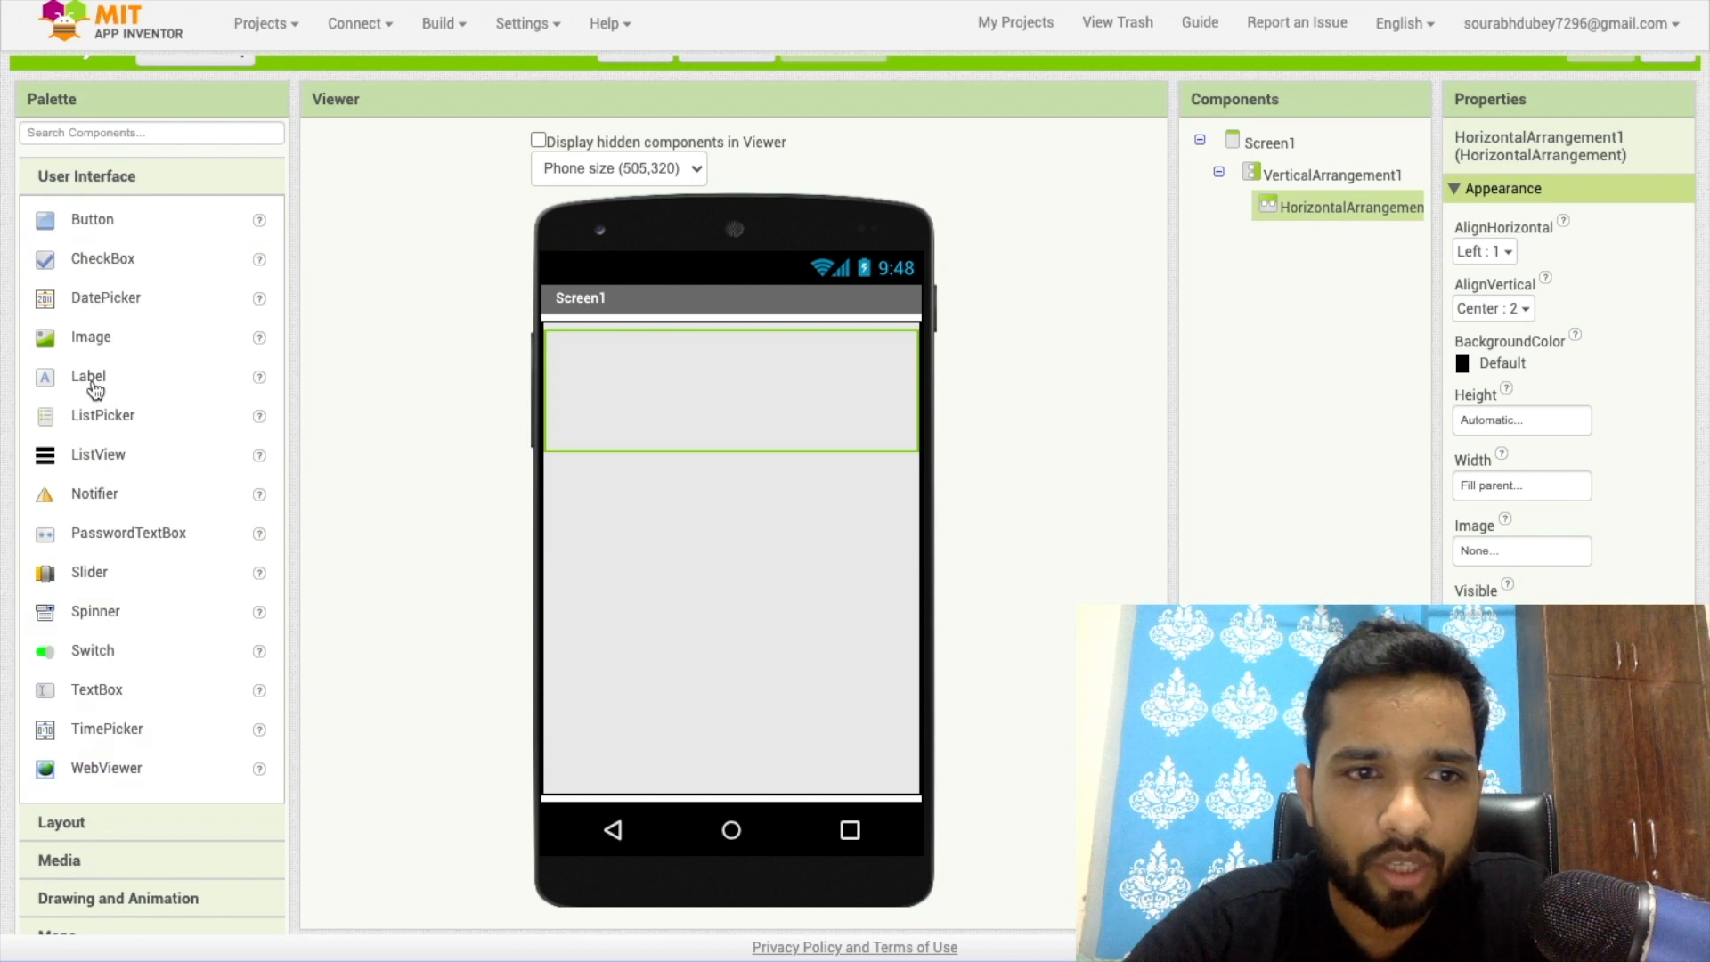
{"action": "left_click_drag", "start_coordinate": [87, 376], "coordinate": [611, 342]}
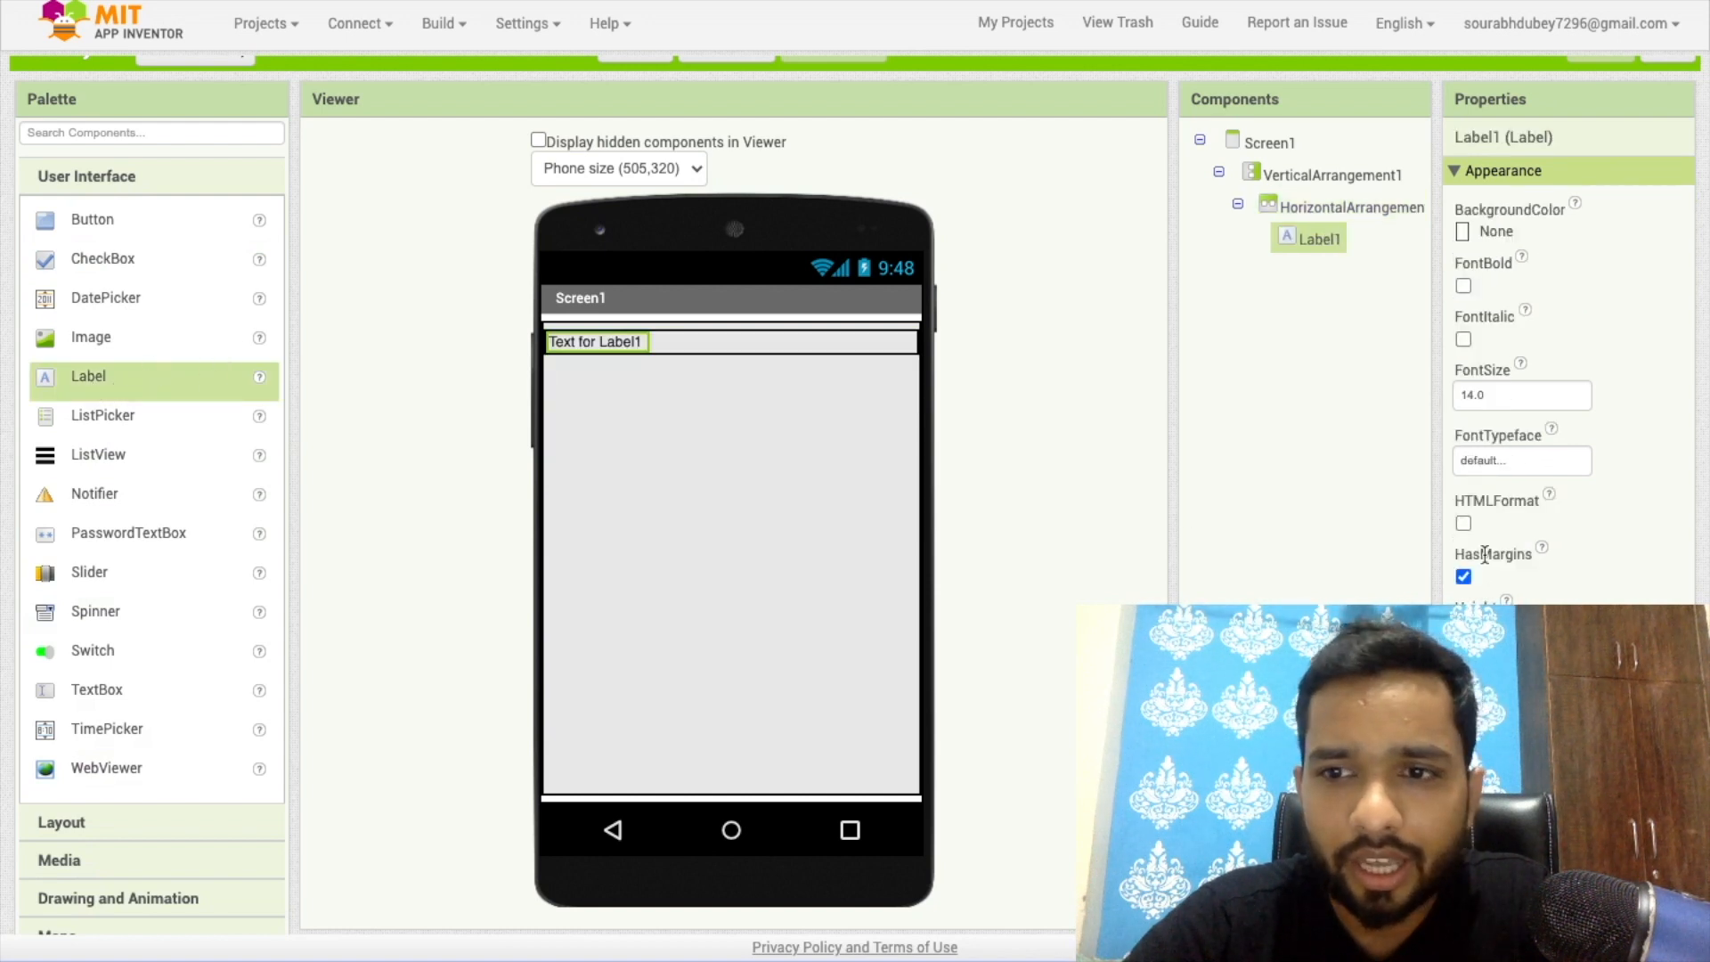
{"action": "type", "text": "20"}
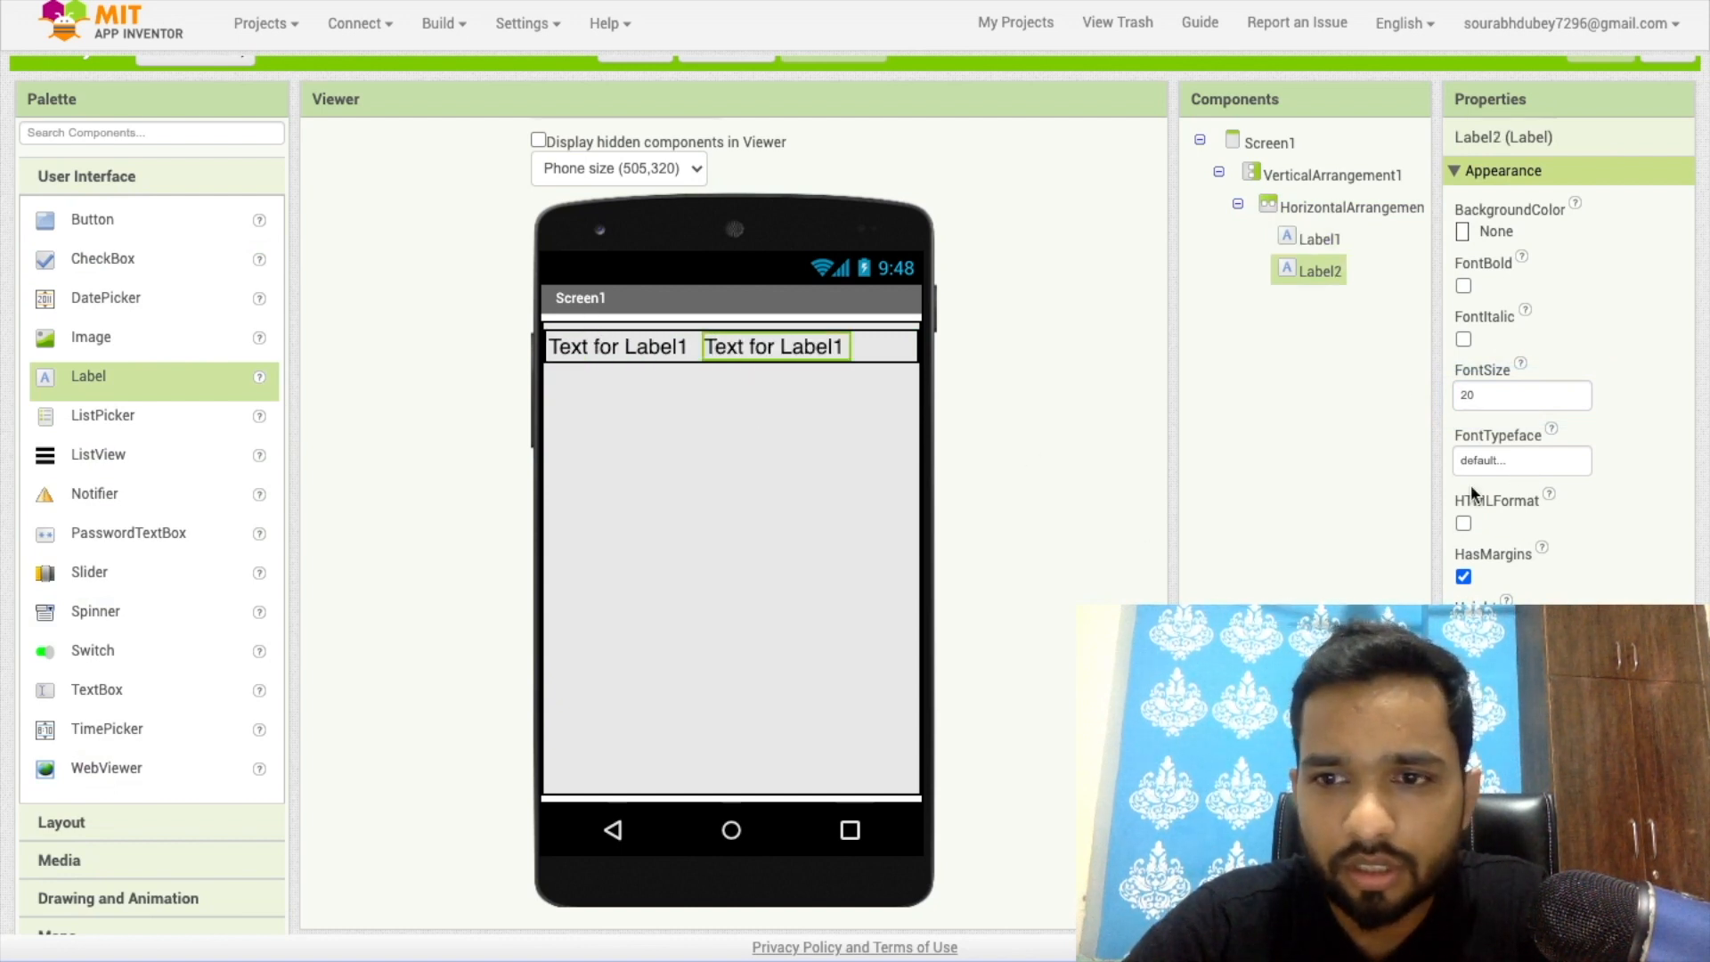
Centre the row horizontally and set its labels to 'Level' and '....'.
{"action": "left_click", "coordinate": [1354, 206]}
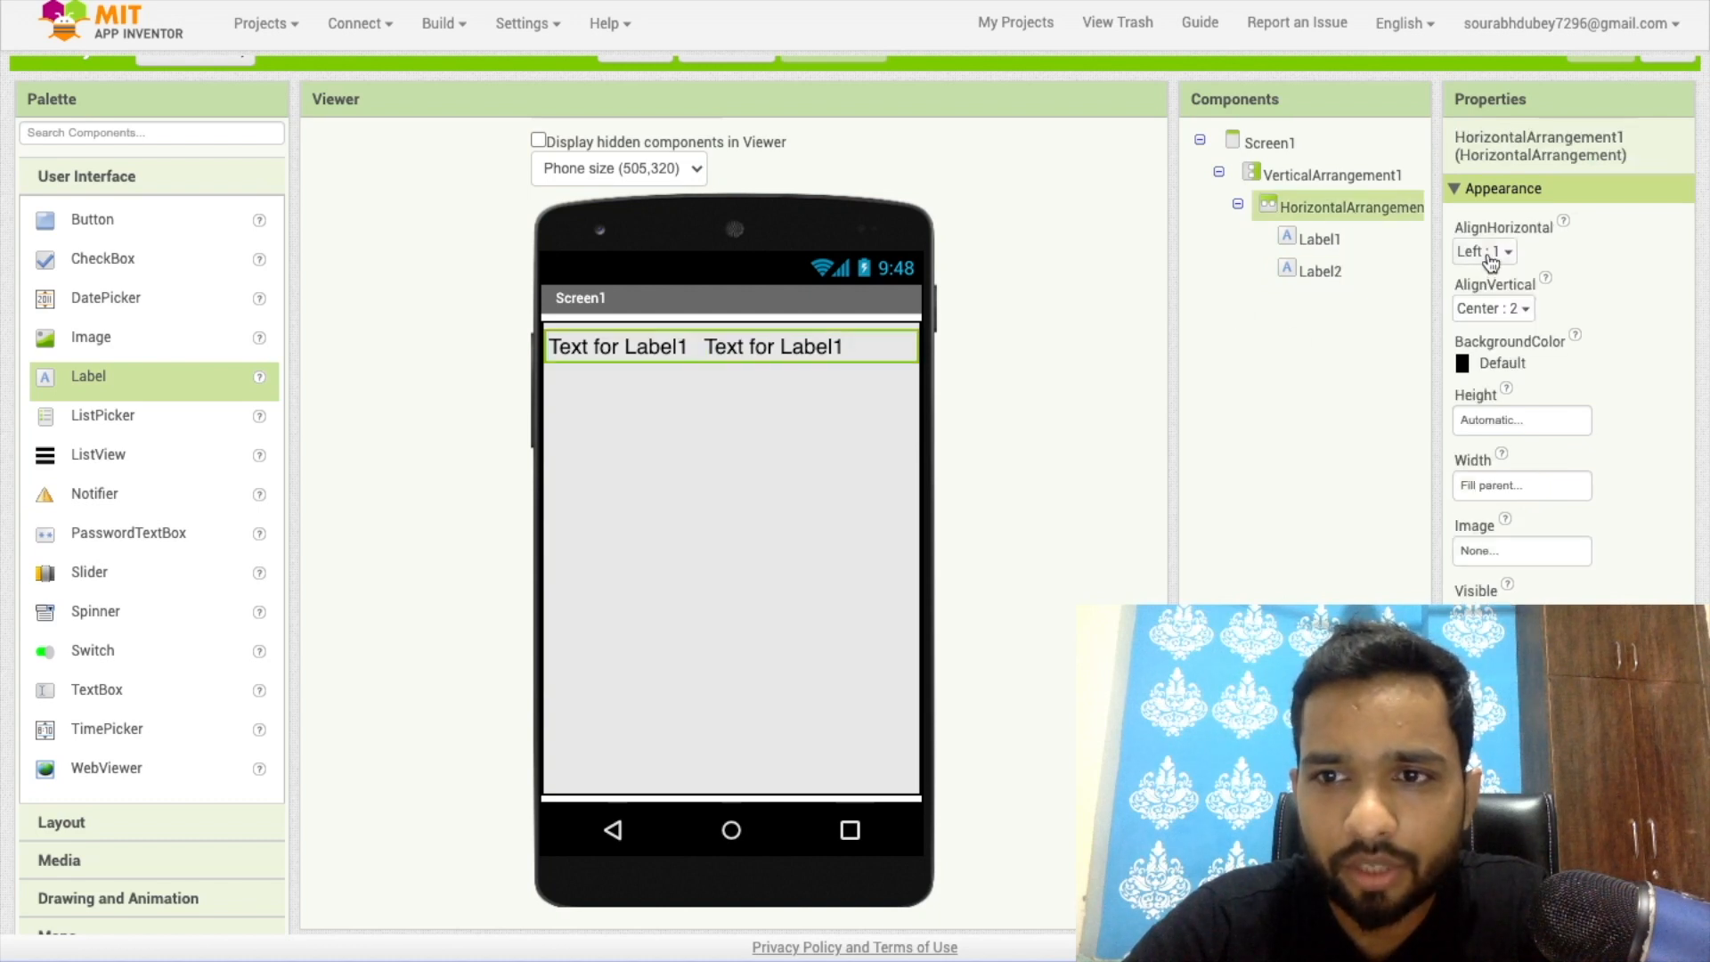
{"action": "left_click", "coordinate": [1484, 251]}
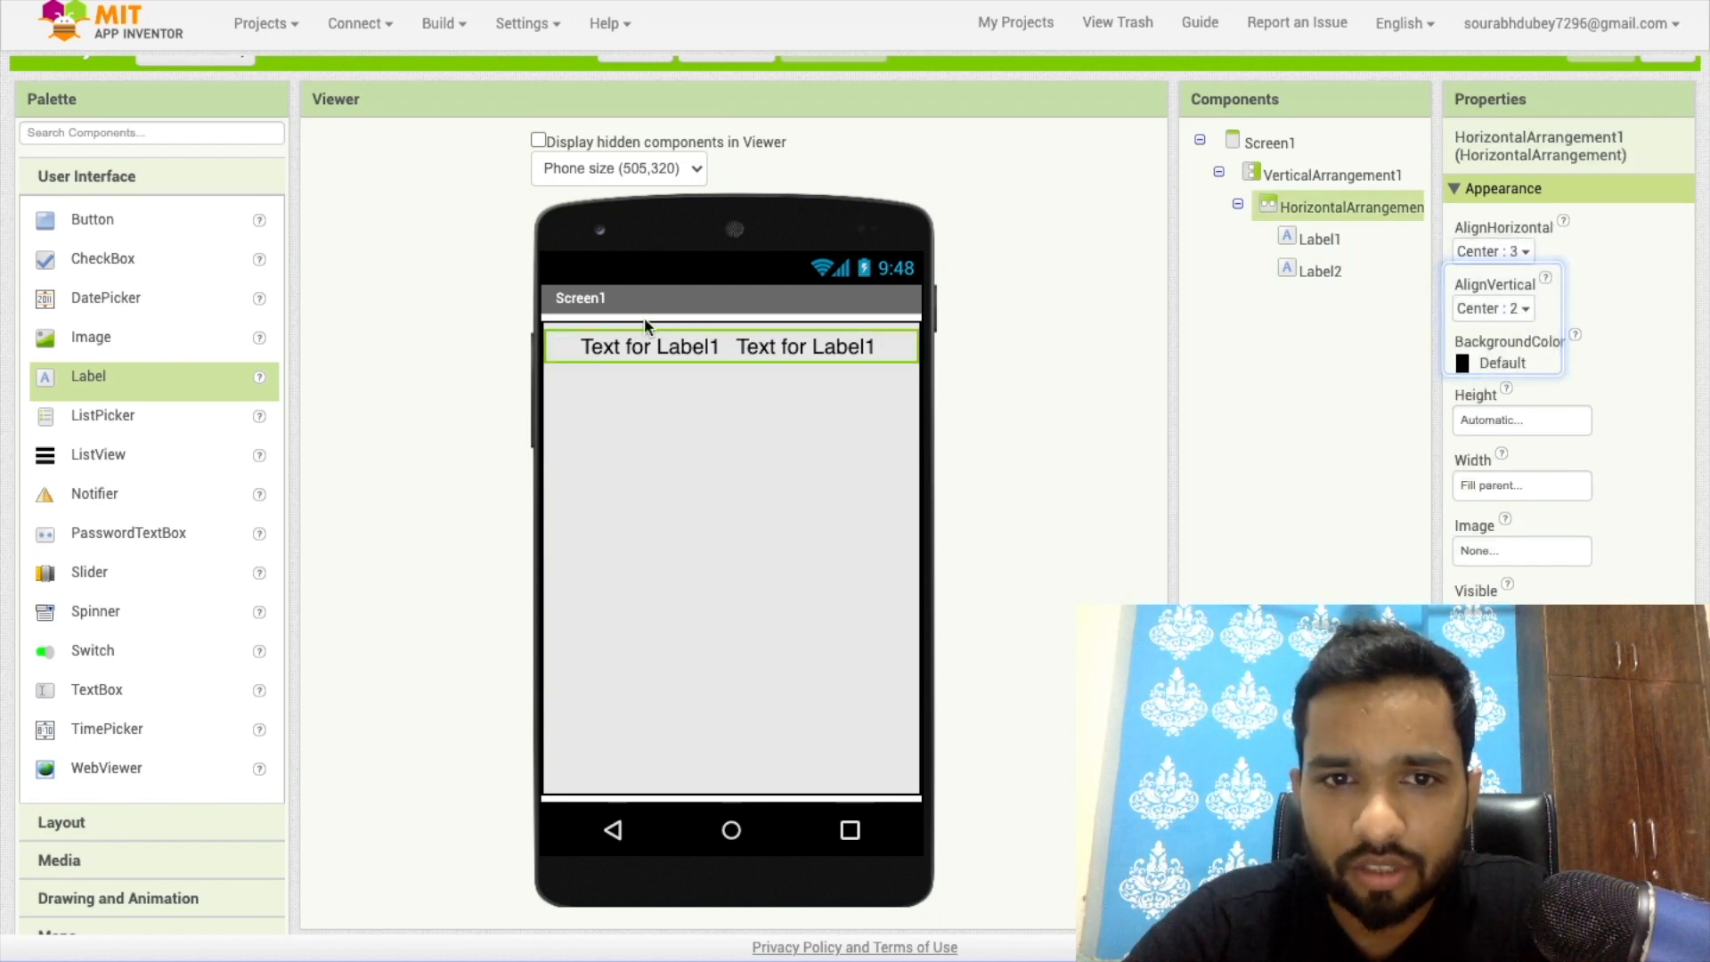
{"action": "left_click", "coordinate": [652, 347]}
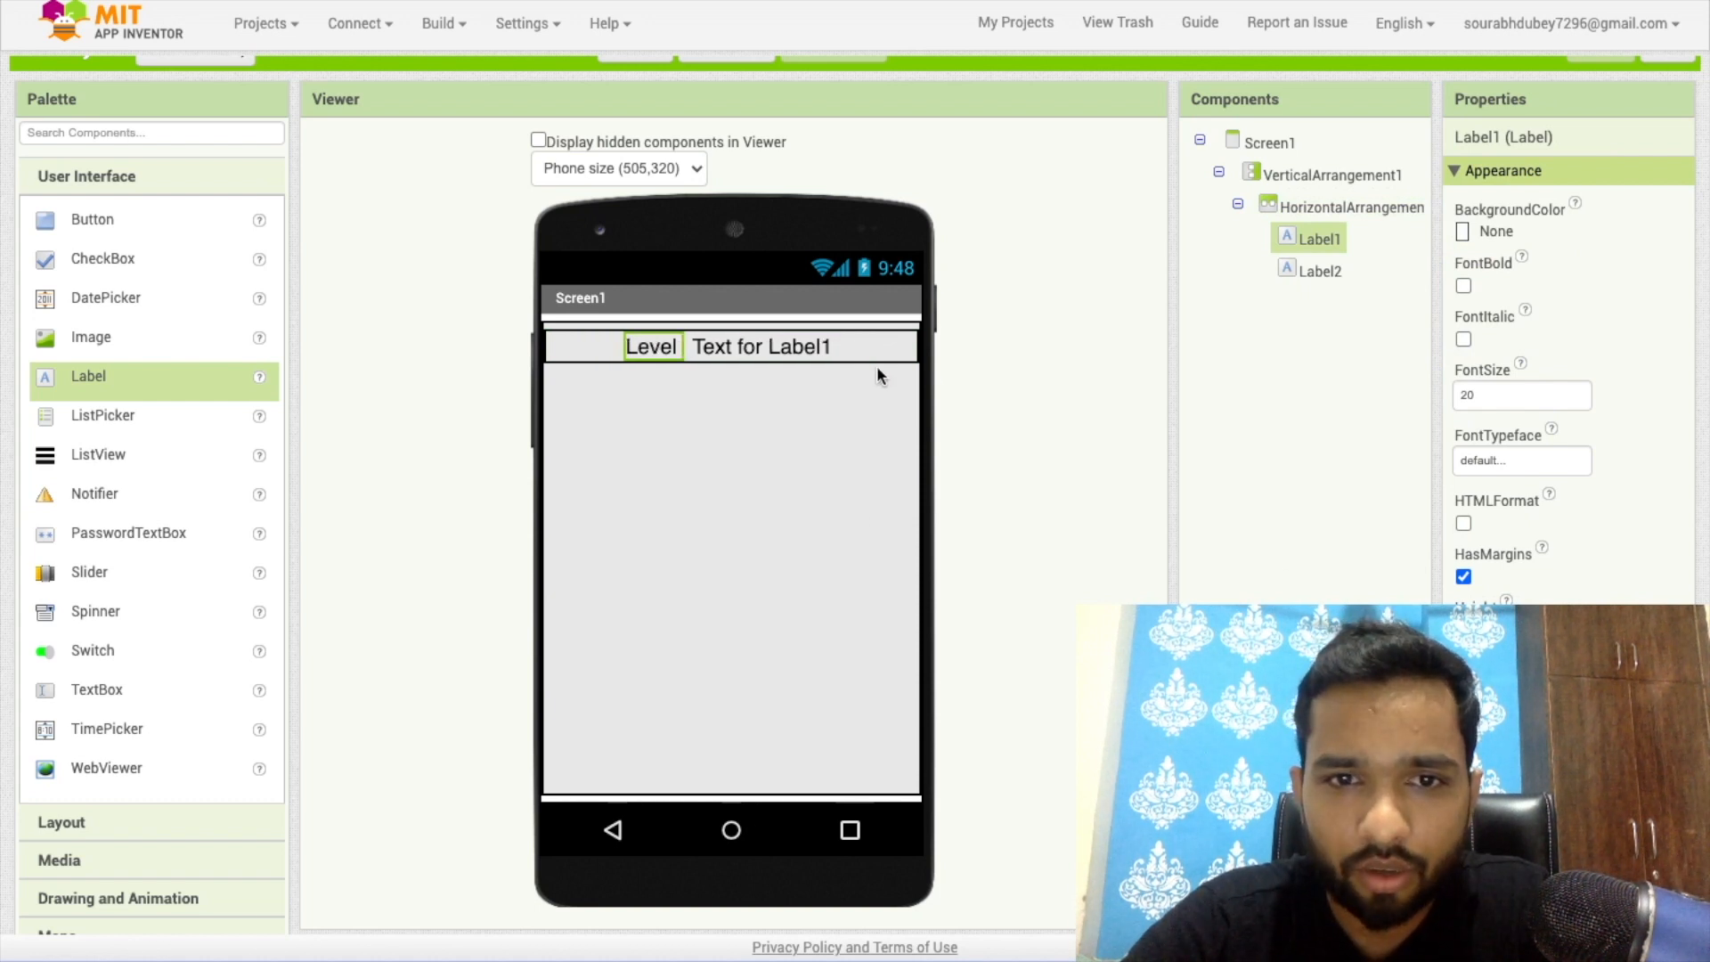
{"action": "left_click", "coordinate": [764, 347]}
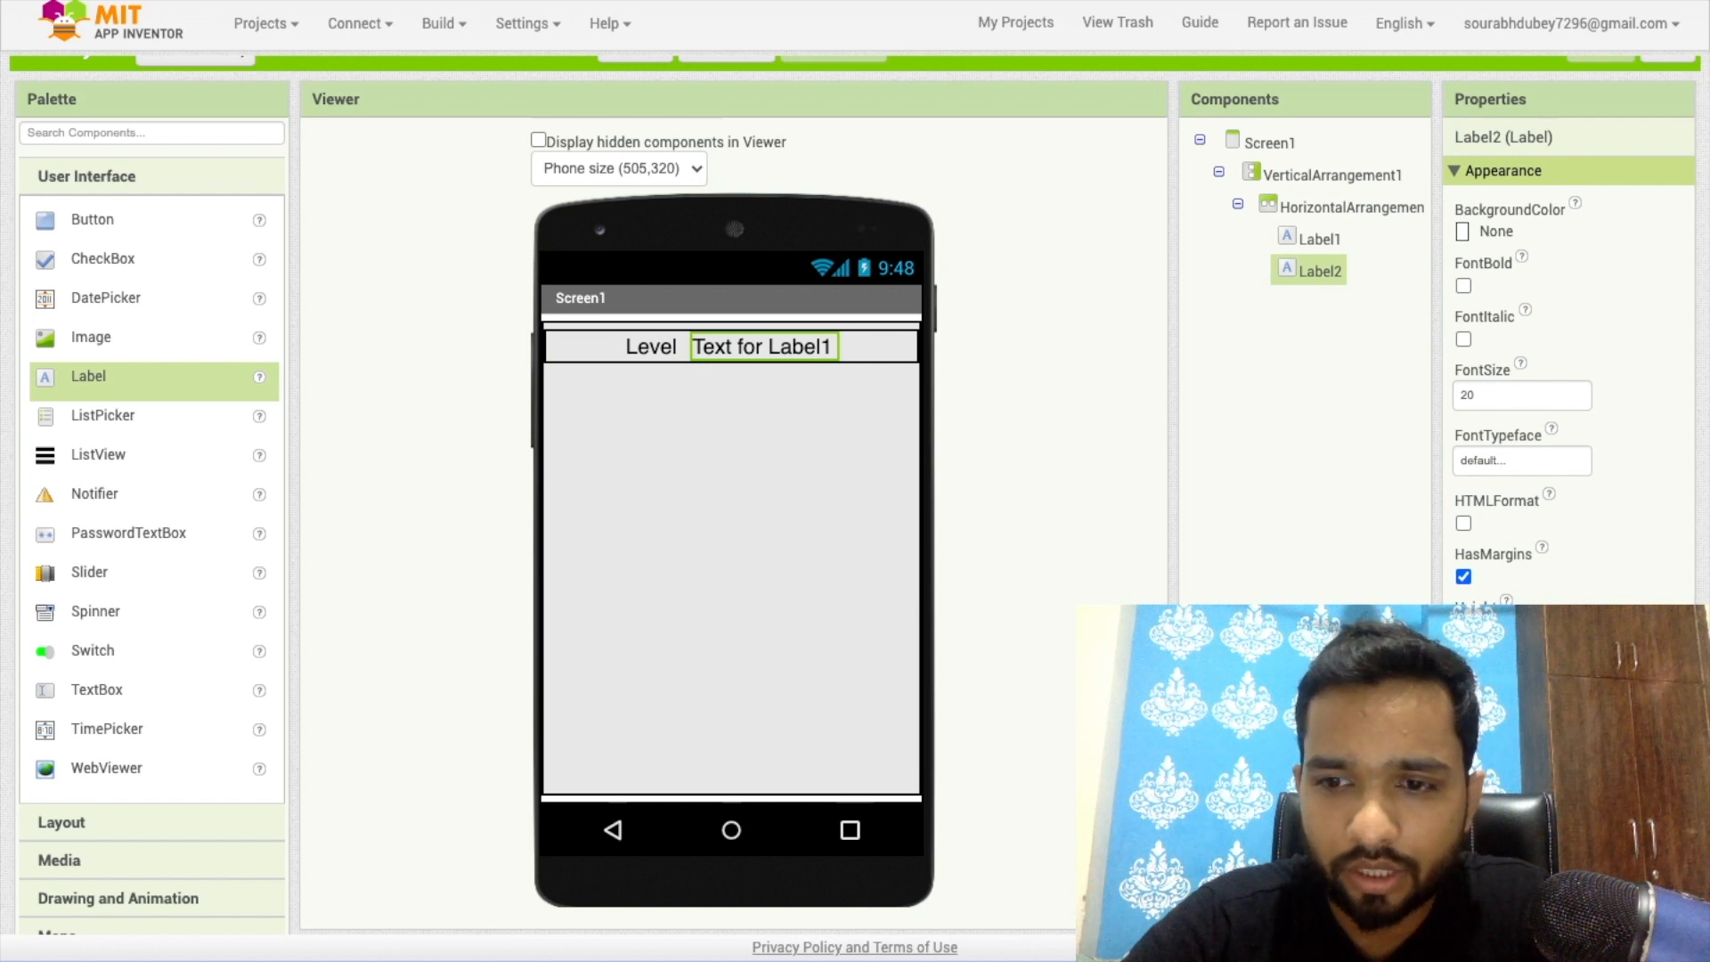
{"action": "left_click", "coordinate": [1332, 175]}
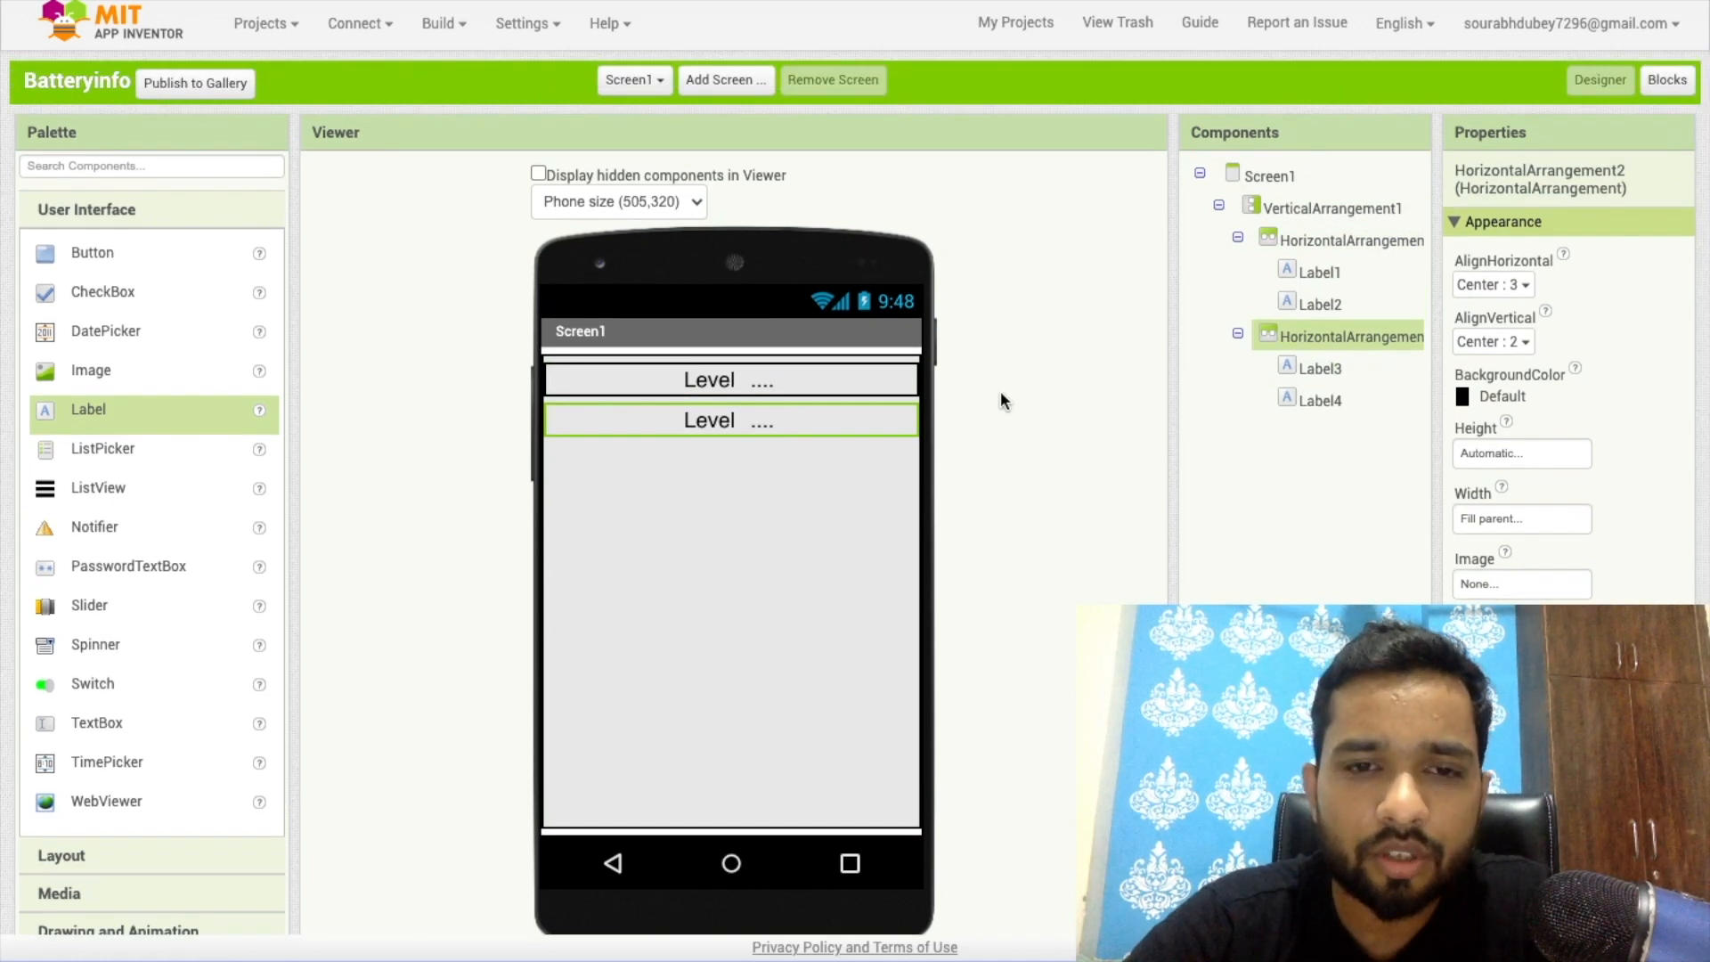
{"action": "scroll", "scroll_direction": "down", "scroll_amount": 3}
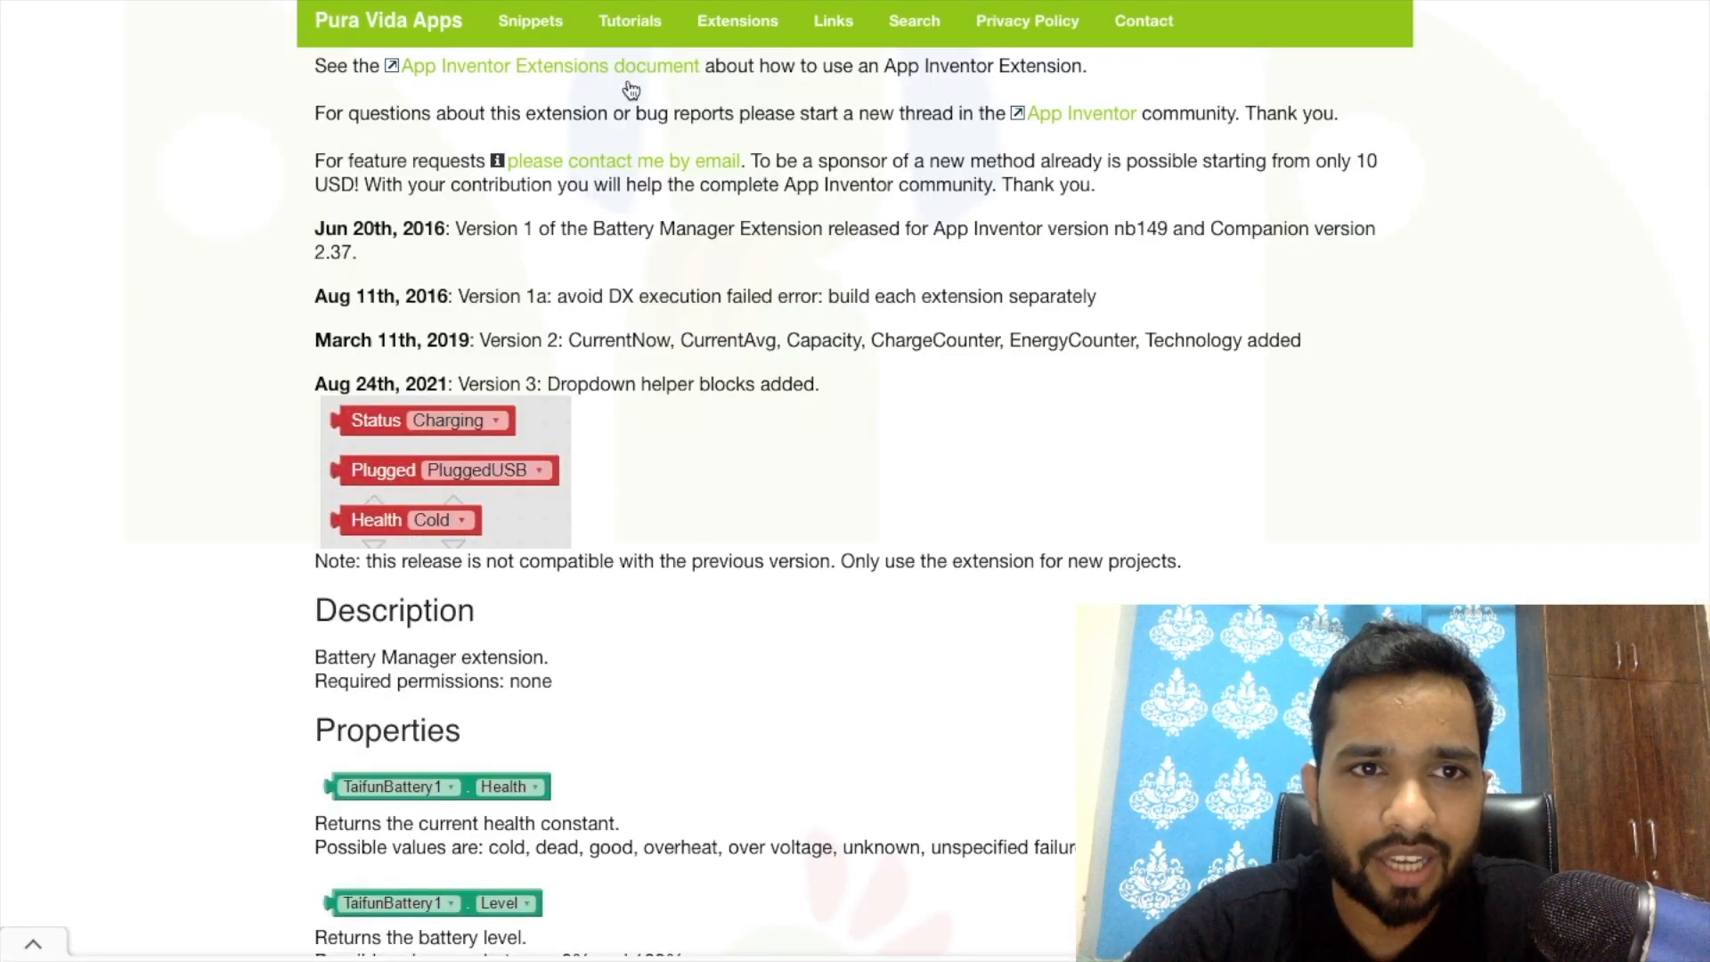
{"action": "mouse_move", "coordinate": [802, 444]}
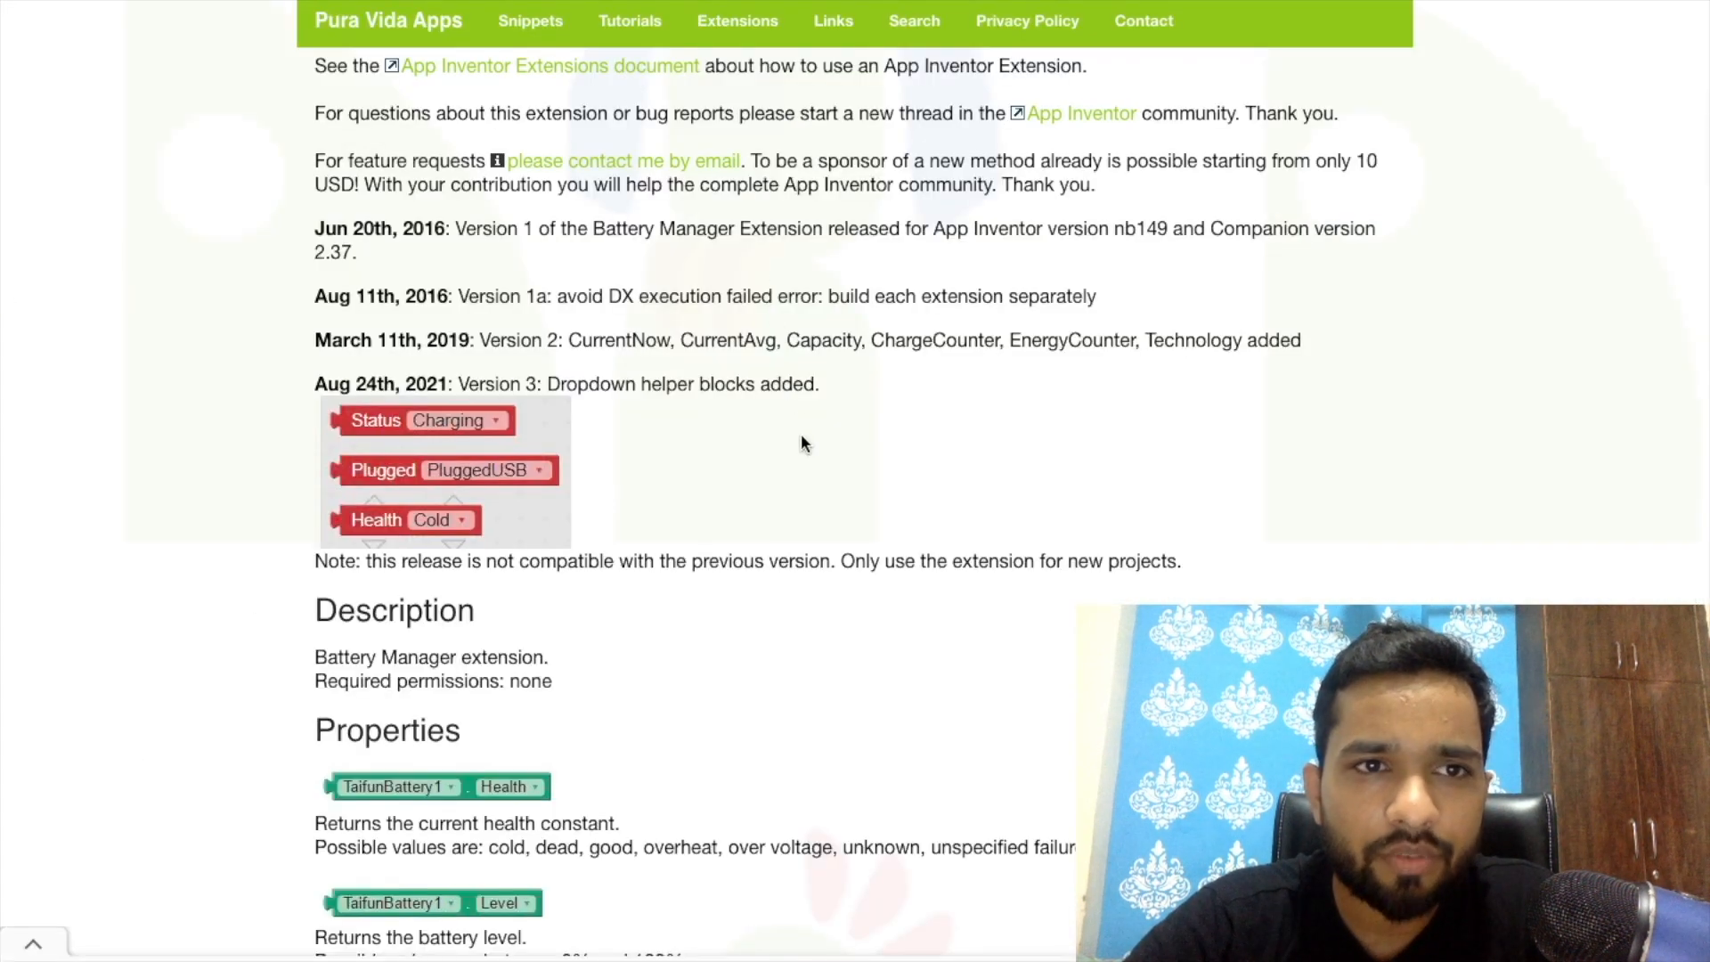
{"action": "scroll", "scroll_direction": "down", "scroll_amount": 3}
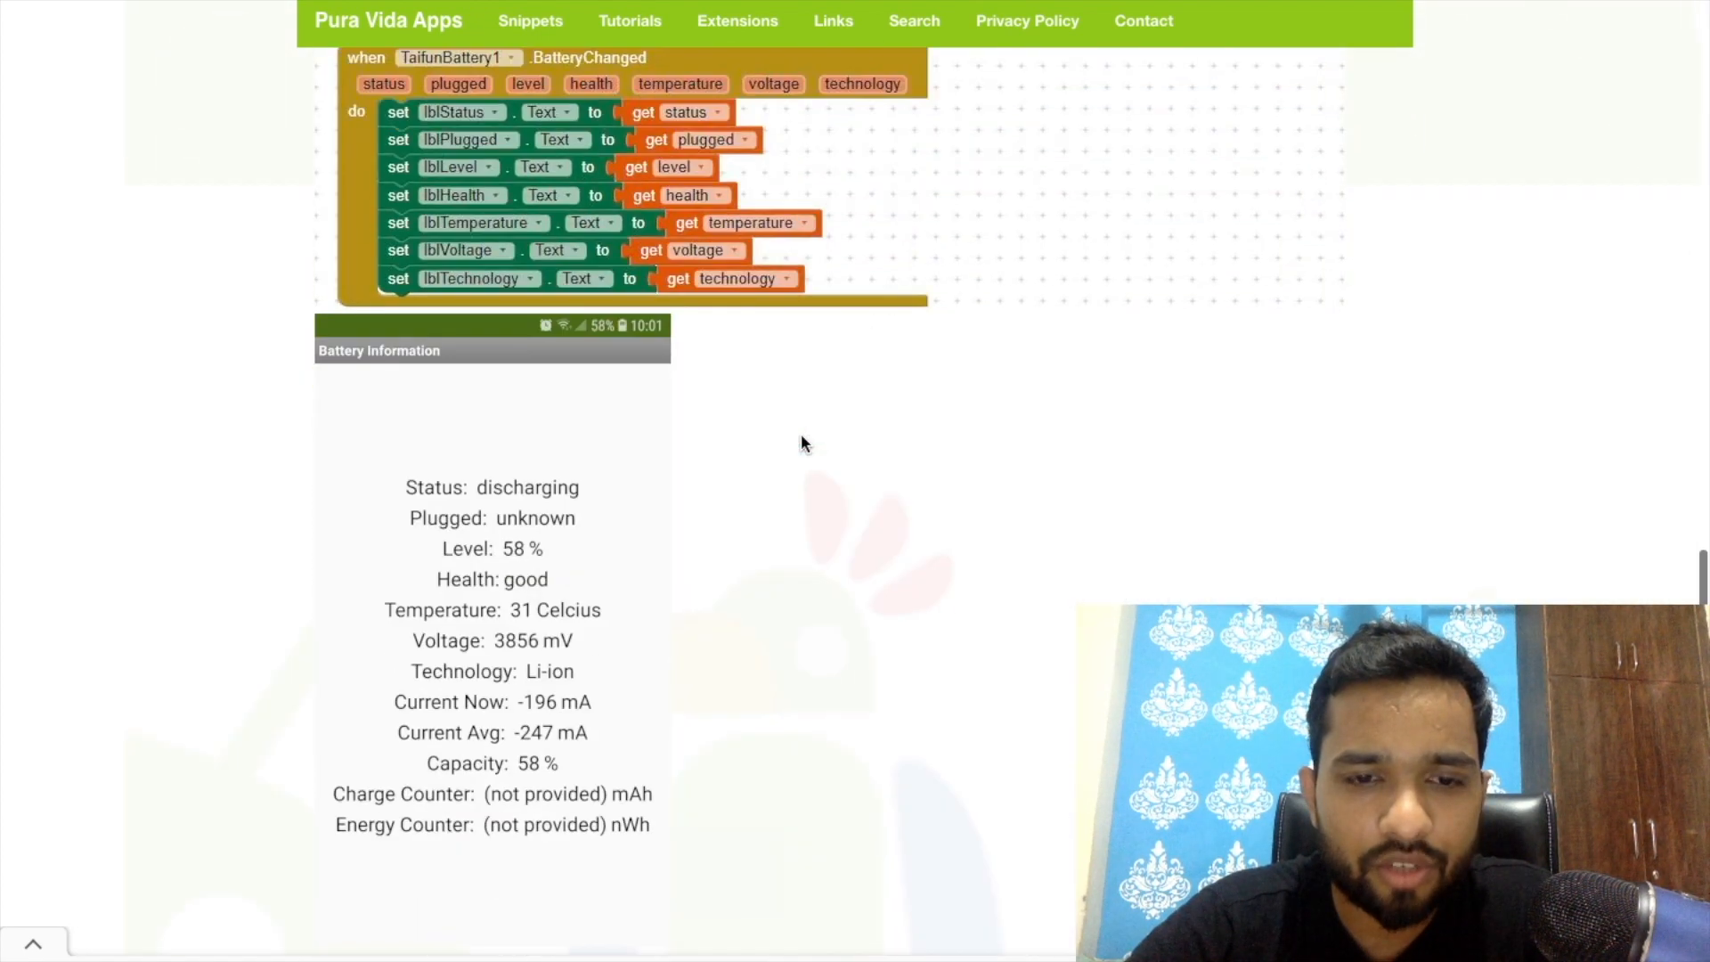
{"action": "scroll", "scroll_direction": "down", "scroll_amount": 3}
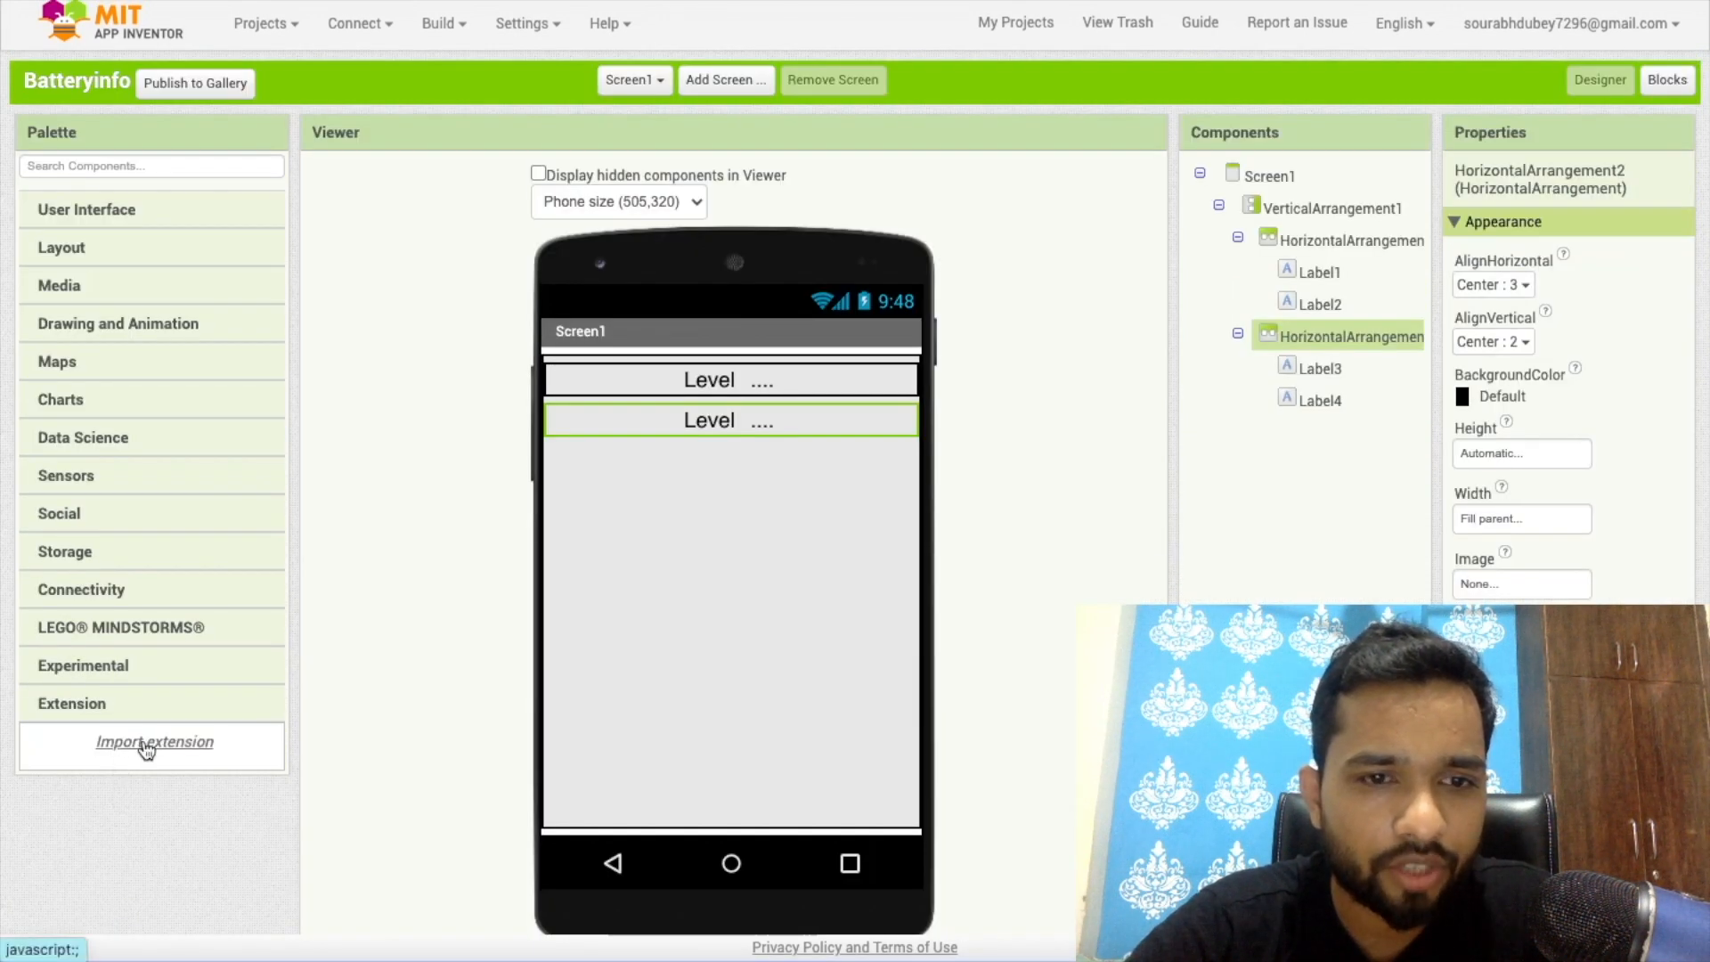
Import the TaifunBattery.aix extension and add a TaifunBattery1 component to Screen1.
{"action": "left_click", "coordinate": [153, 741]}
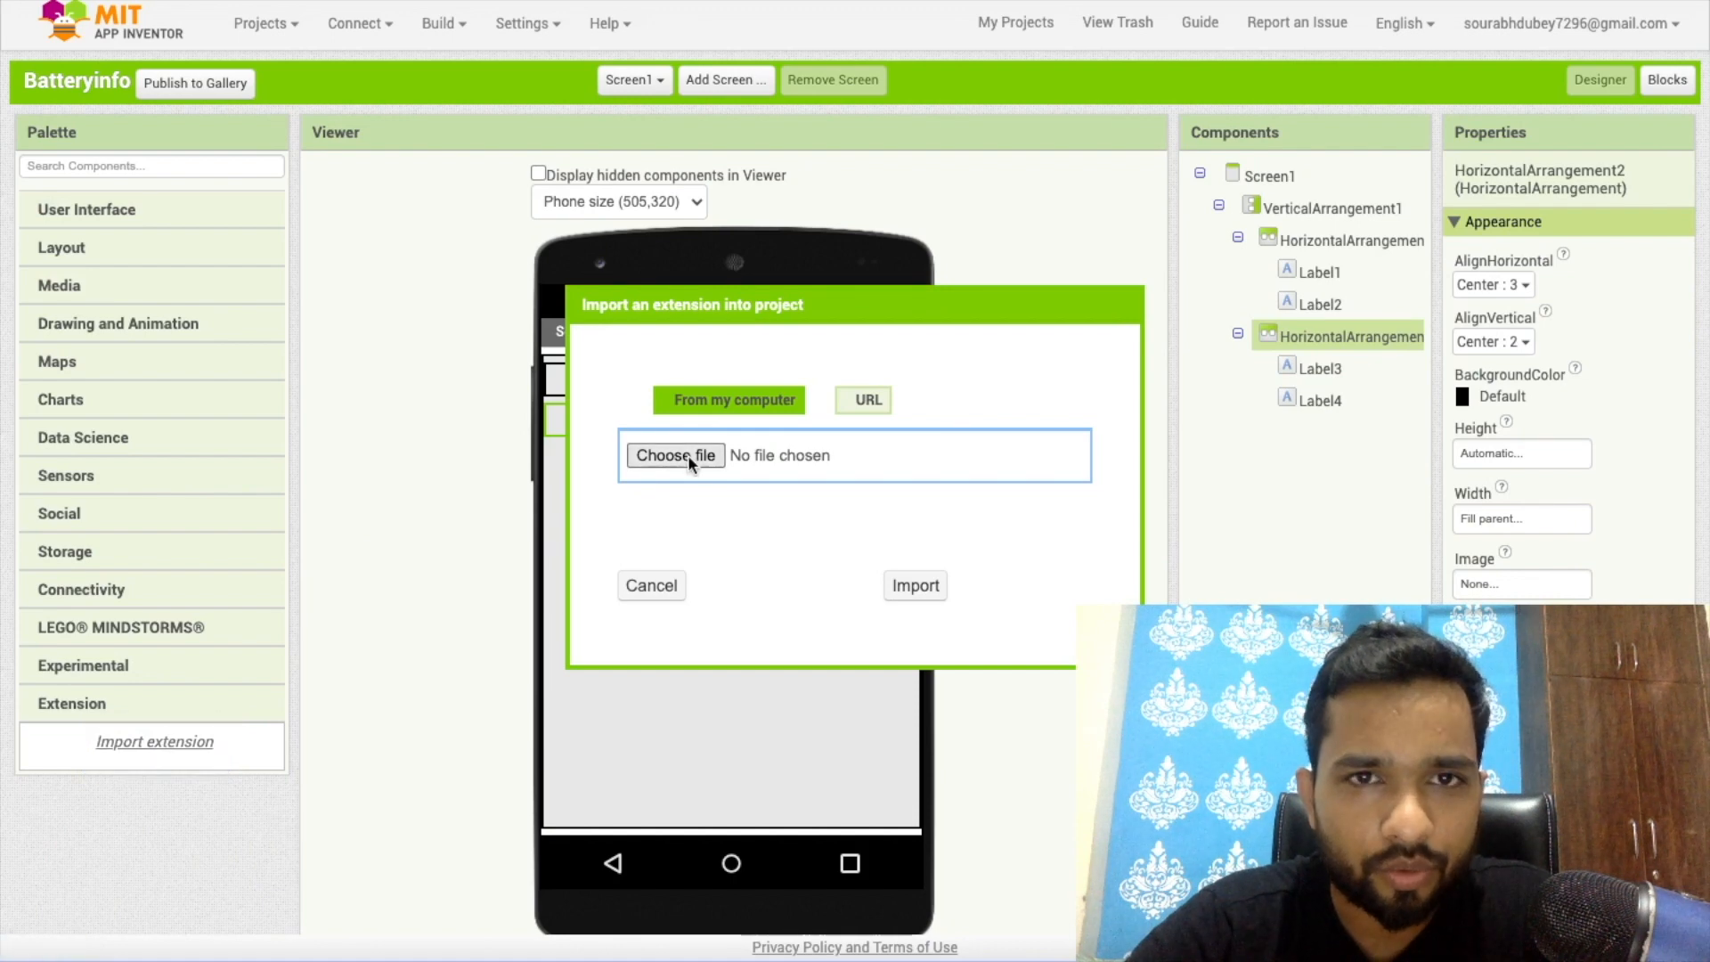
{"action": "left_click", "coordinate": [675, 455]}
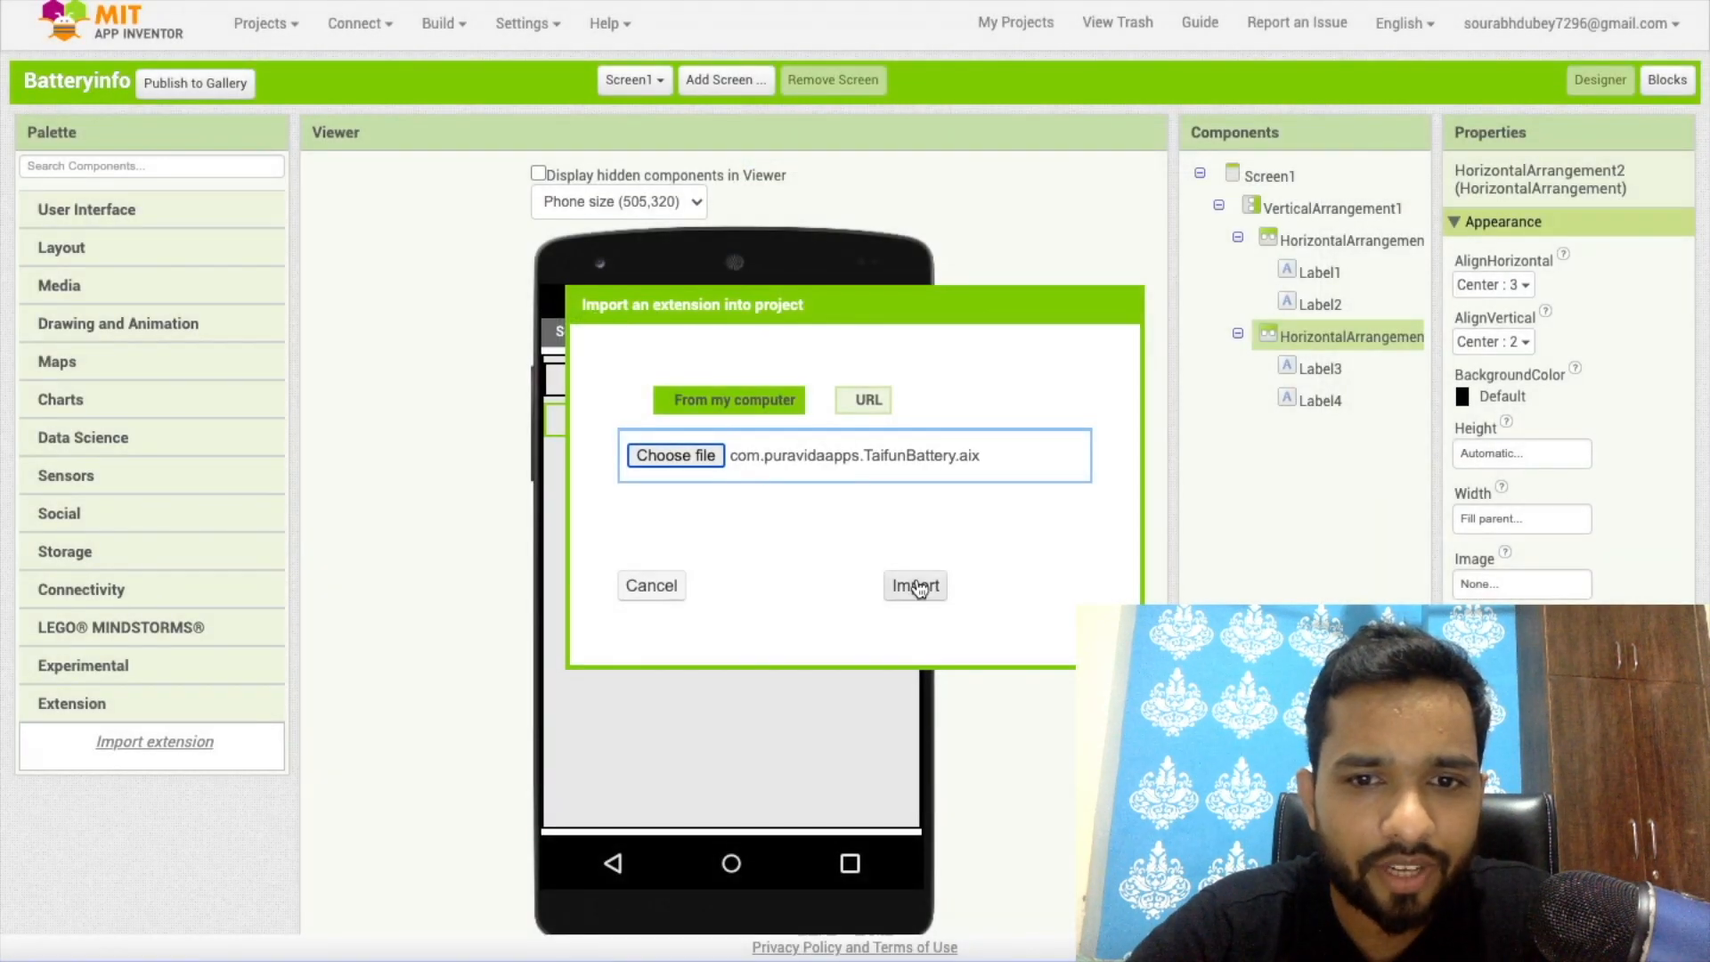
{"action": "left_click", "coordinate": [914, 586]}
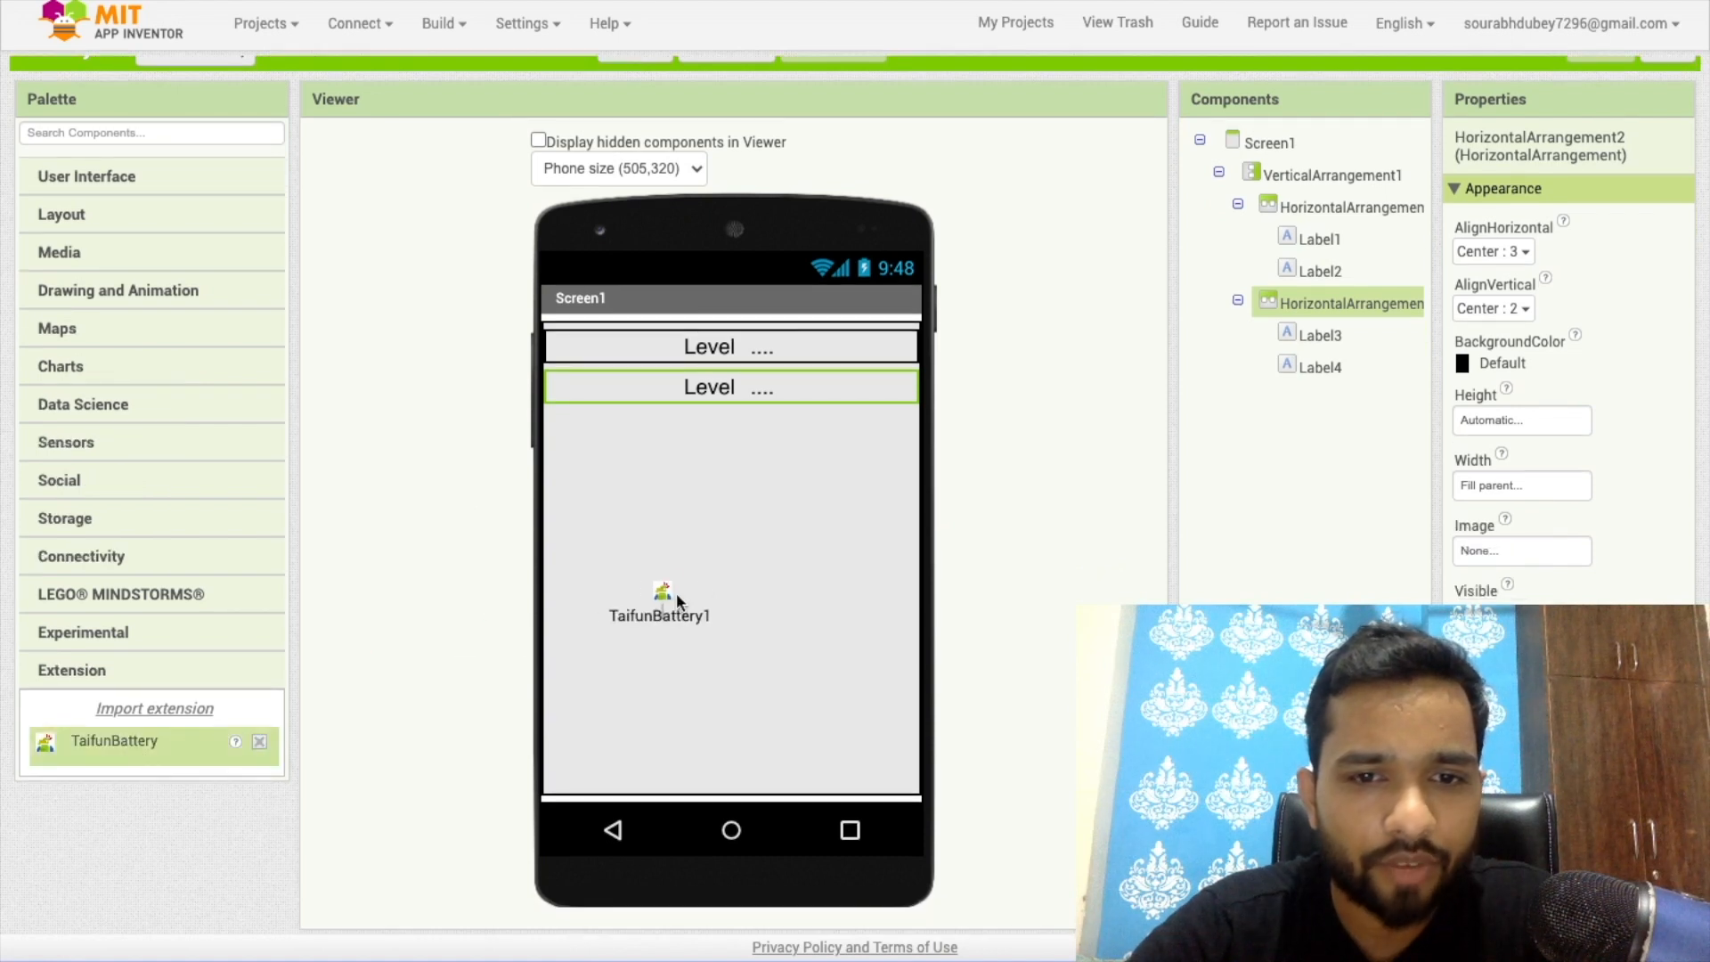
{"action": "left_click", "coordinate": [1304, 432]}
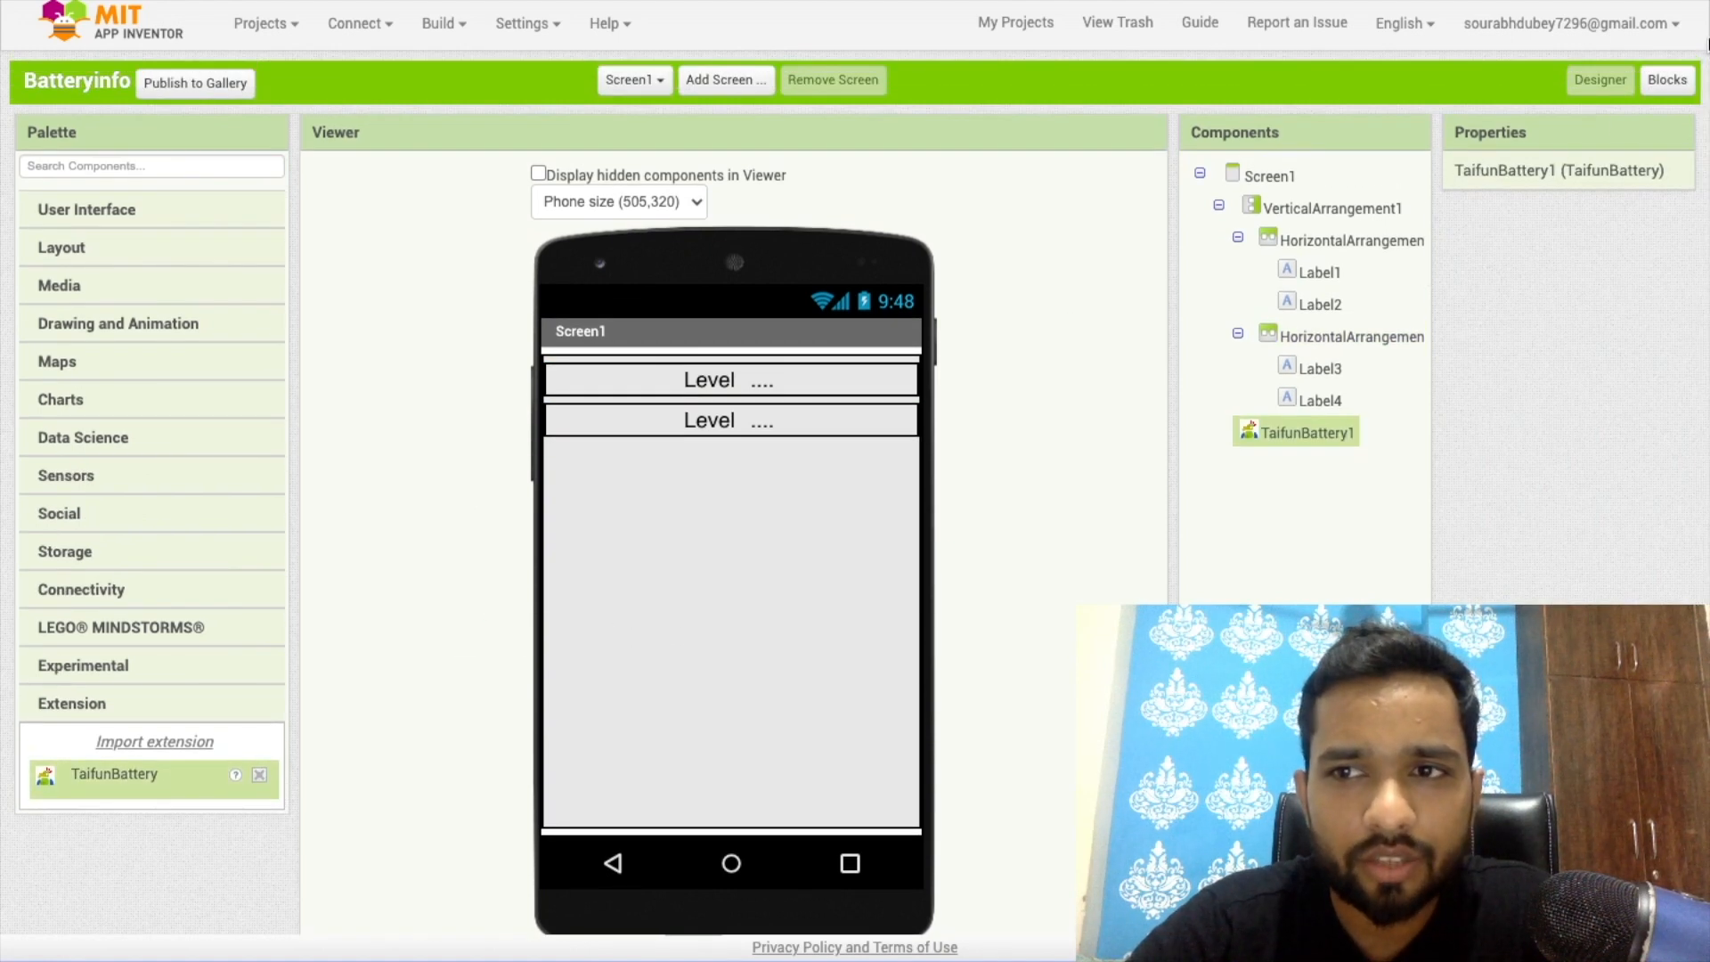
{"action": "left_click", "coordinate": [1668, 81]}
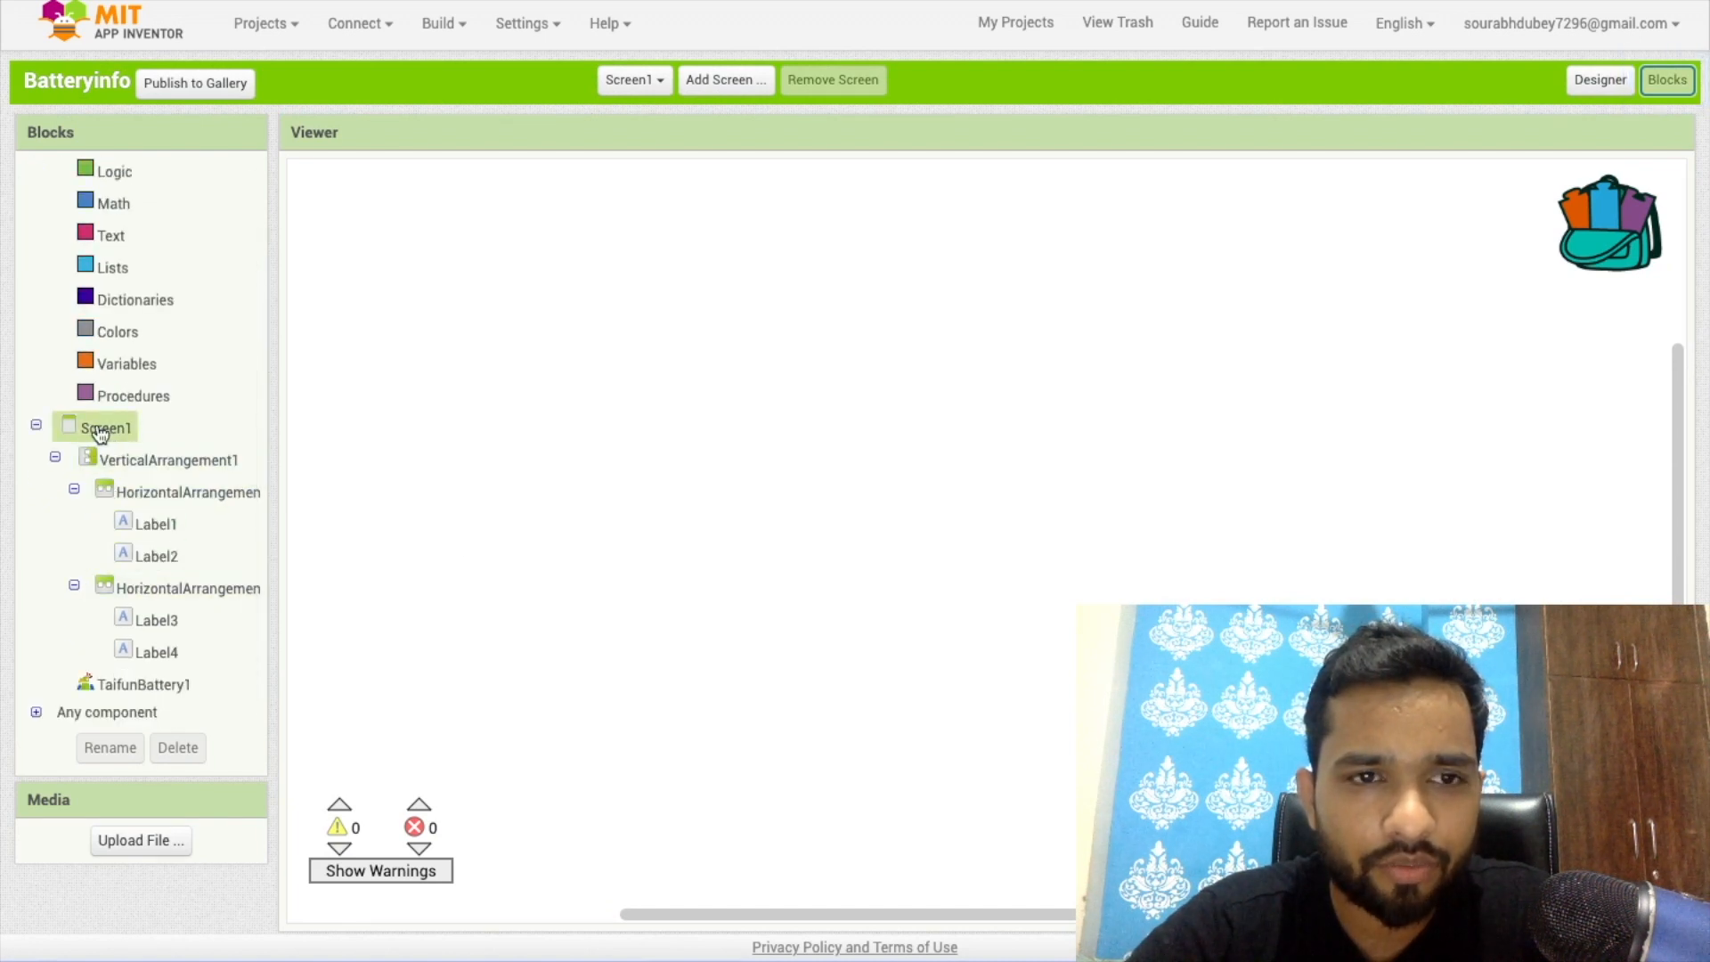
Add a when Screen1.Initialize block holding a set Label2.Text block.
{"action": "left_click", "coordinate": [105, 426]}
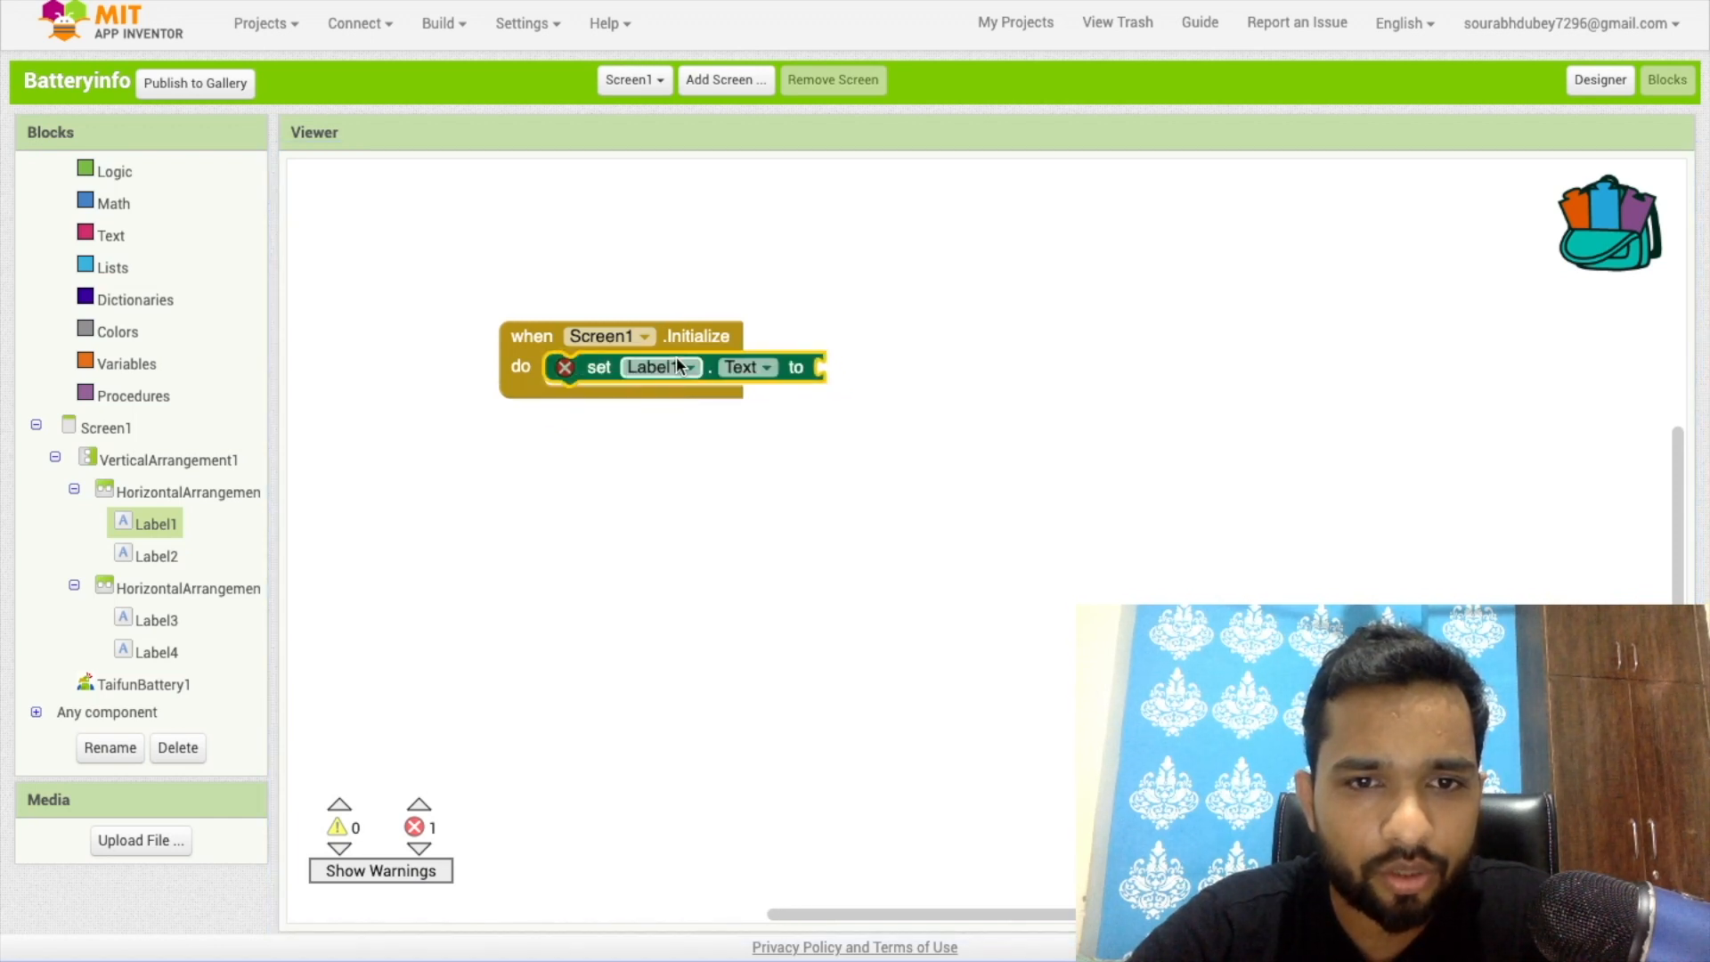
{"action": "left_click", "coordinate": [659, 367]}
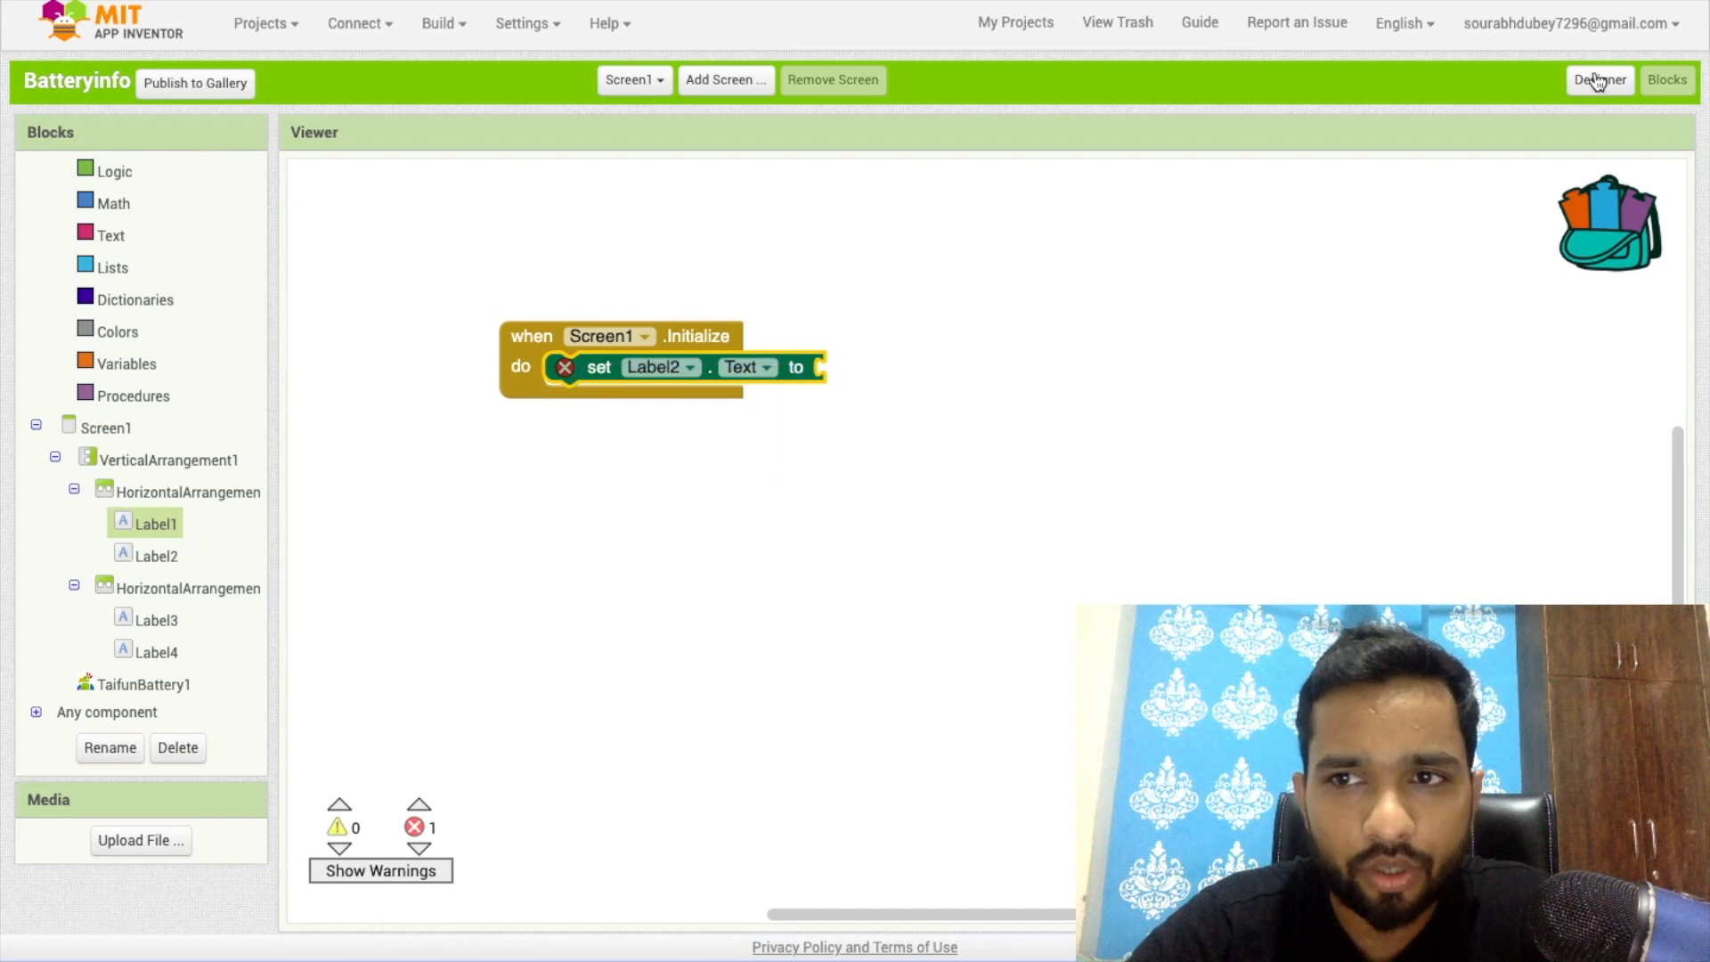
{"action": "left_click", "coordinate": [1600, 79]}
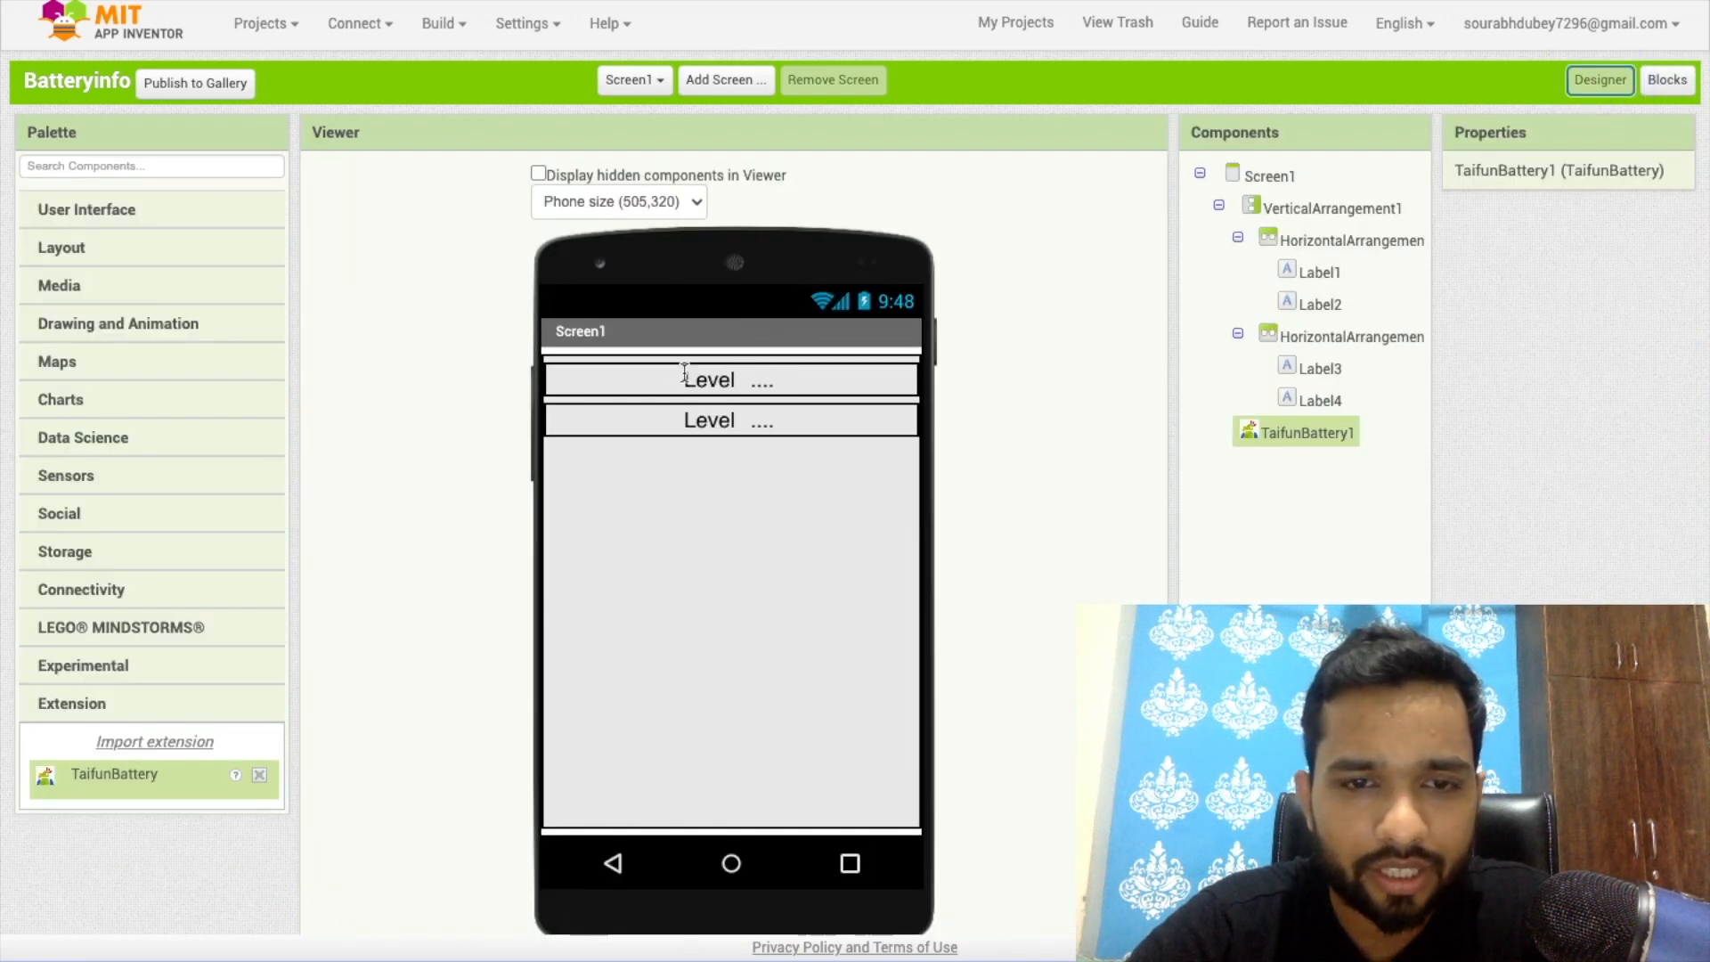
Check the Level and dotted value labels in Designer, then return to Blocks.
{"action": "left_click", "coordinate": [709, 379]}
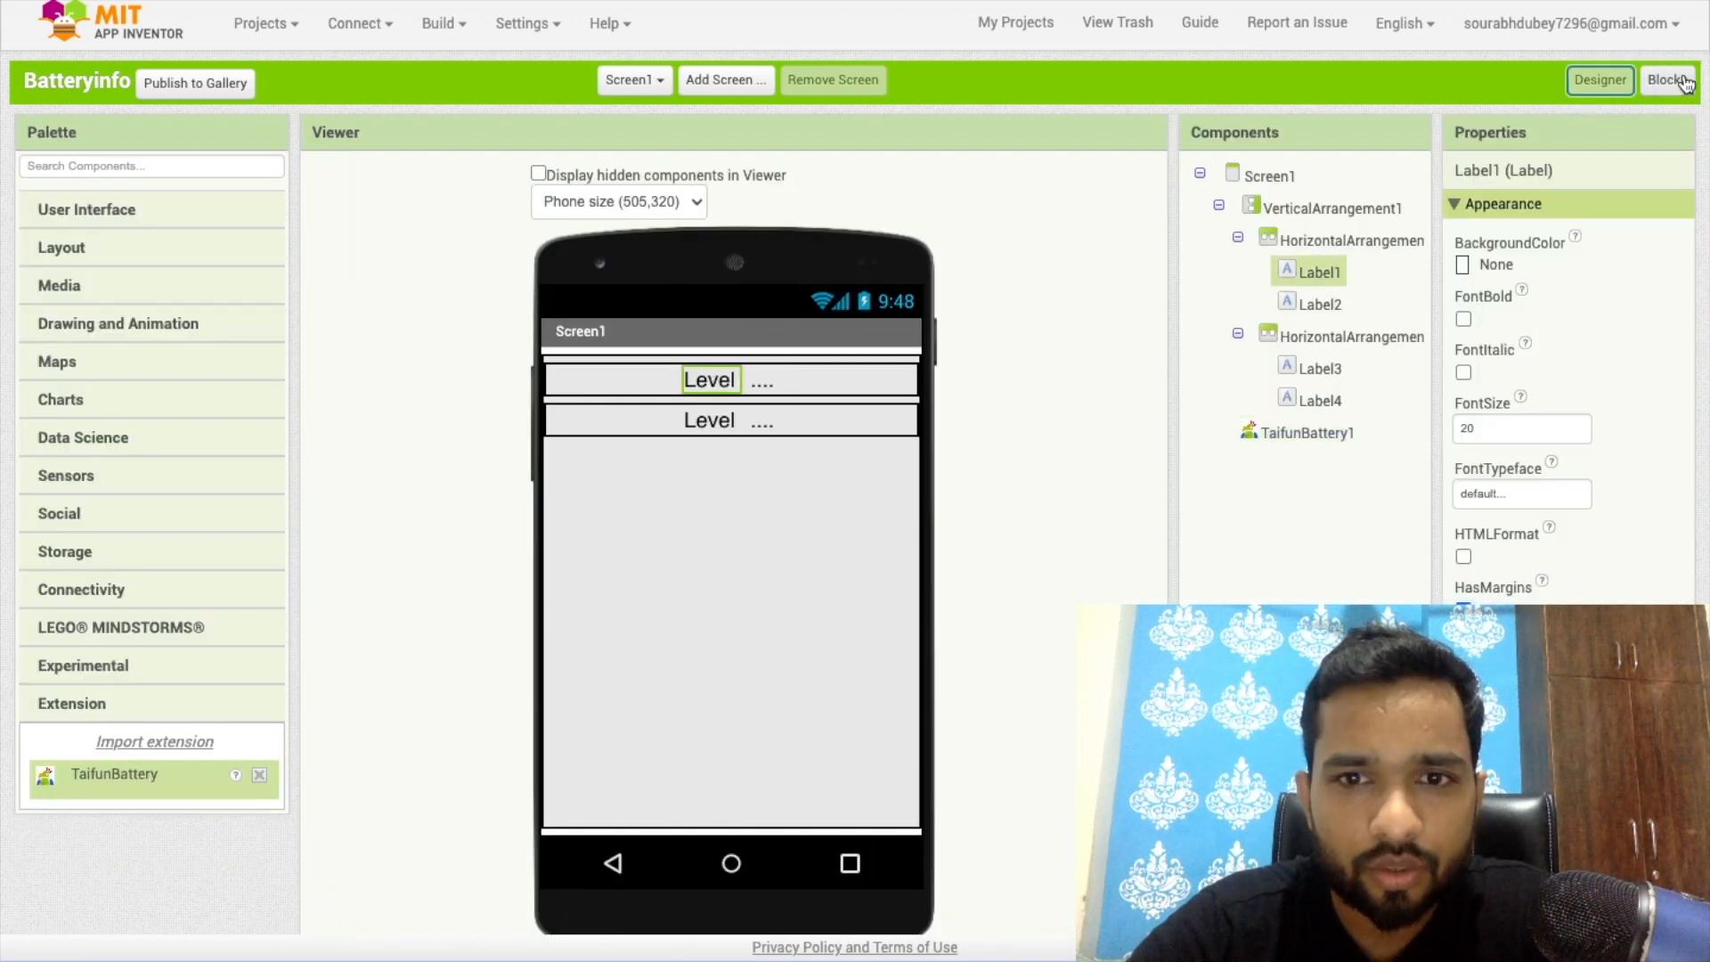
{"action": "left_click", "coordinate": [763, 380]}
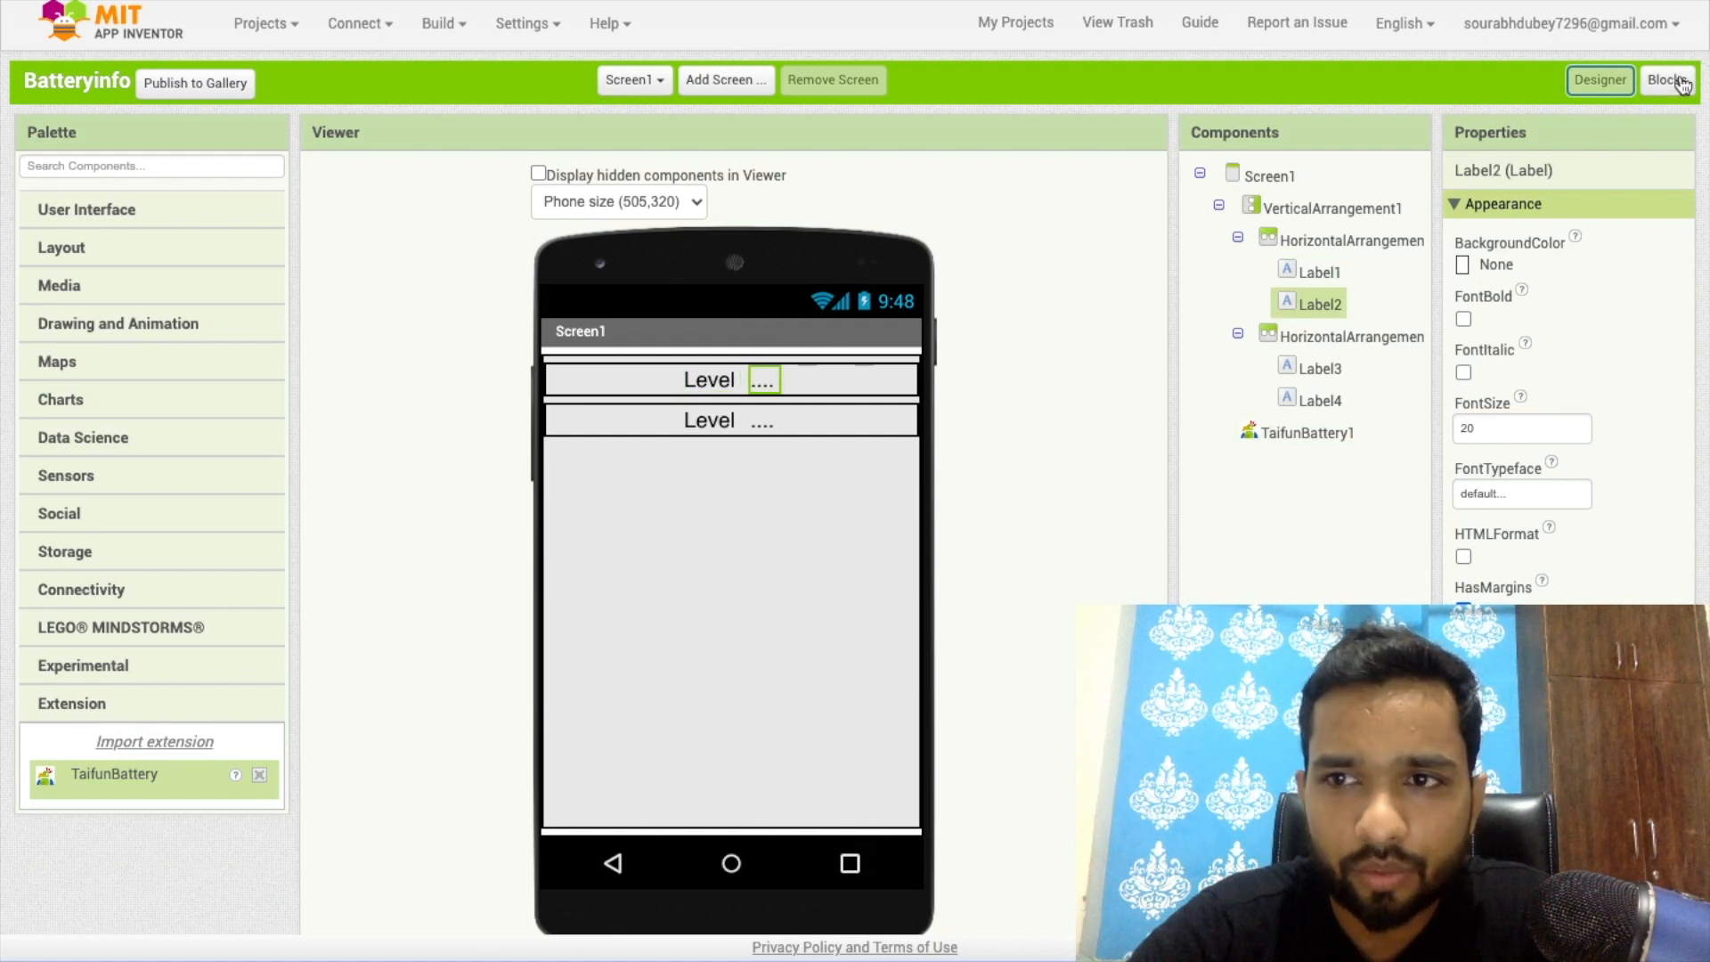
{"action": "left_click", "coordinate": [1665, 80]}
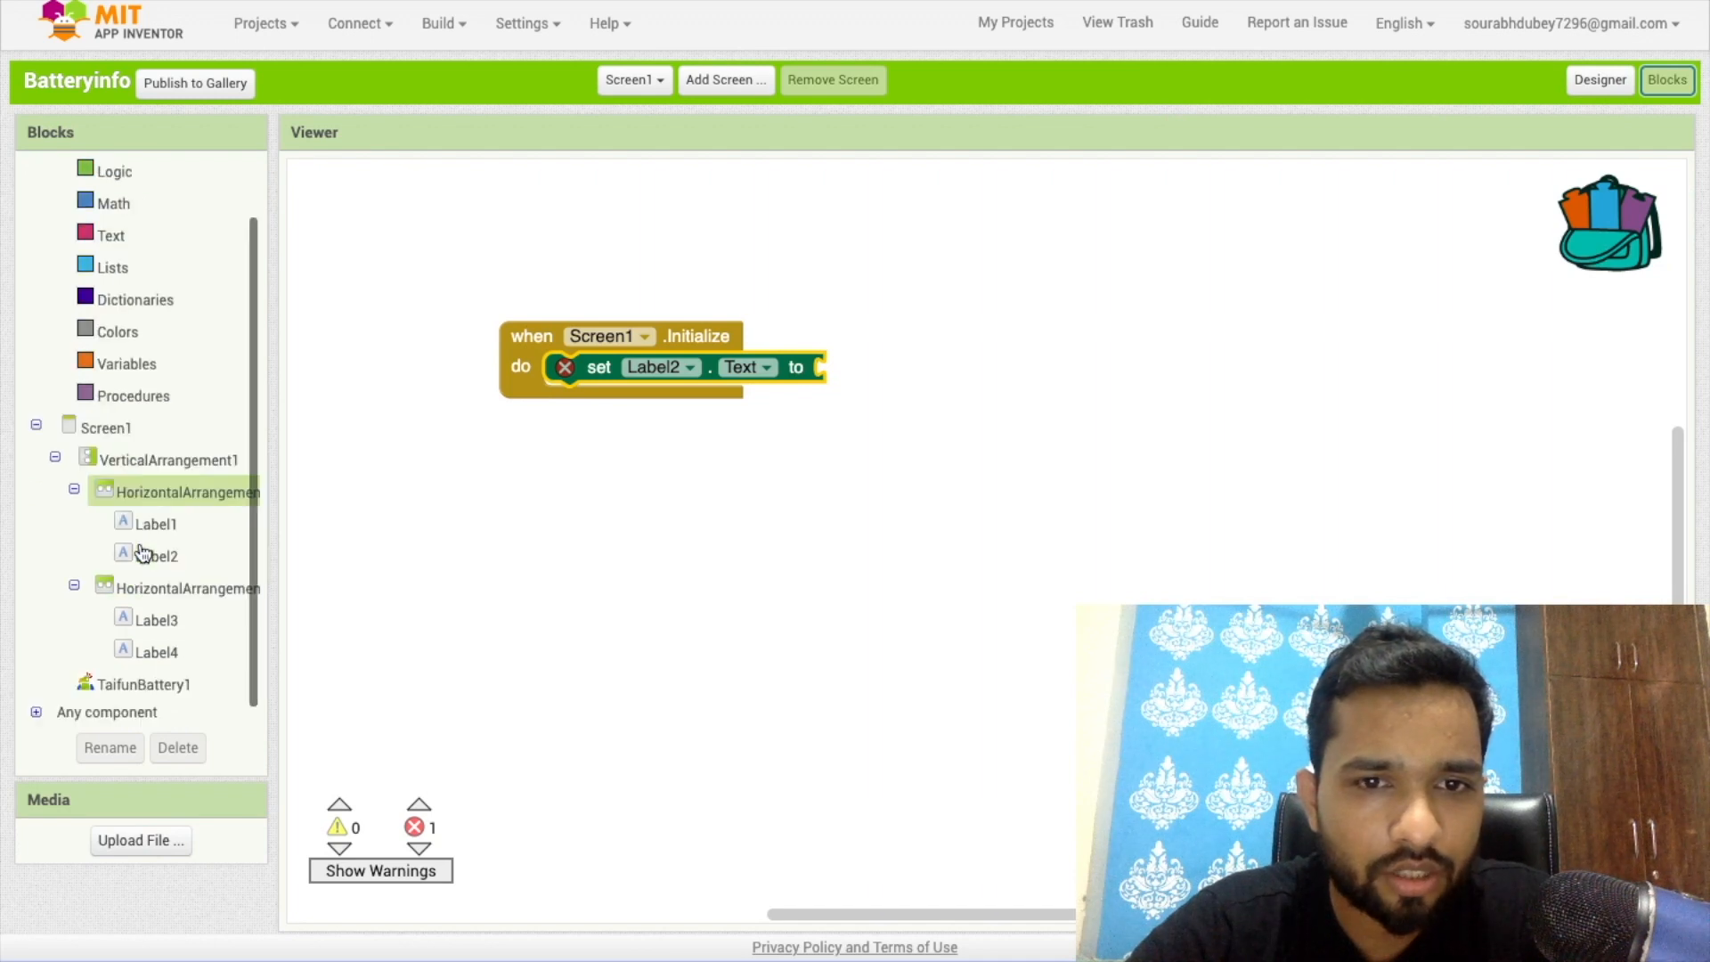
Plug TaifunBattery1.Level into the set Label2.Text socket.
{"action": "left_click", "coordinate": [144, 684]}
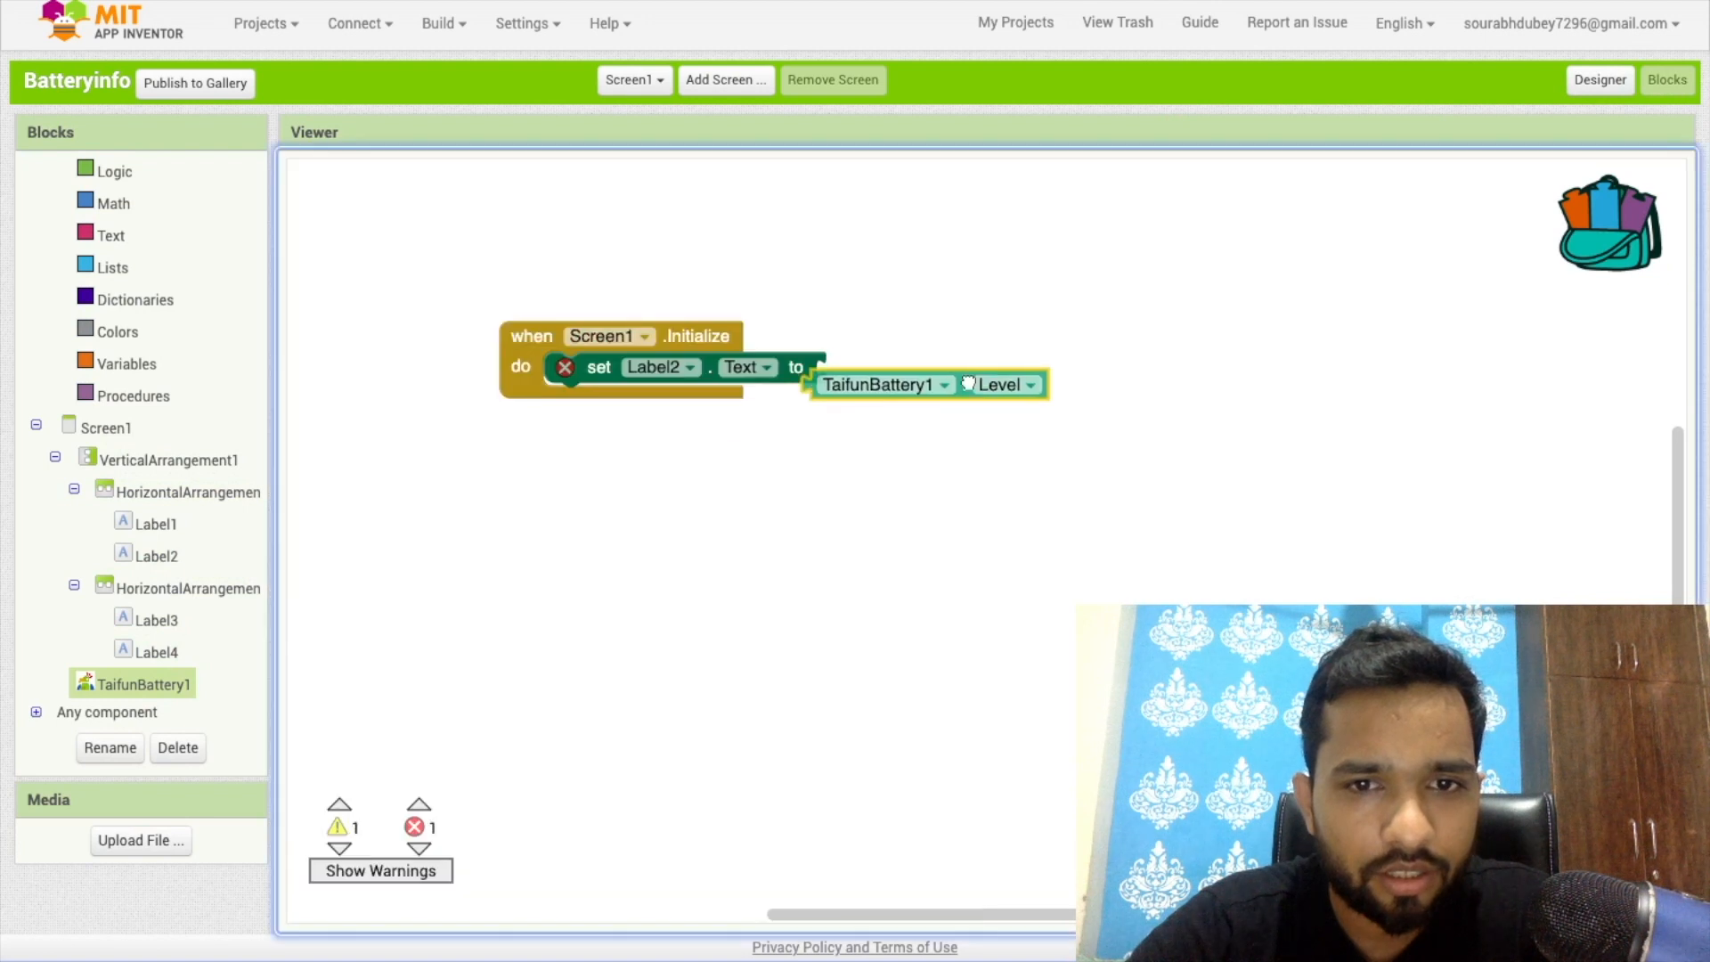
{"action": "left_click_drag", "start_coordinate": [884, 385], "coordinate": [919, 352]}
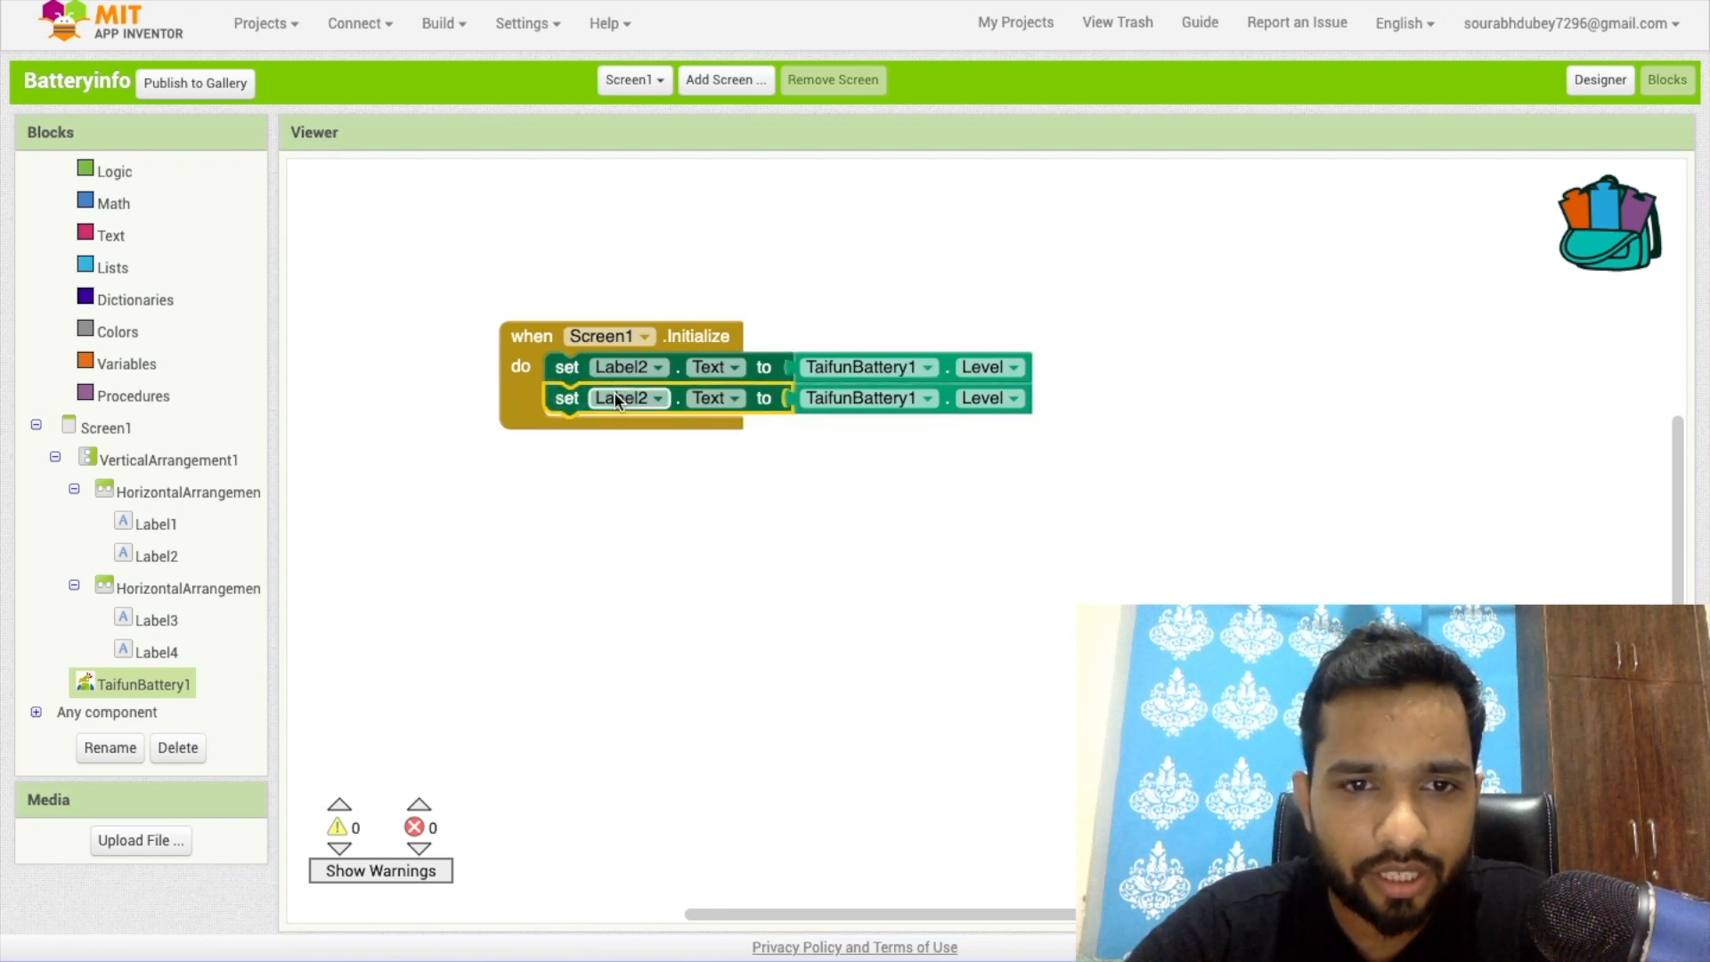
Make the duplicated block set Label4.Text to TaifunBattery1.Plugged.
{"action": "left_click", "coordinate": [627, 397]}
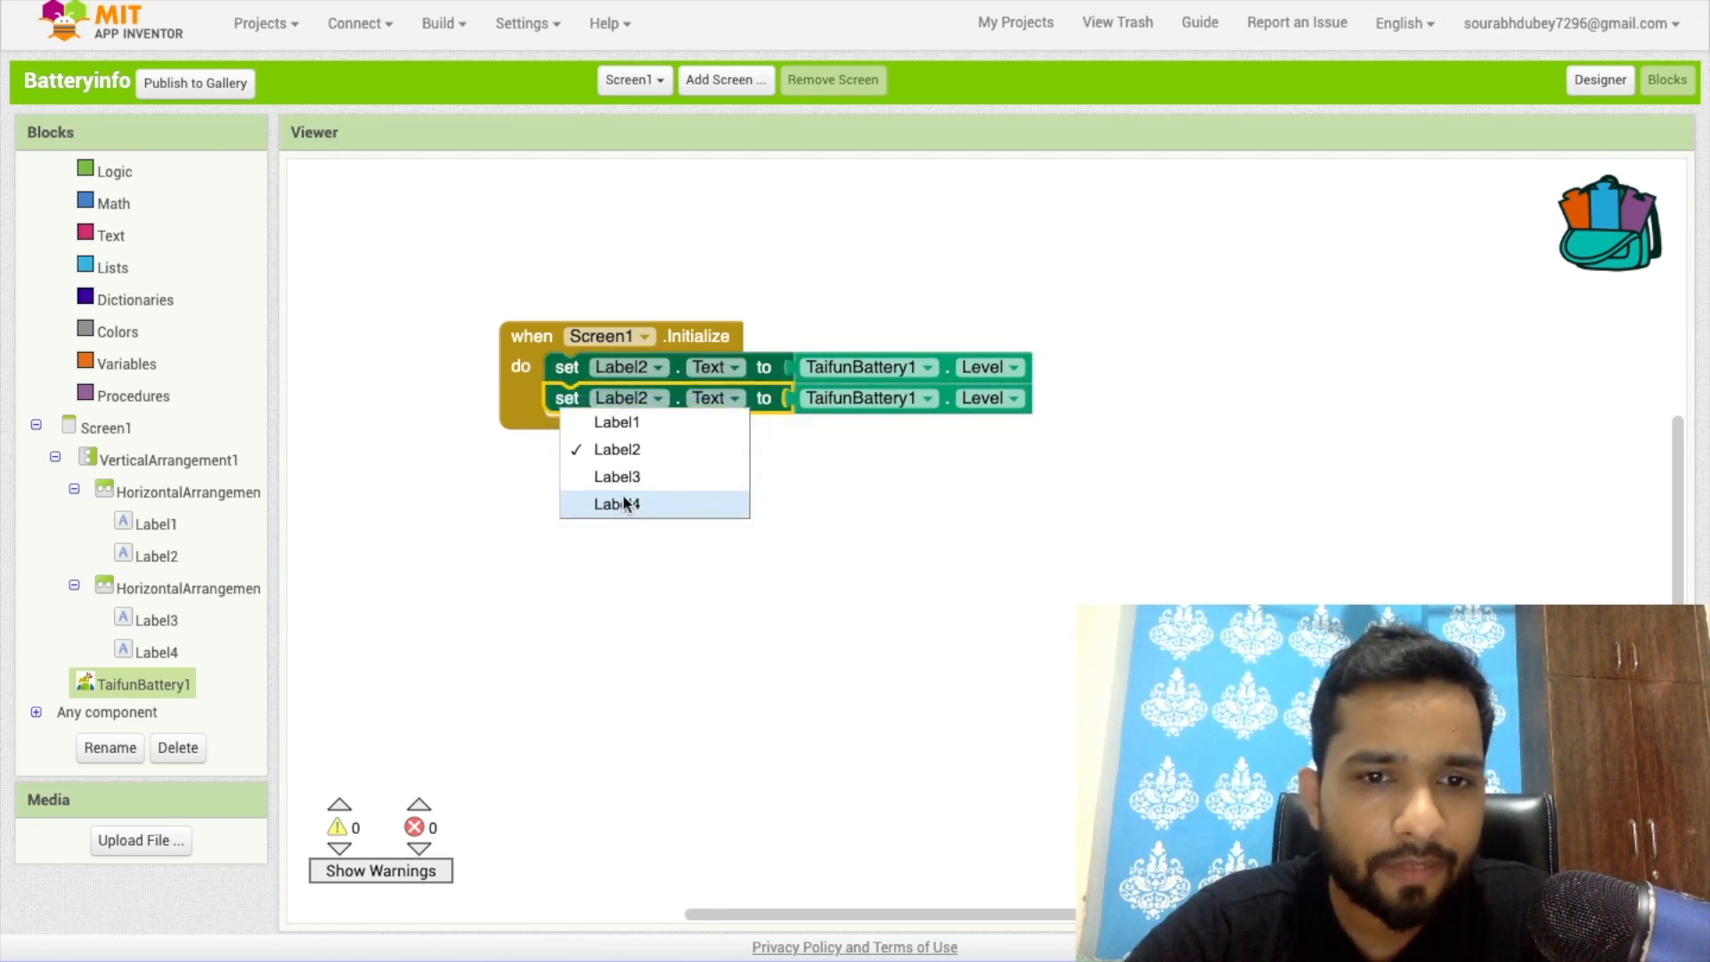
{"action": "left_click", "coordinate": [614, 505]}
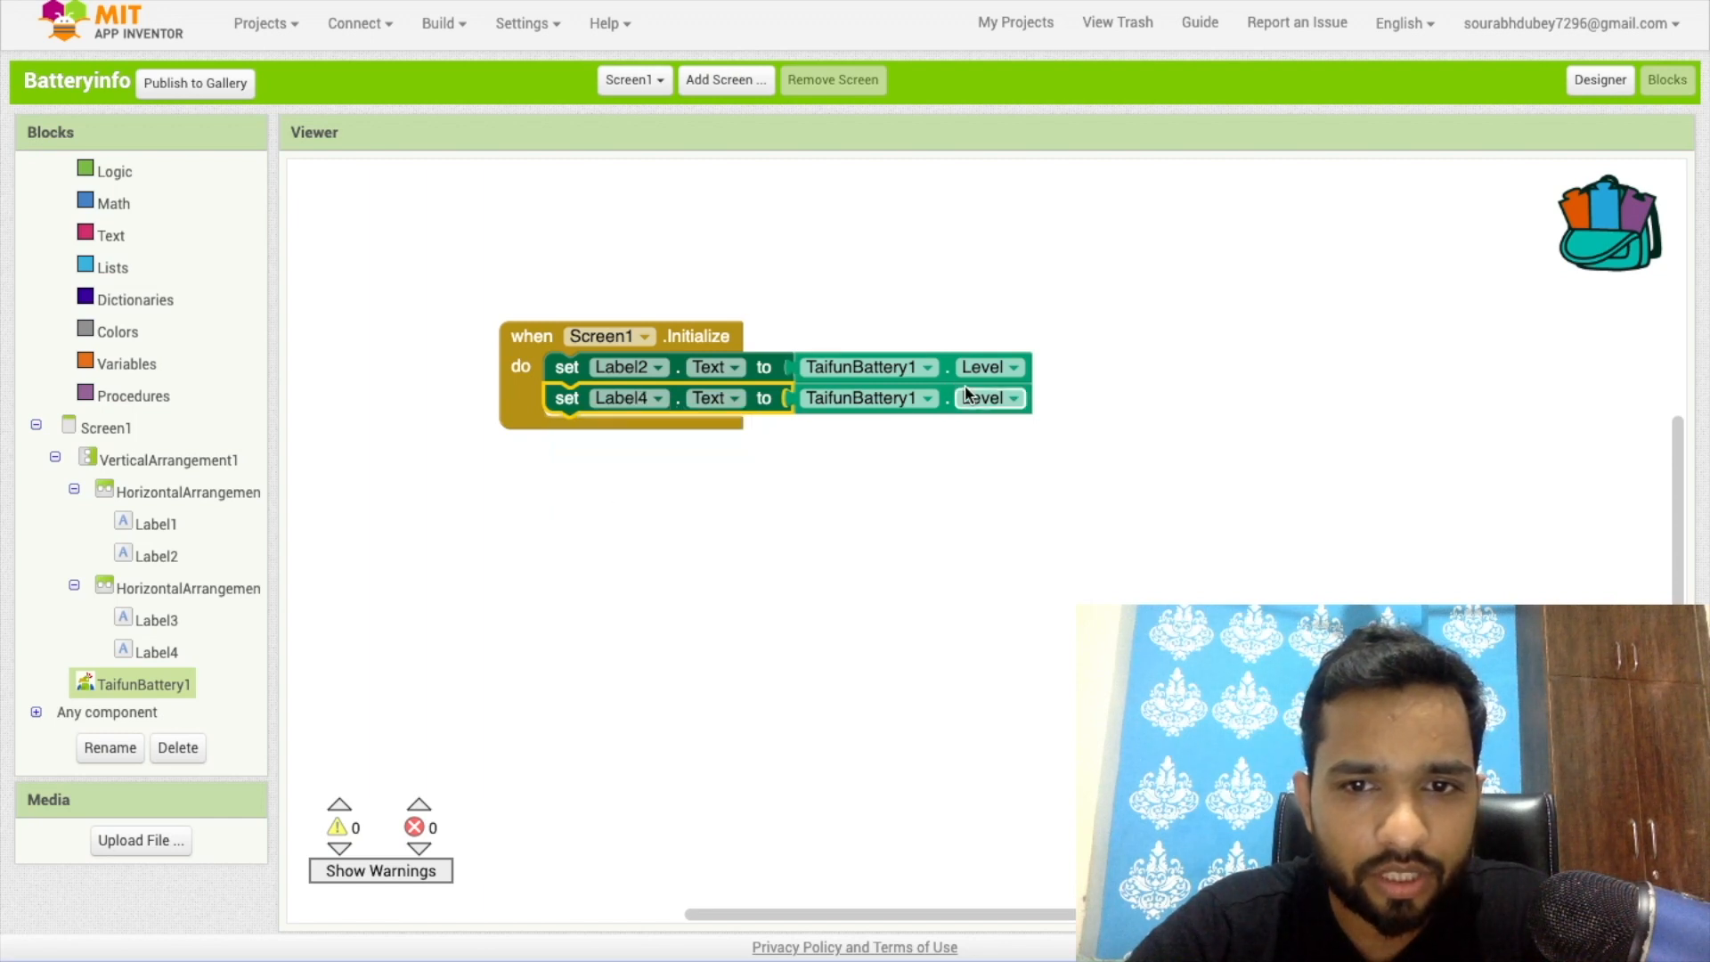
{"action": "left_click", "coordinate": [991, 397]}
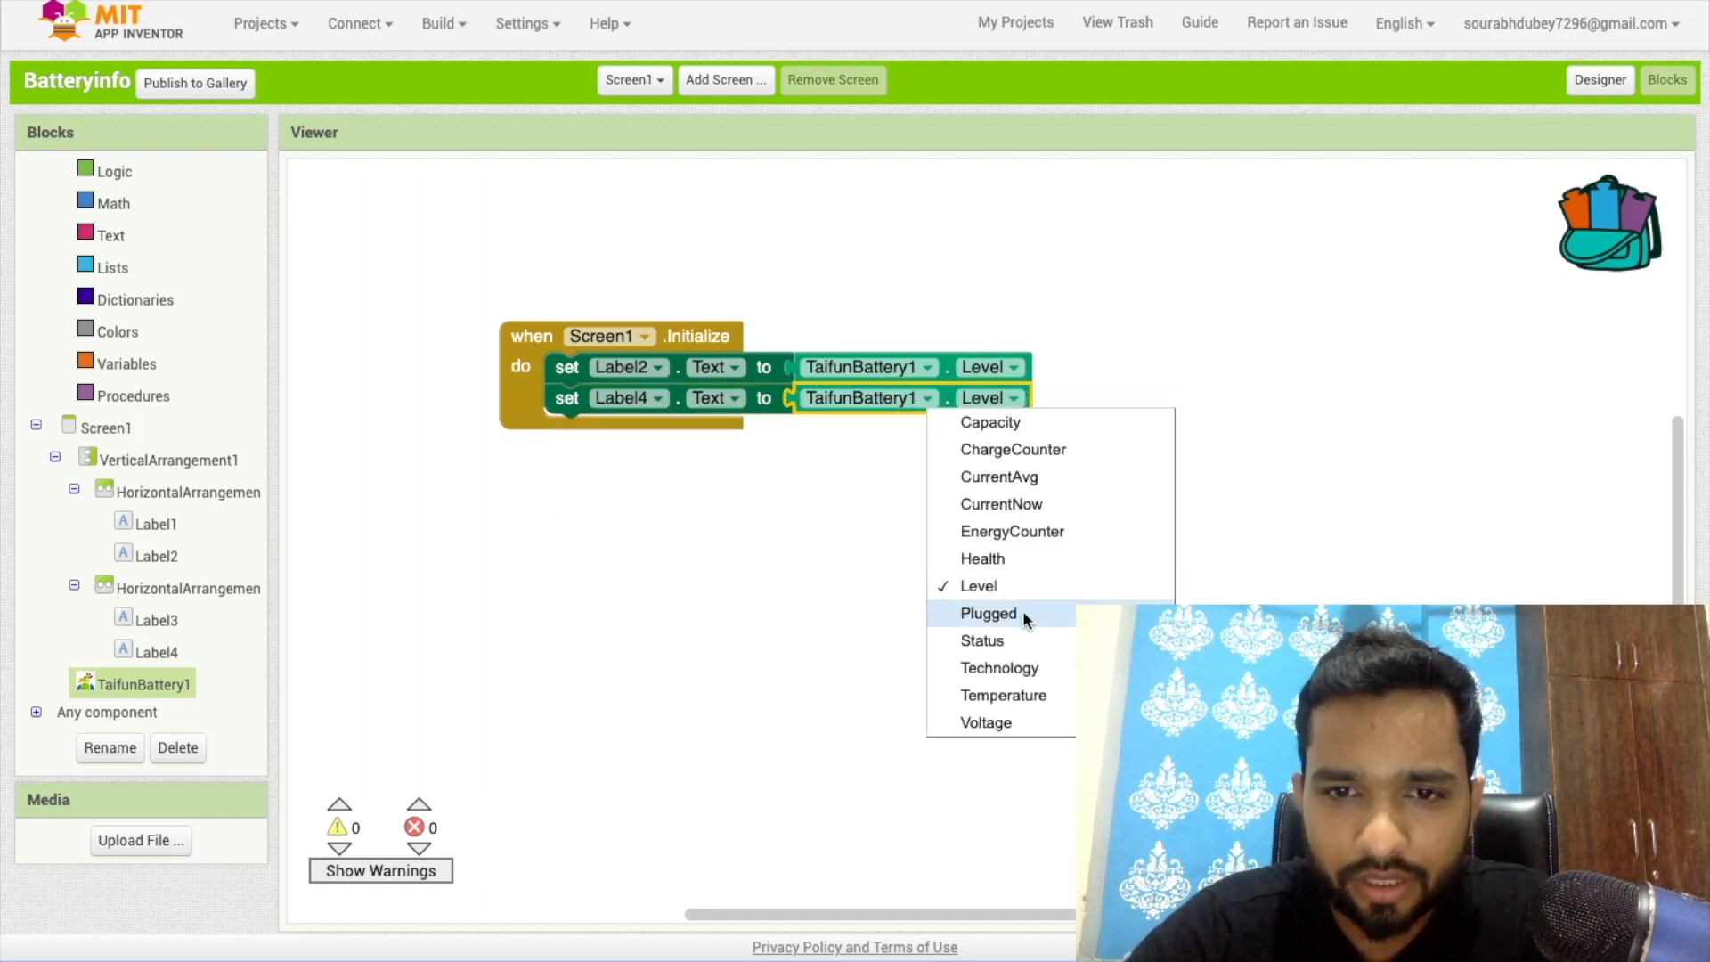
{"action": "left_click", "coordinate": [987, 613]}
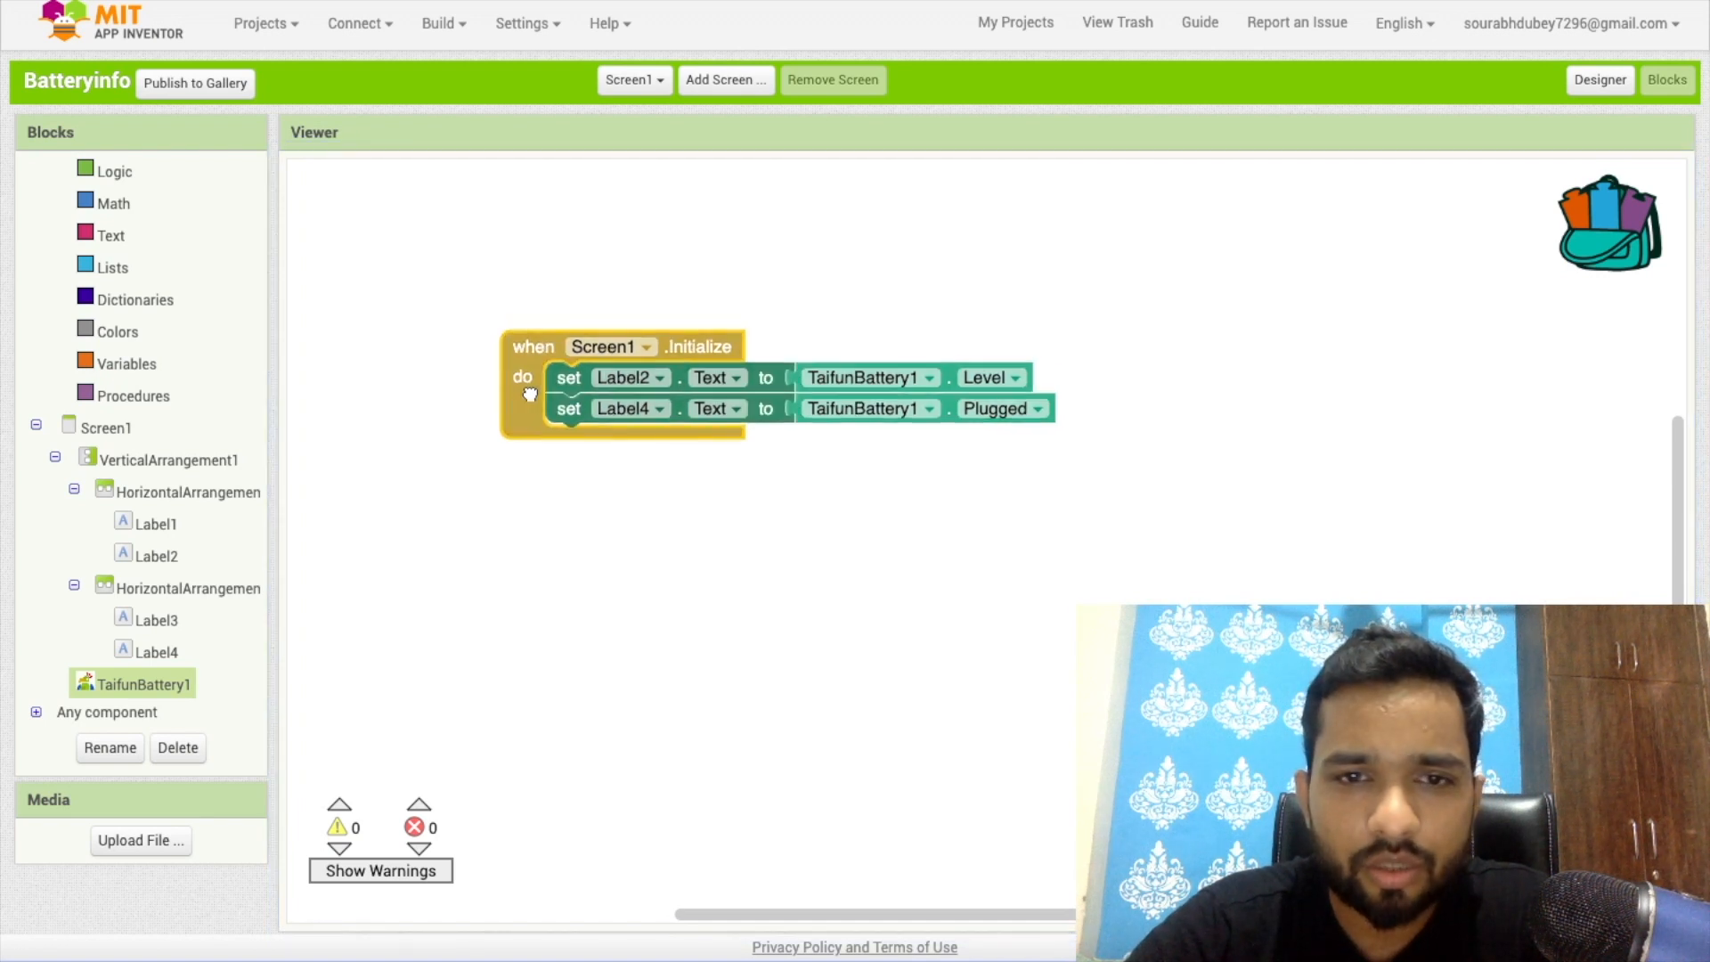
{"action": "left_click", "coordinate": [1044, 407]}
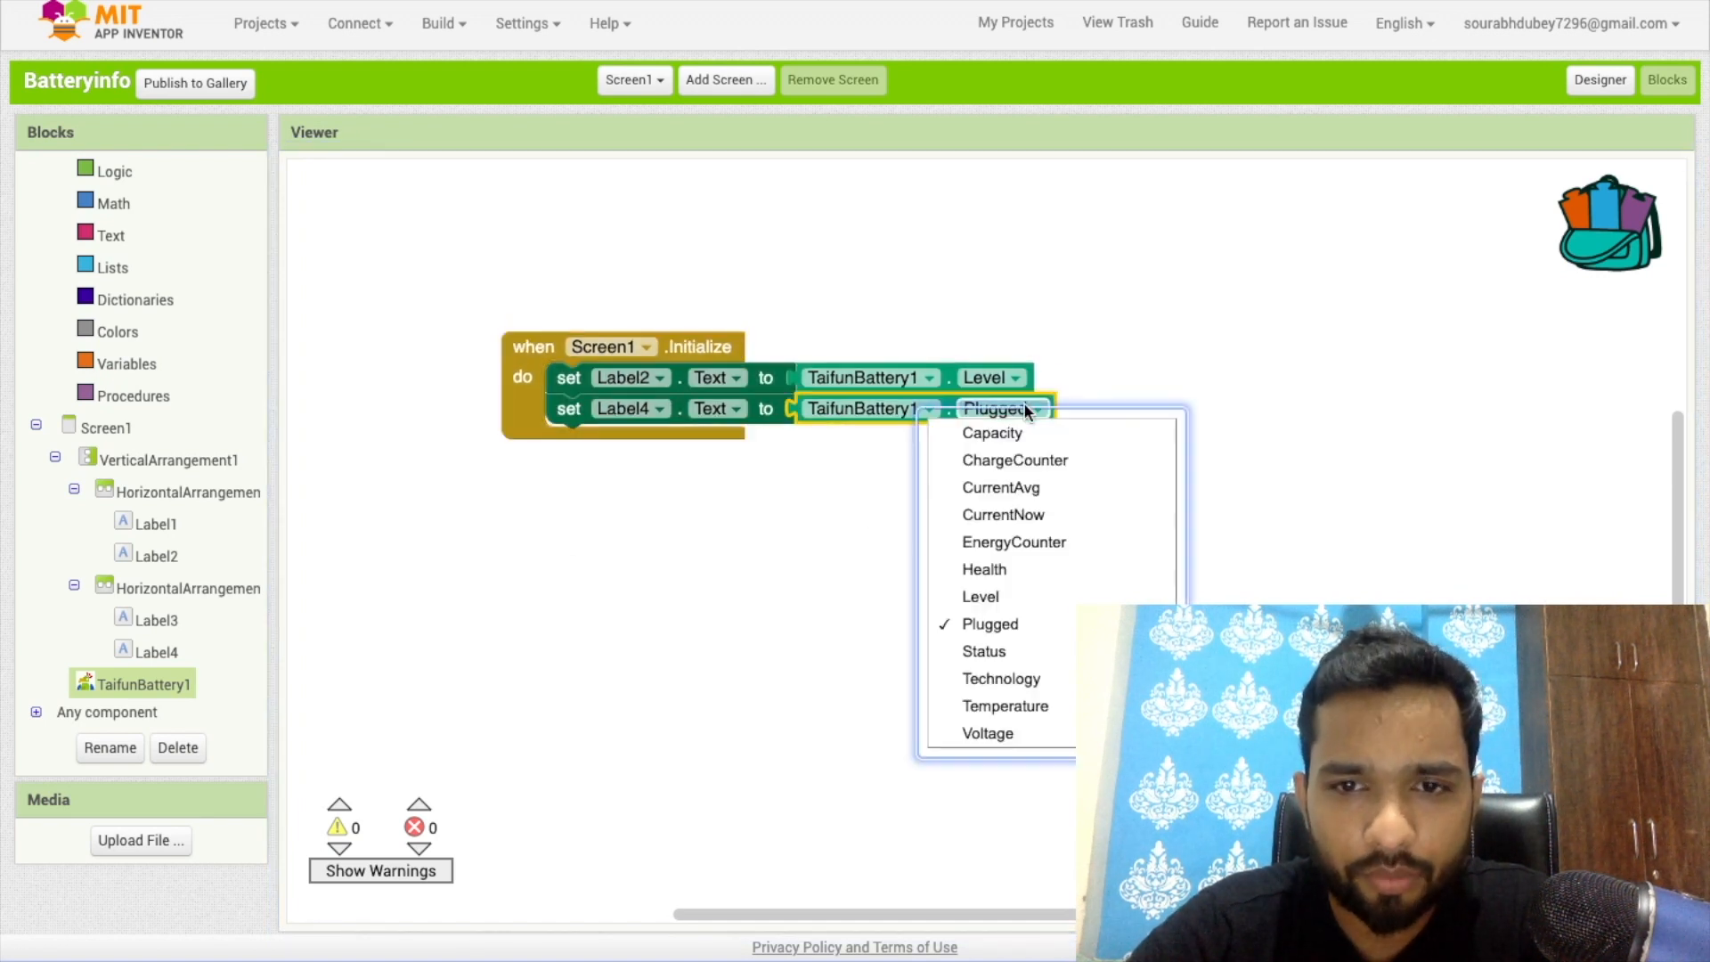
{"action": "left_click", "coordinate": [988, 624]}
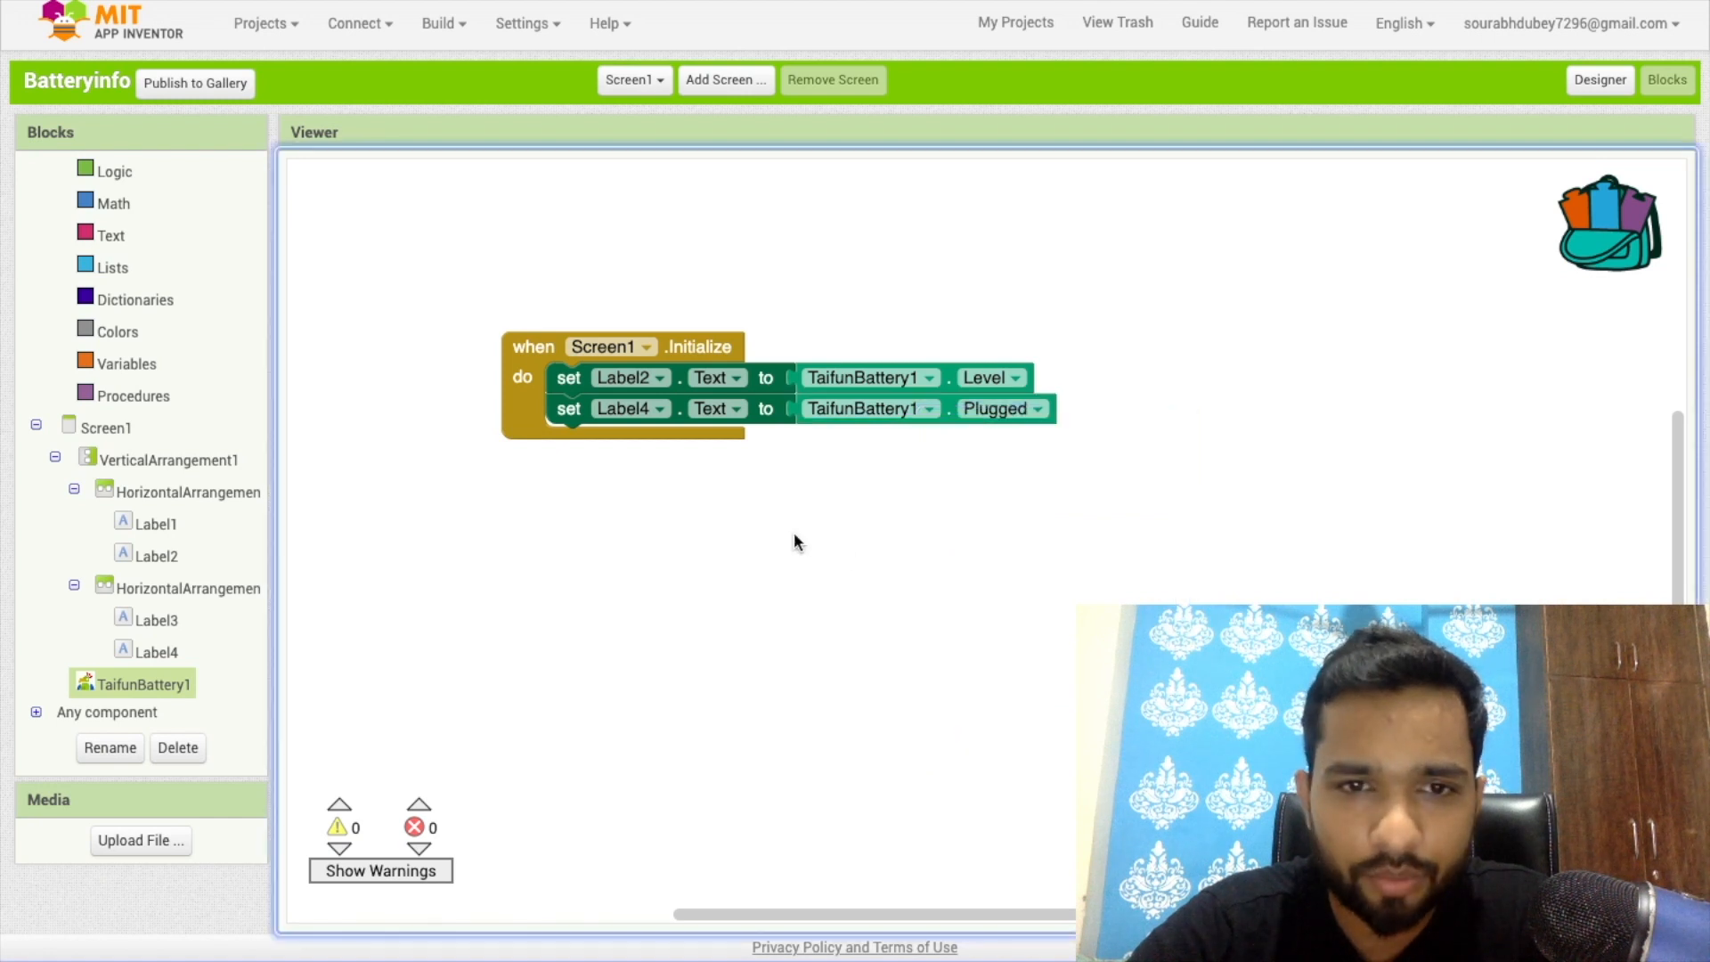
{"action": "left_click", "coordinate": [157, 648]}
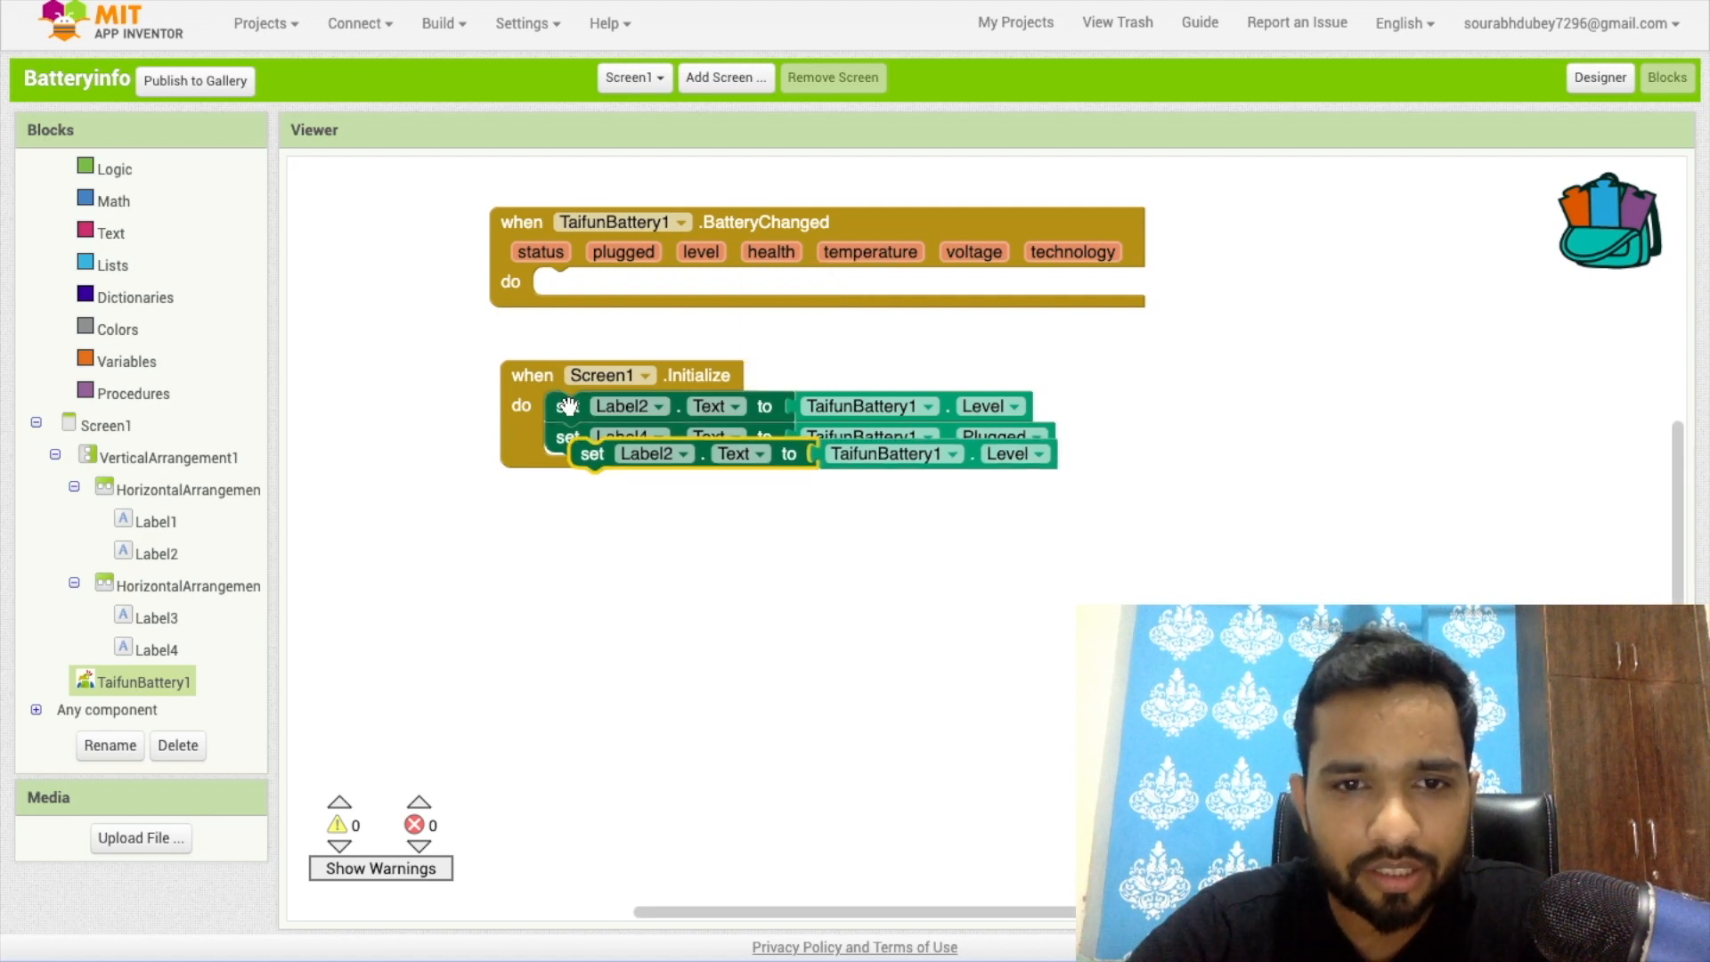
In TaifunBattery1.BatteryChanged, set Label2 to the level parameter and Label4 to plugged.
{"action": "left_click_drag", "start_coordinate": [591, 455], "coordinate": [566, 291]}
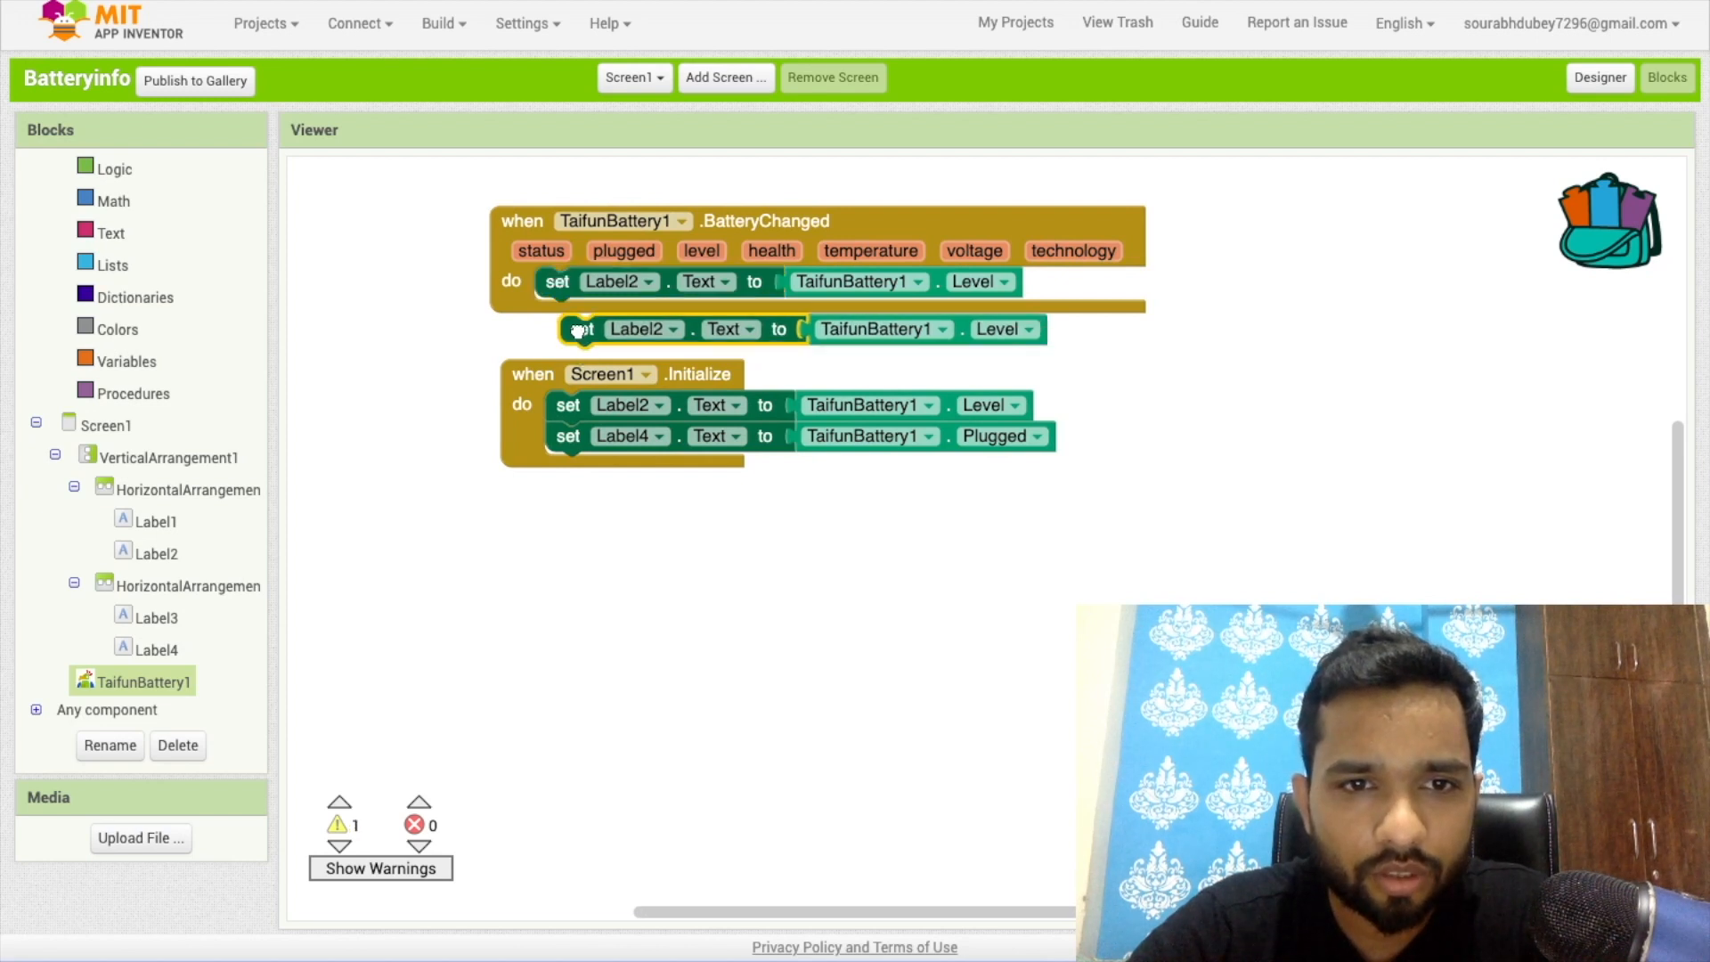
{"action": "left_click", "coordinate": [673, 330]}
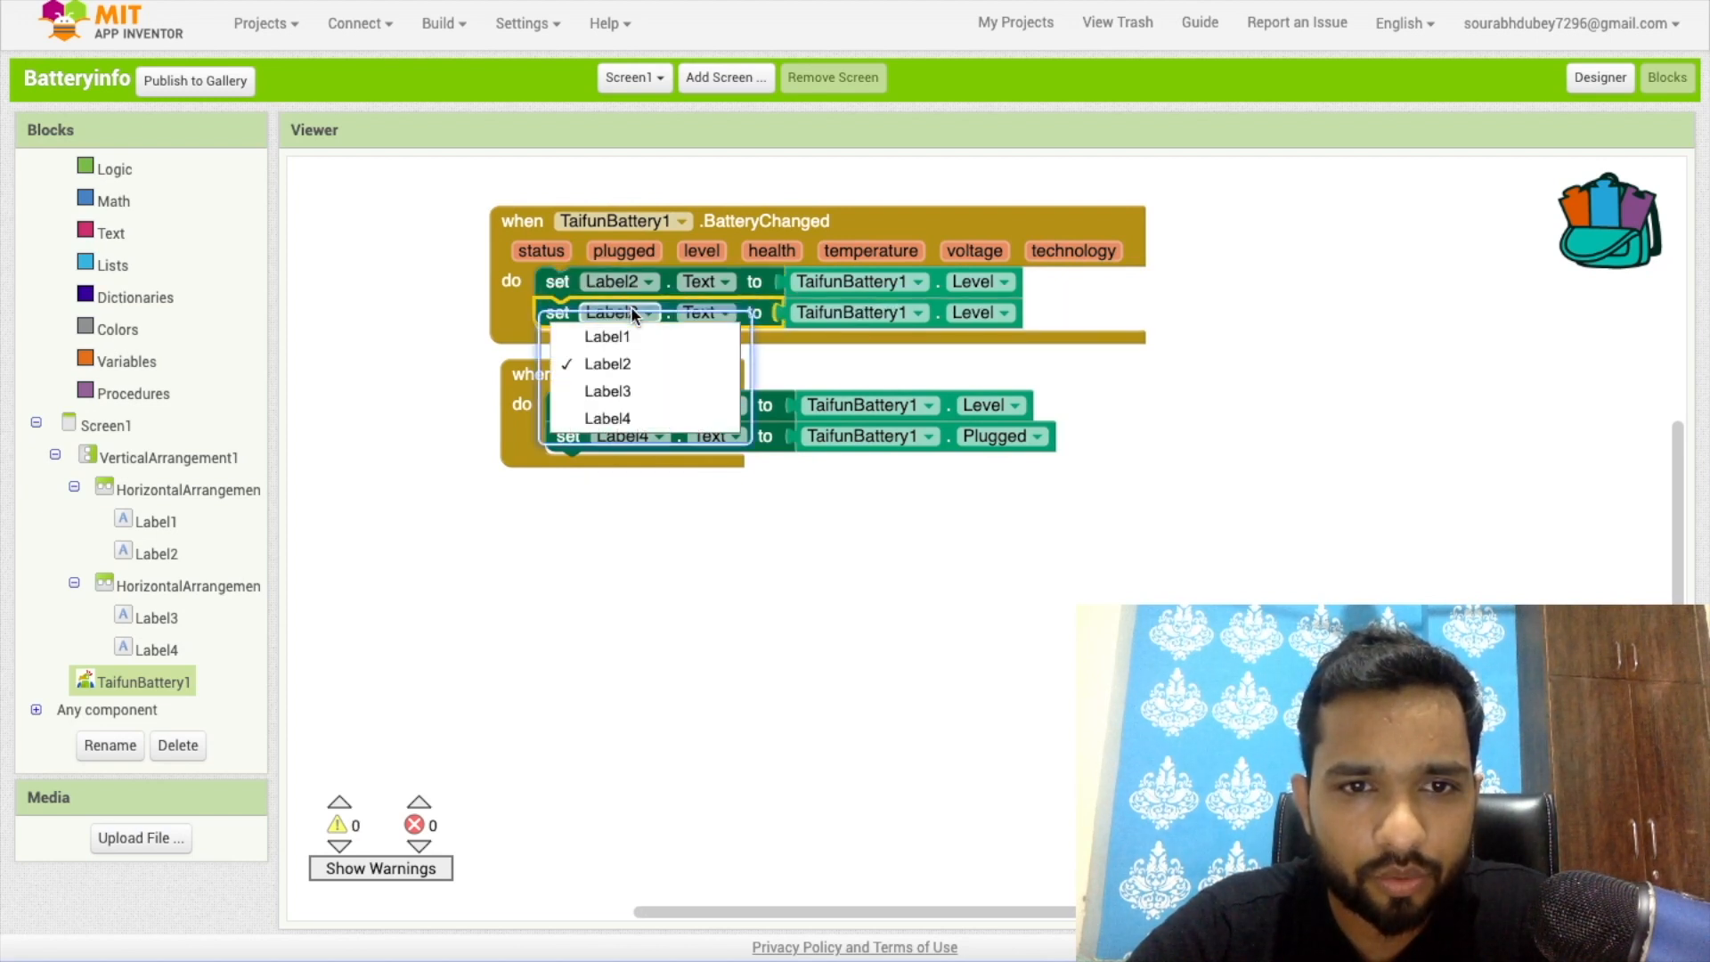
{"action": "left_click", "coordinate": [607, 417]}
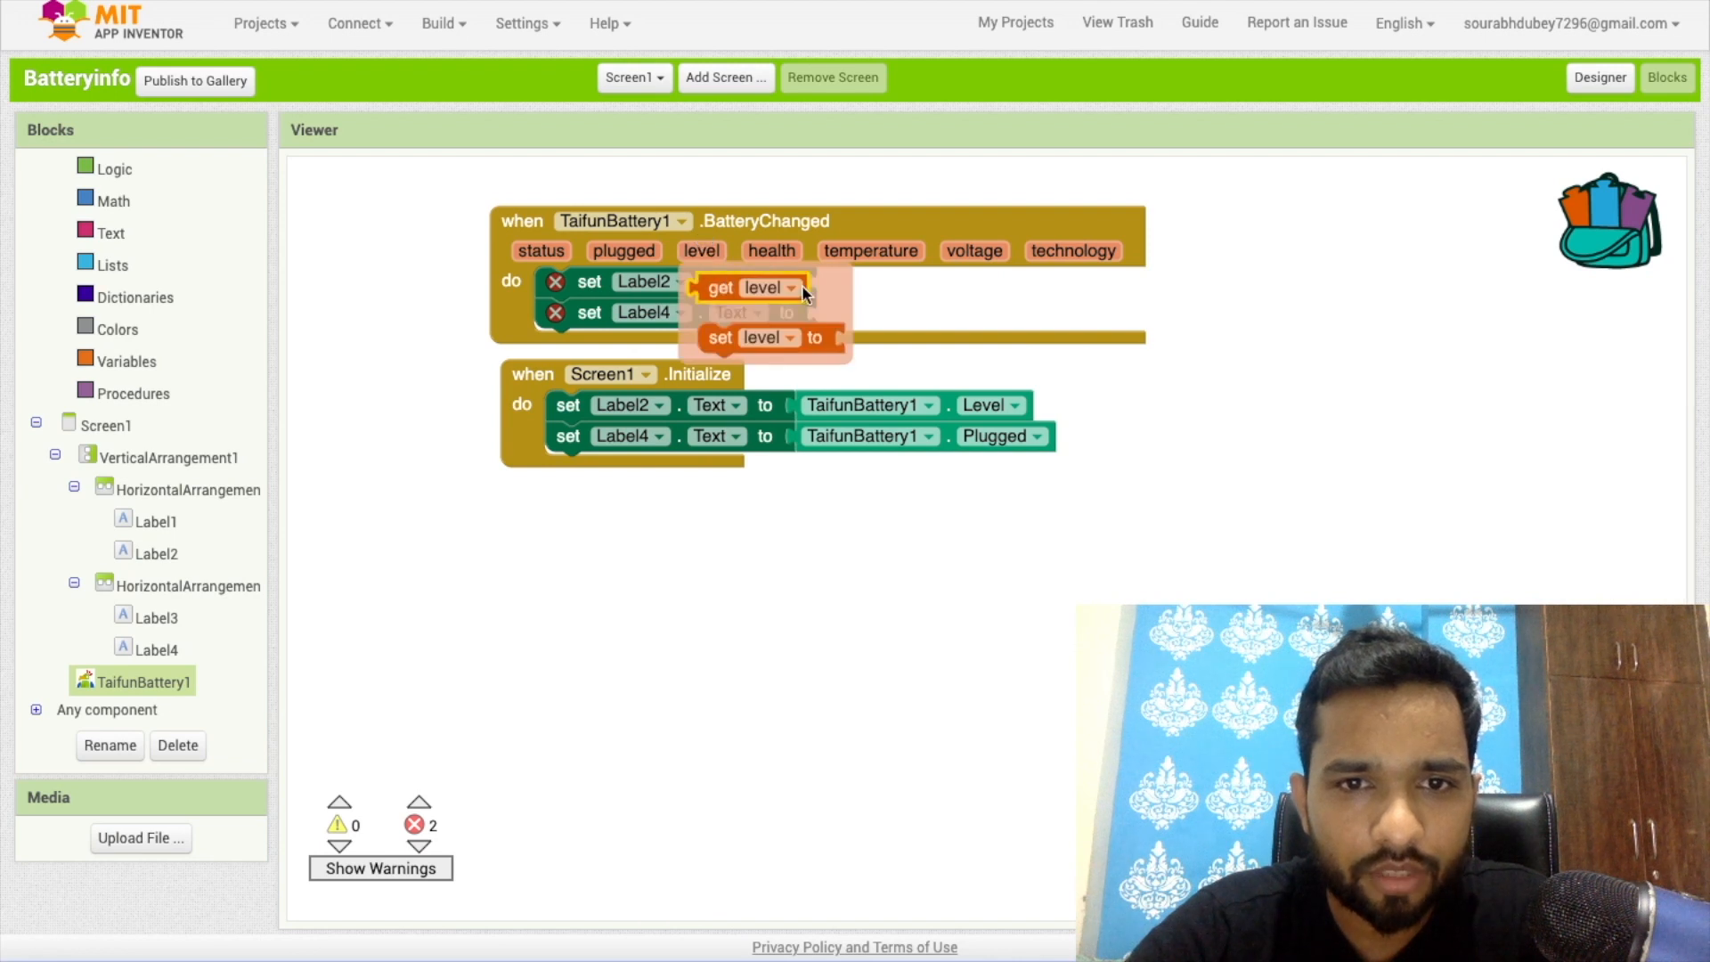
{"action": "left_click_drag", "start_coordinate": [752, 287], "coordinate": [905, 292]}
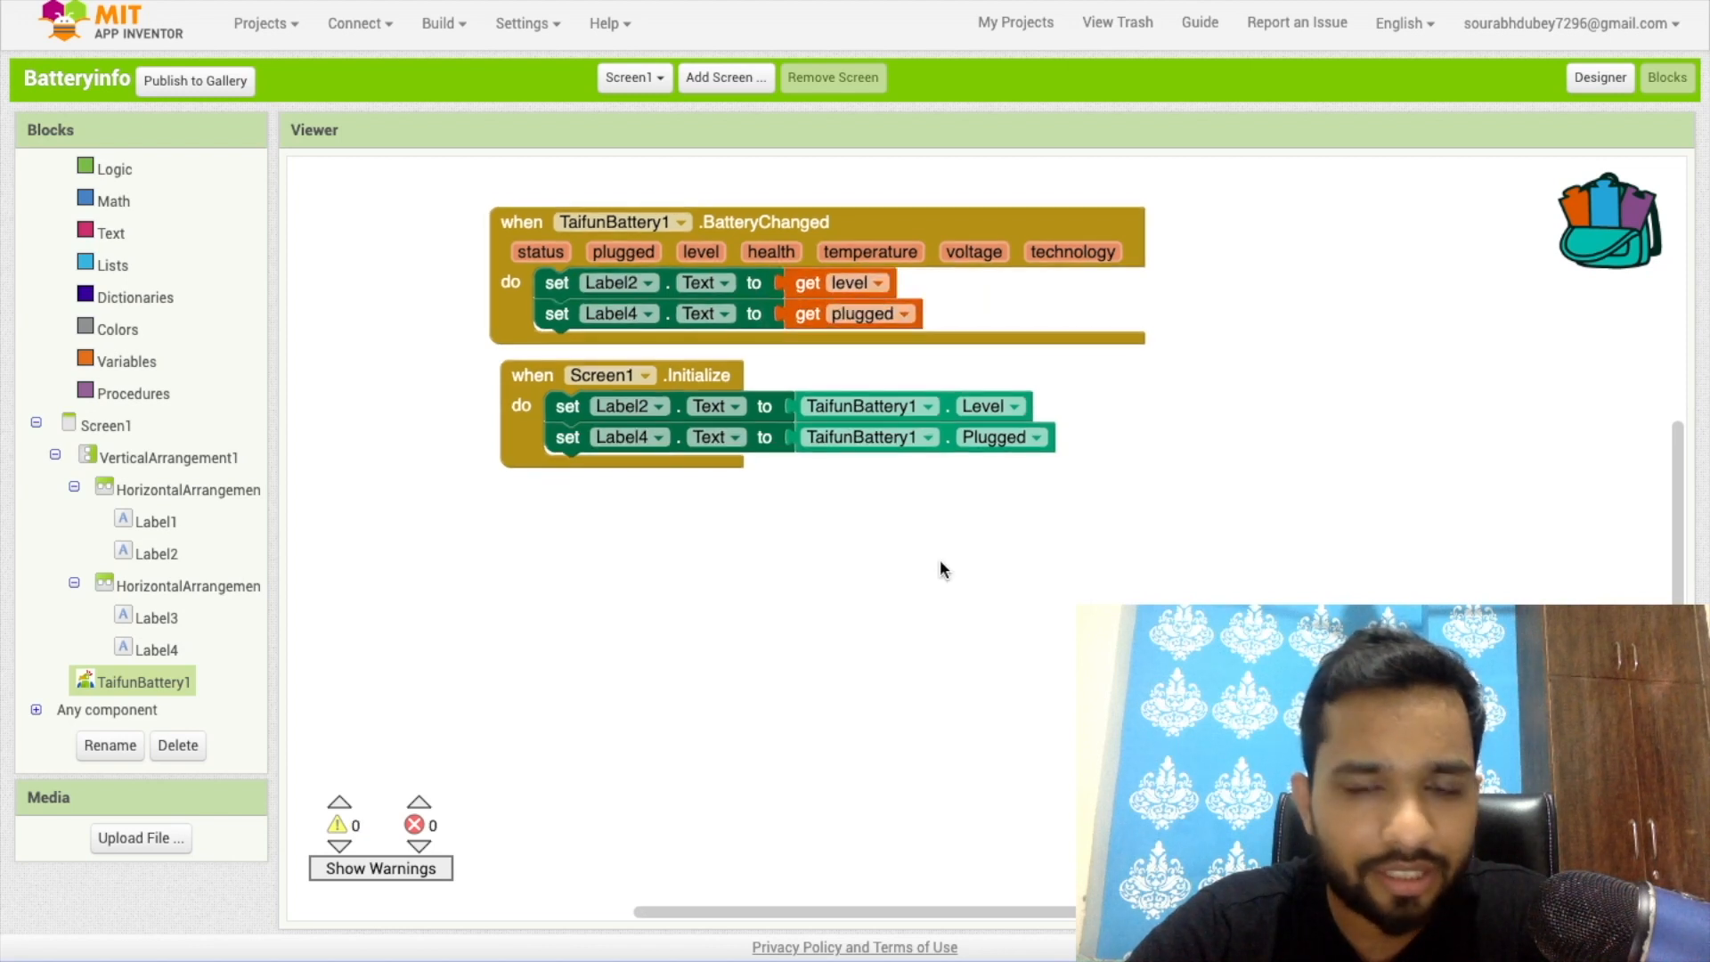
Centre VerticalArrangement1's rows, make the screen orange and the rows green and pink.
{"action": "left_click", "coordinate": [1600, 77]}
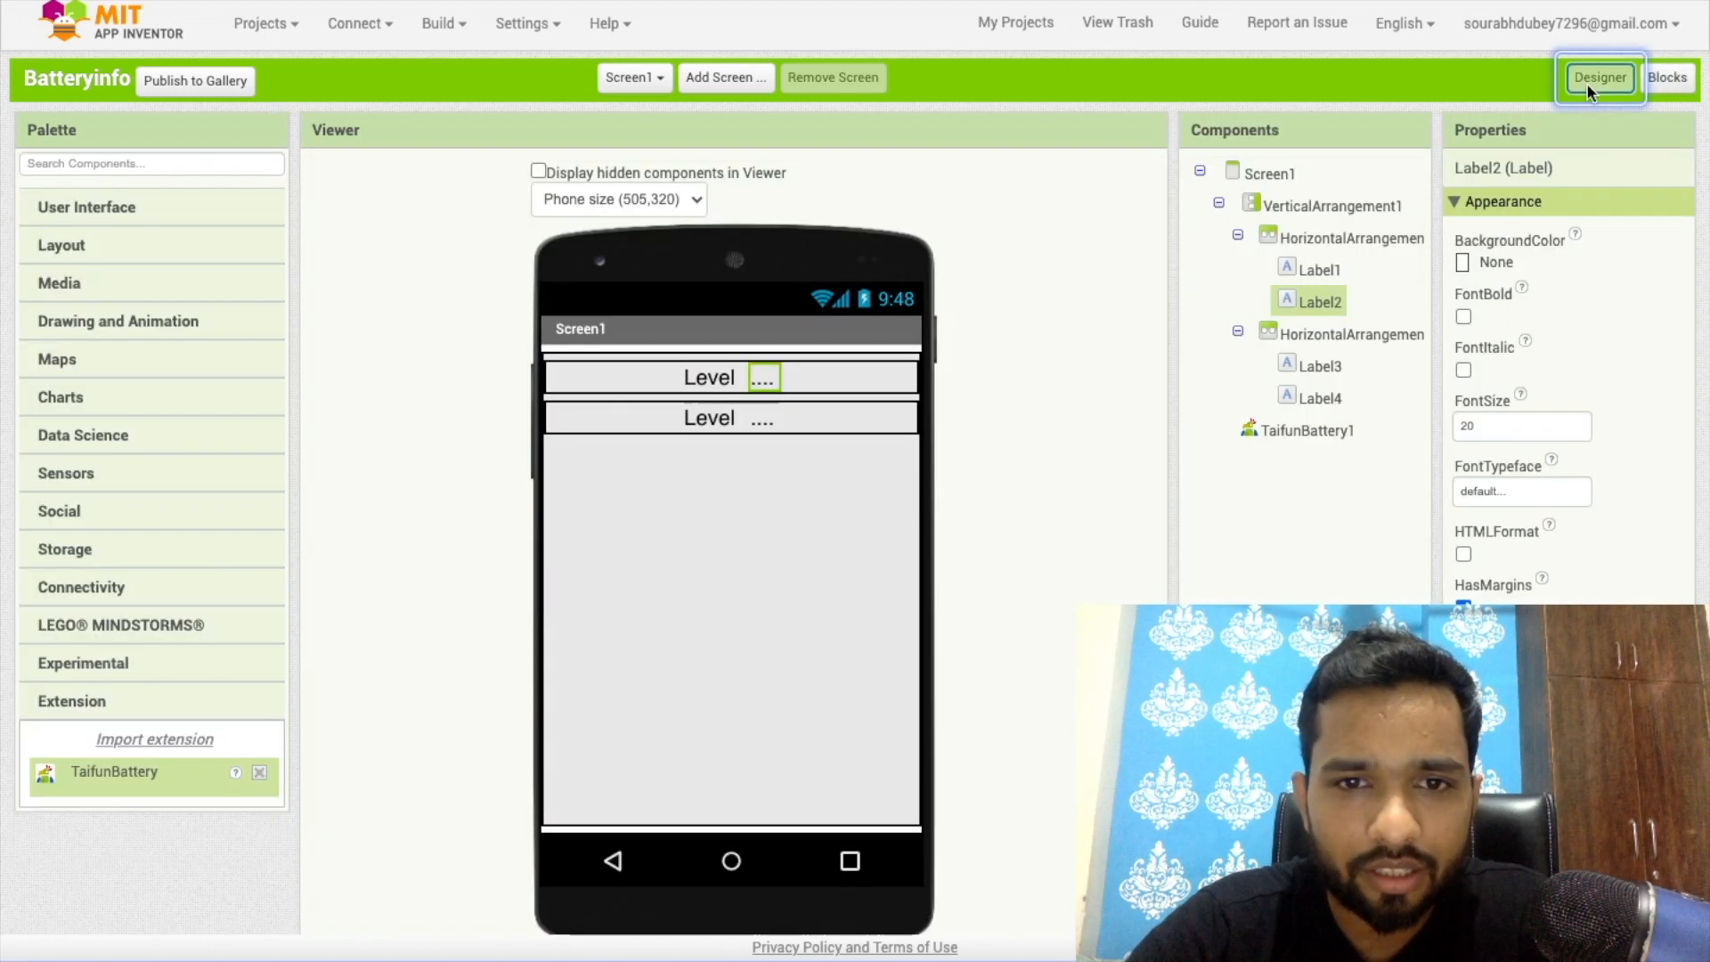
{"action": "left_click", "coordinate": [1334, 205]}
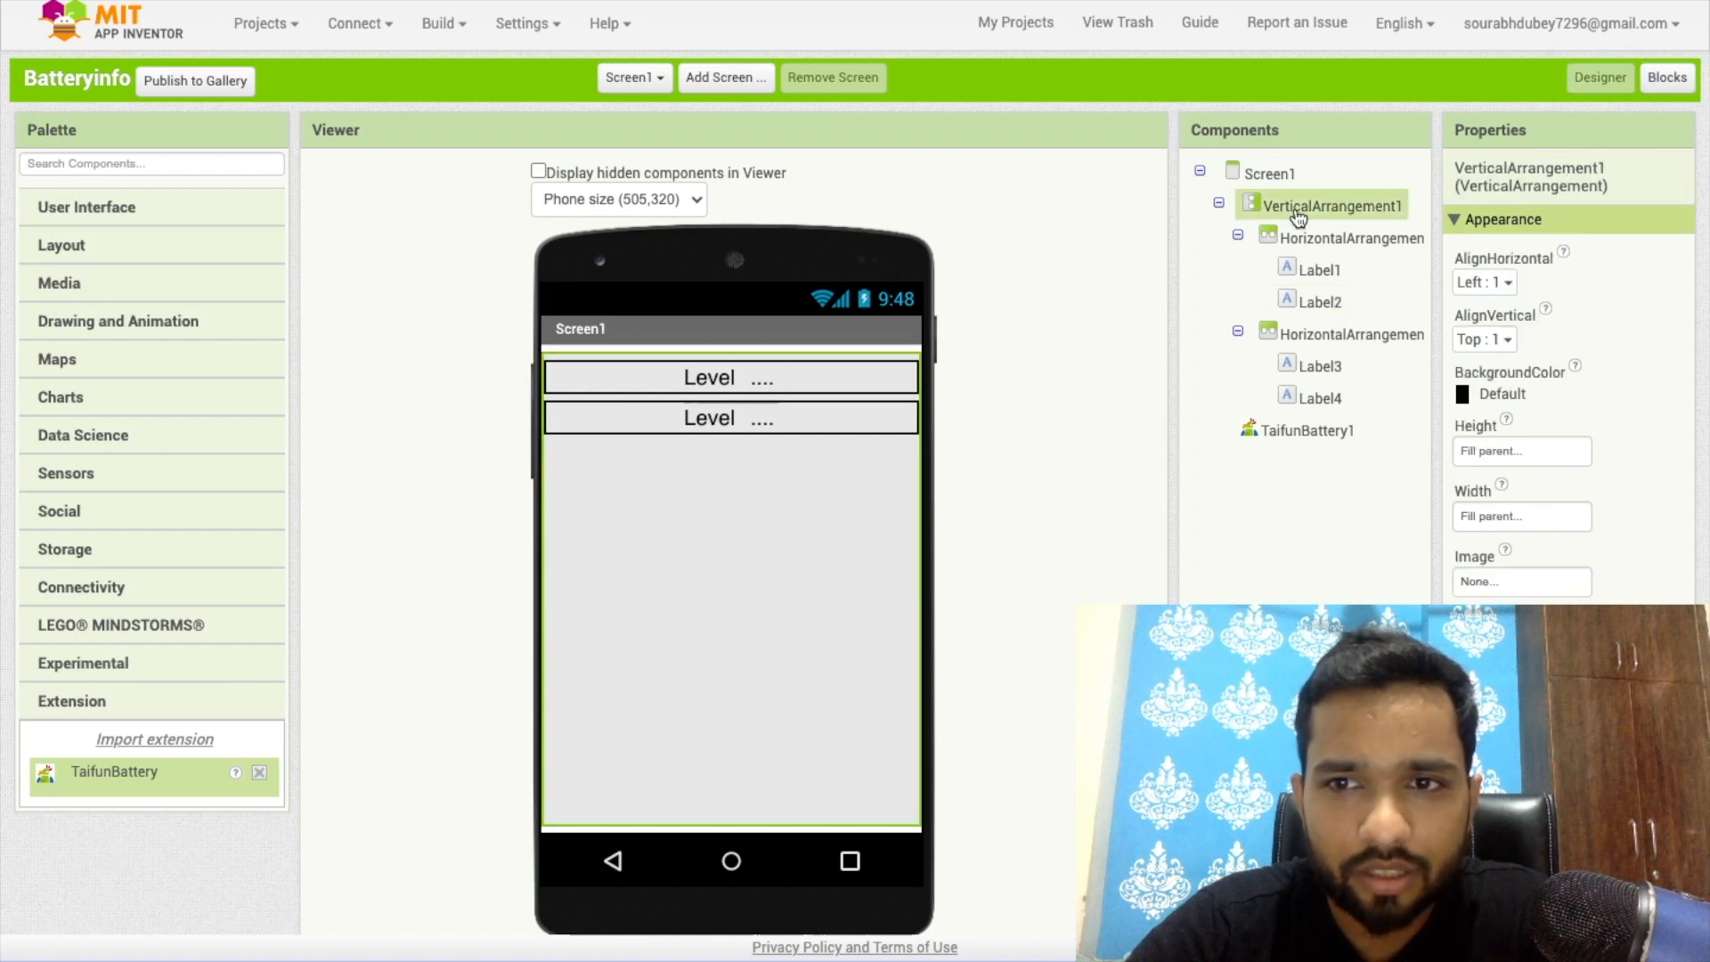
{"action": "left_click", "coordinate": [1484, 339]}
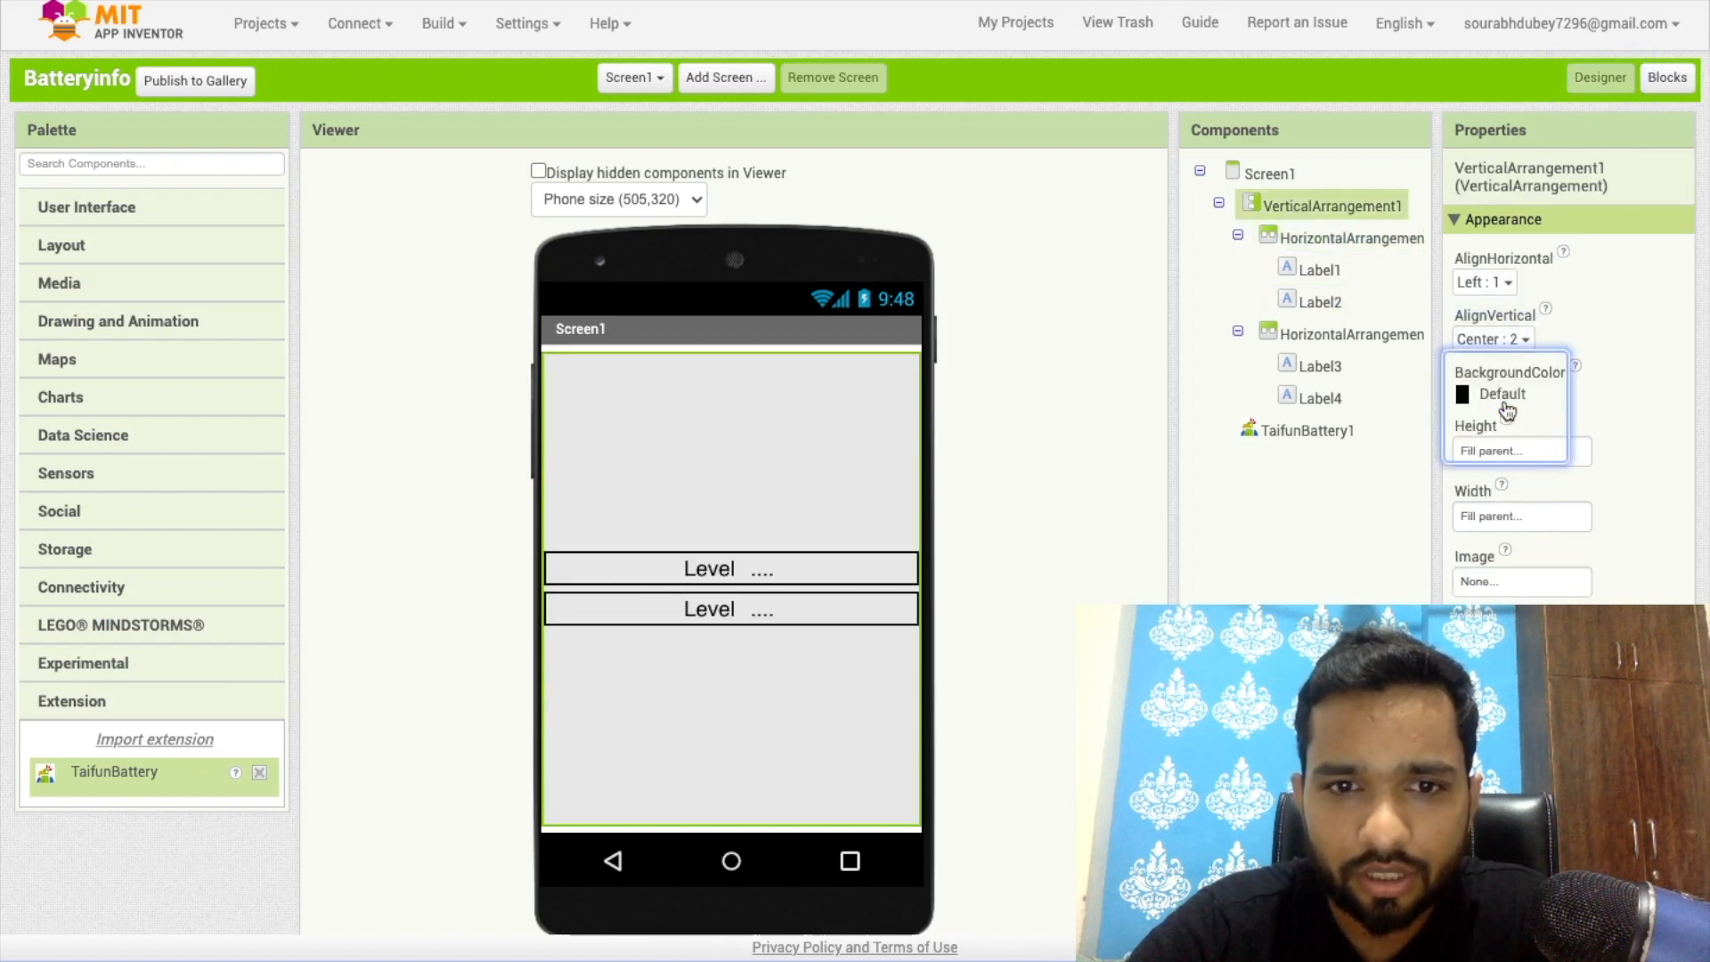
{"action": "left_click", "coordinate": [1507, 393]}
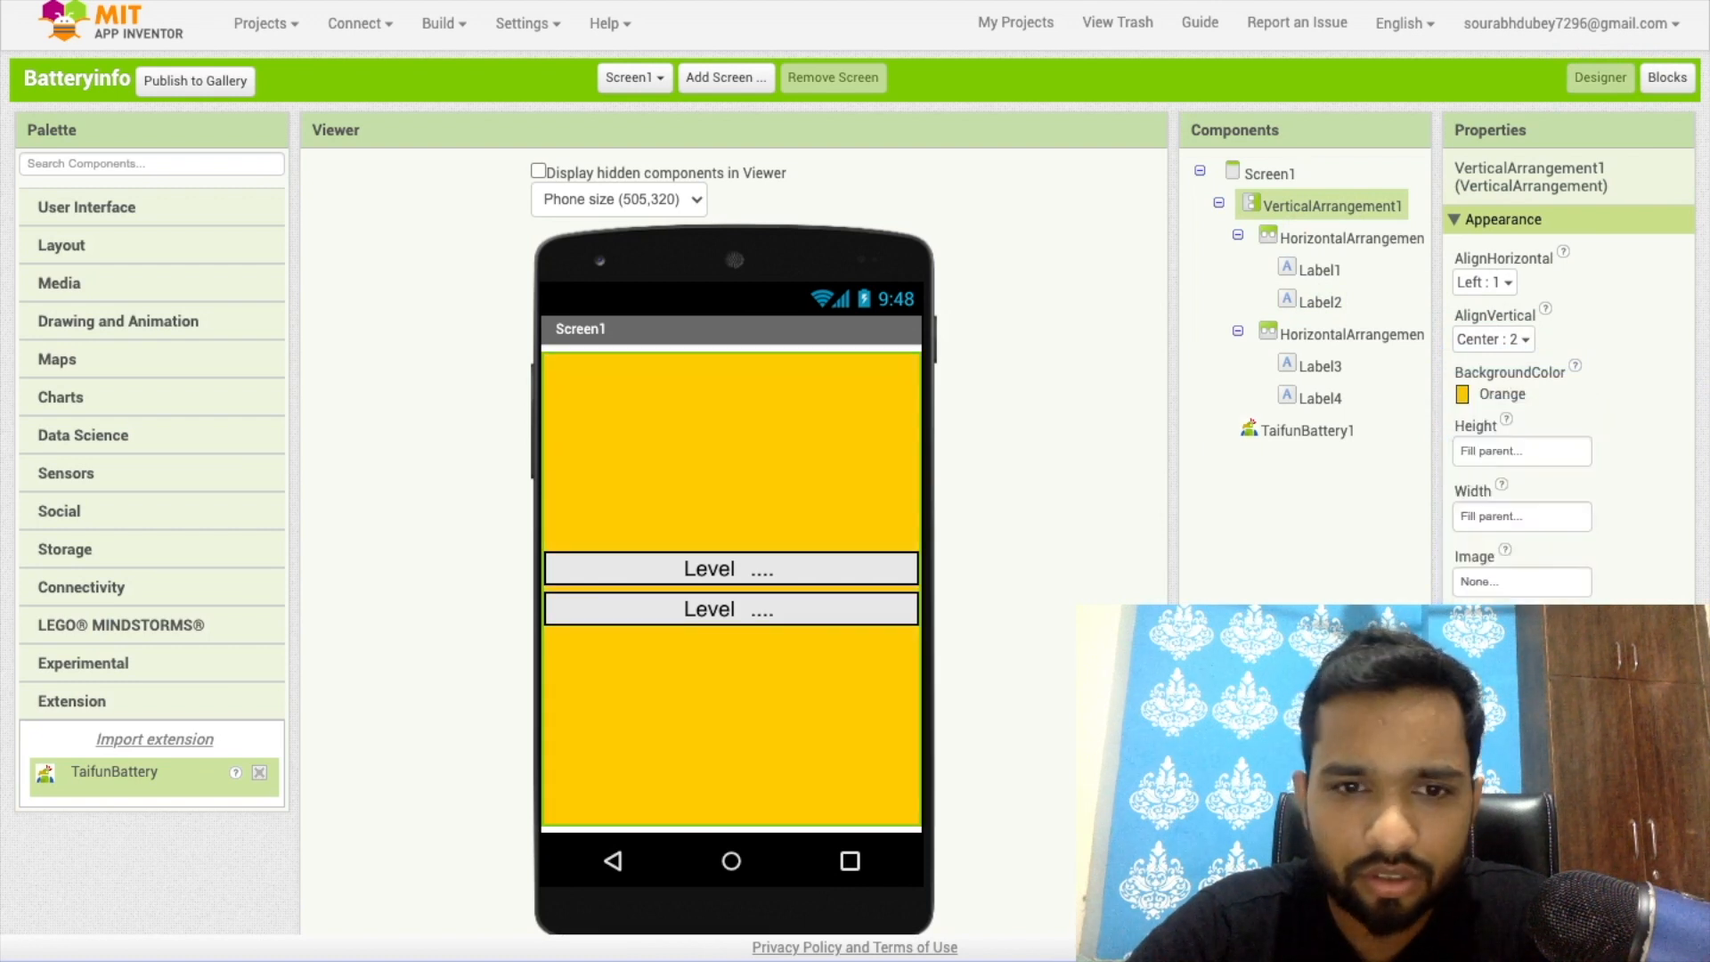
{"action": "left_click", "coordinate": [1352, 237]}
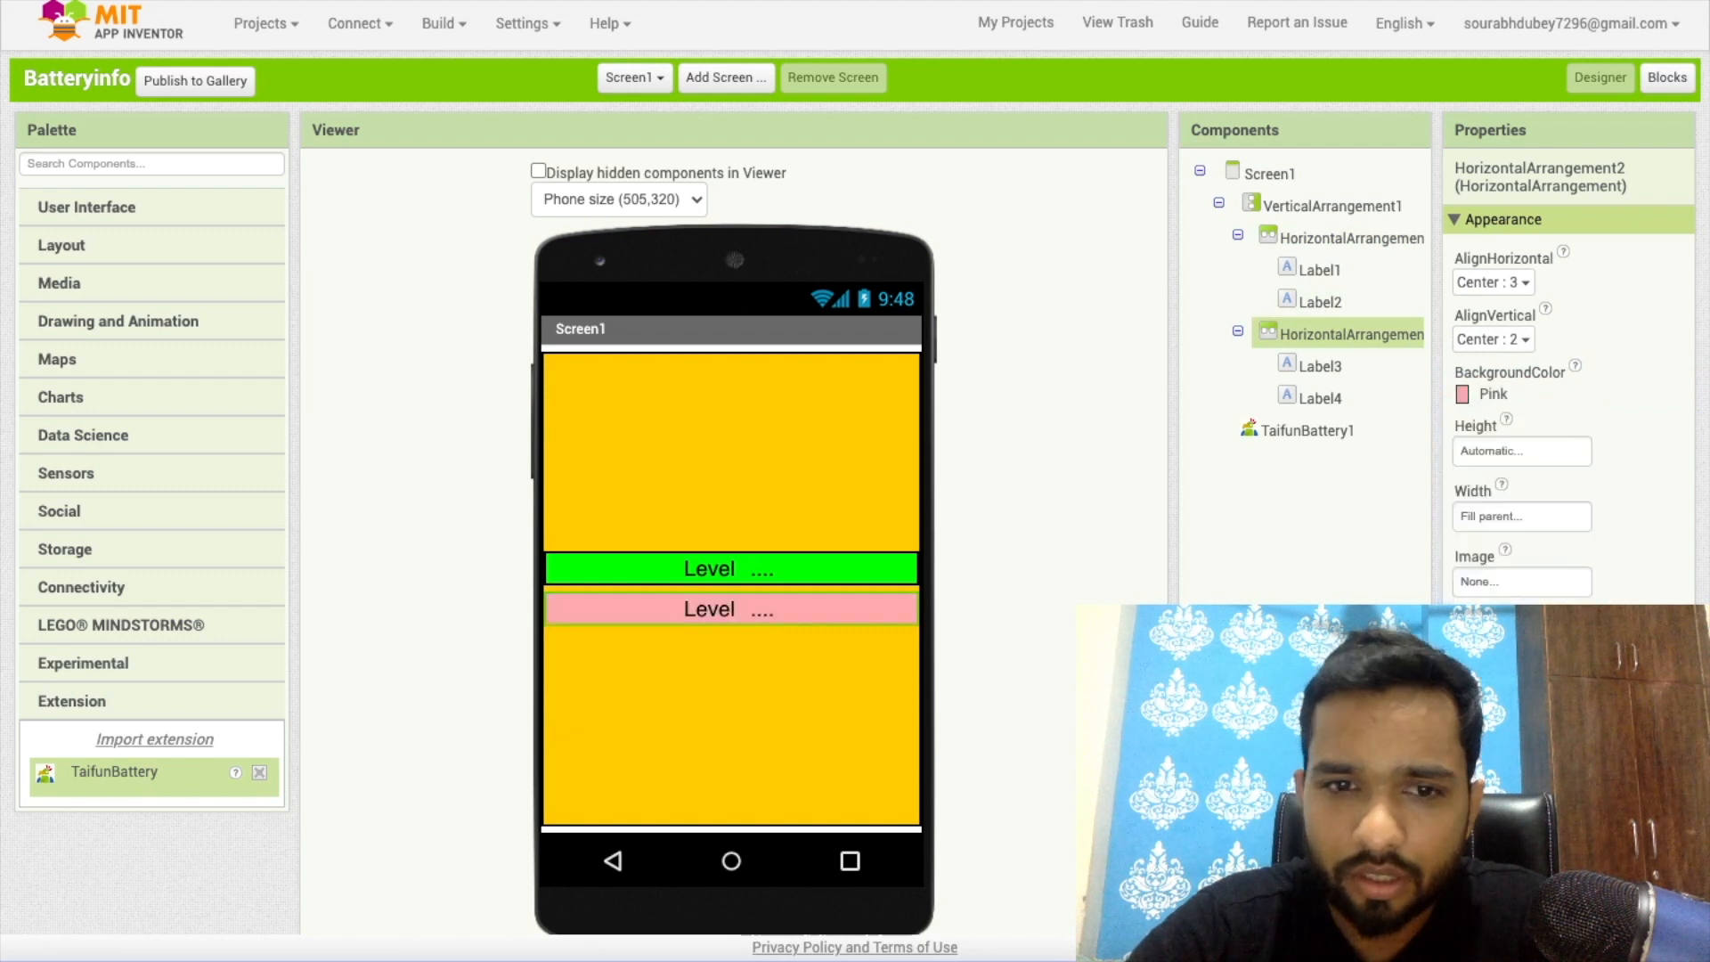
Set the second row's label to Plugged and refresh the Companion screen on the phone.
{"action": "left_click", "coordinate": [1333, 205]}
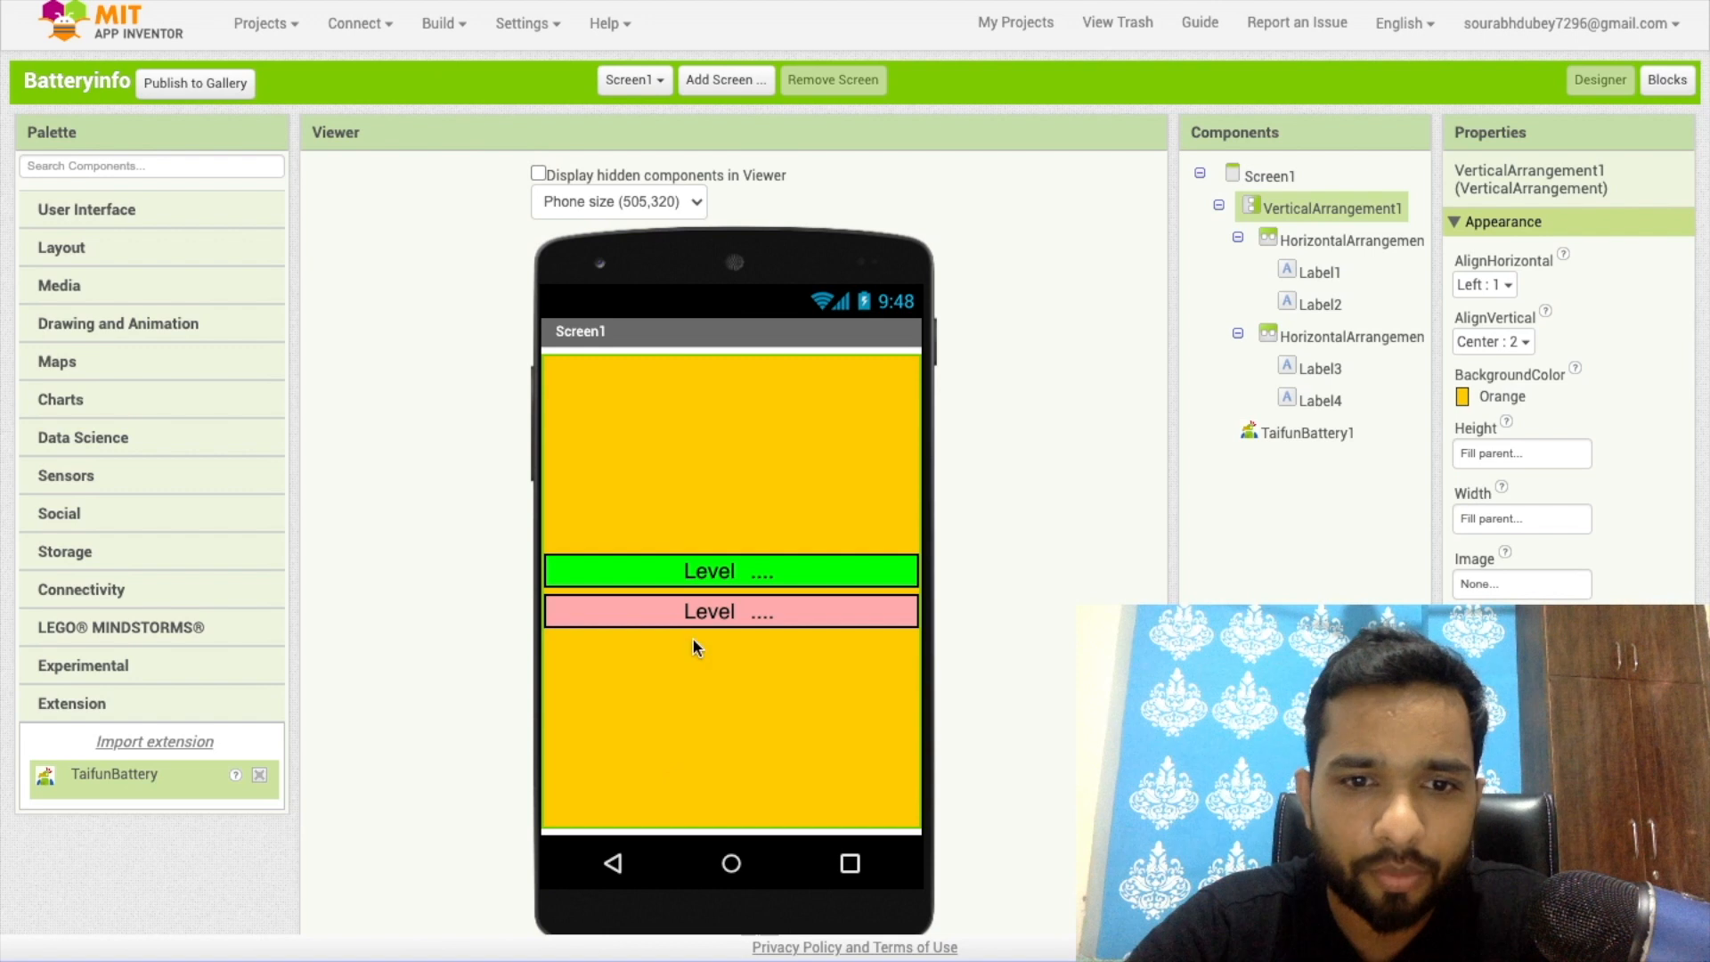
{"action": "left_click", "coordinate": [707, 611]}
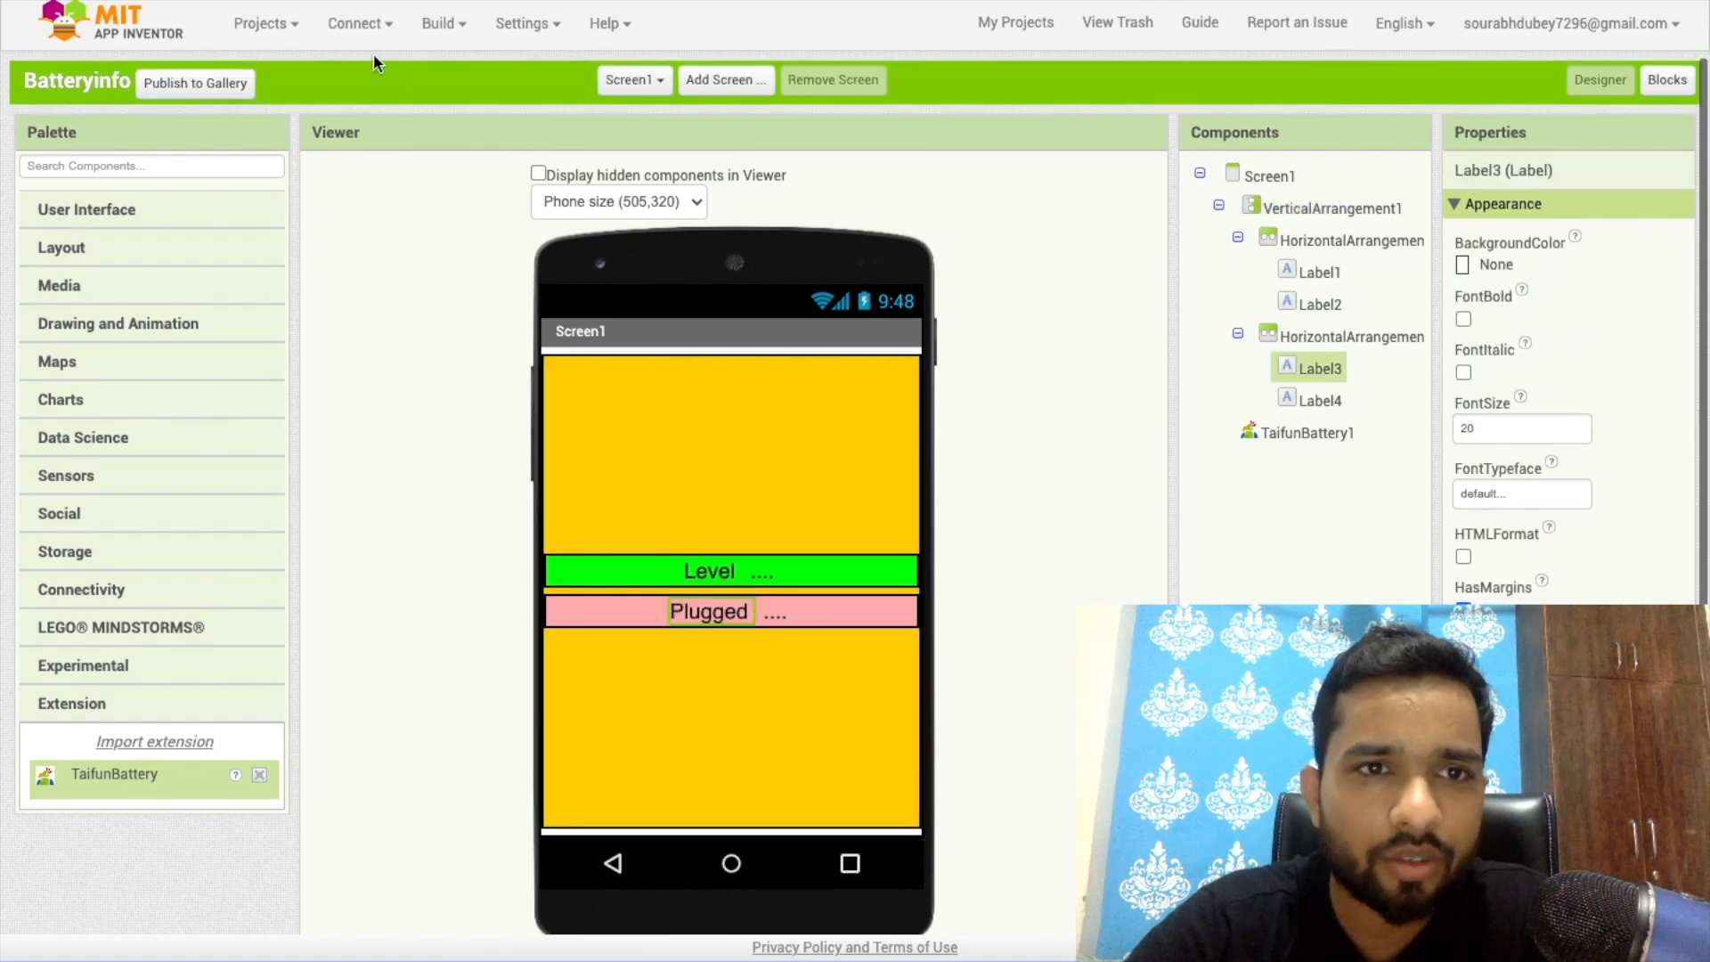
{"action": "left_click", "coordinate": [353, 23]}
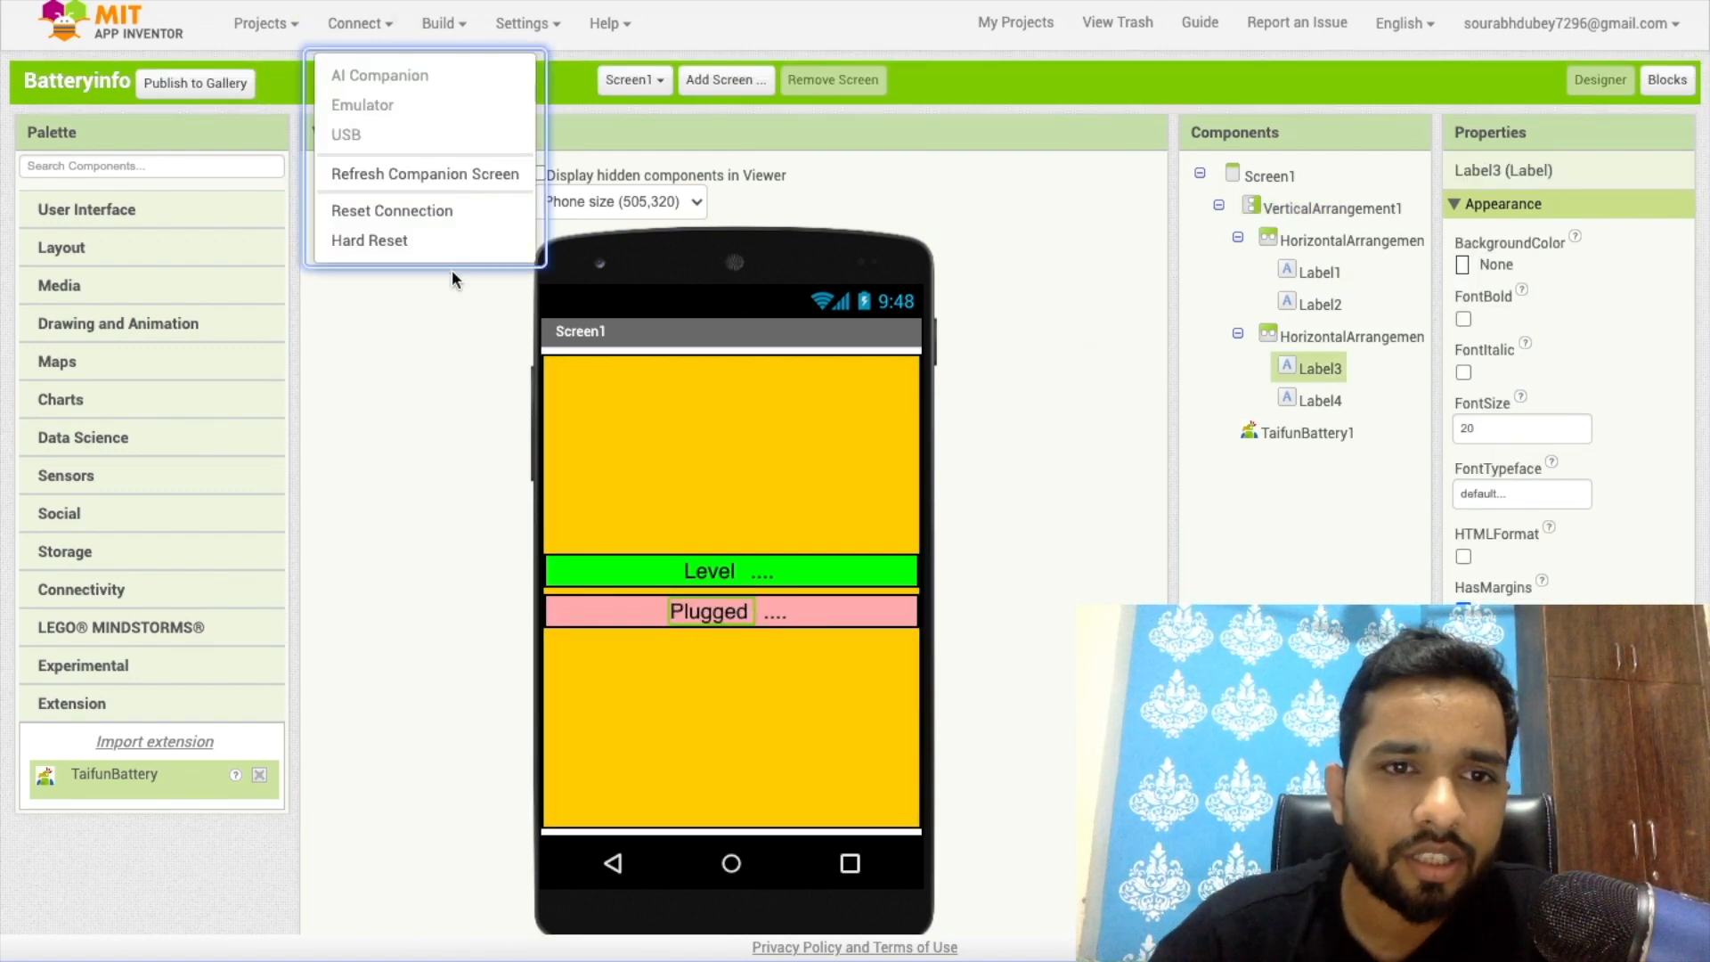
{"action": "mouse_move", "coordinate": [435, 387]}
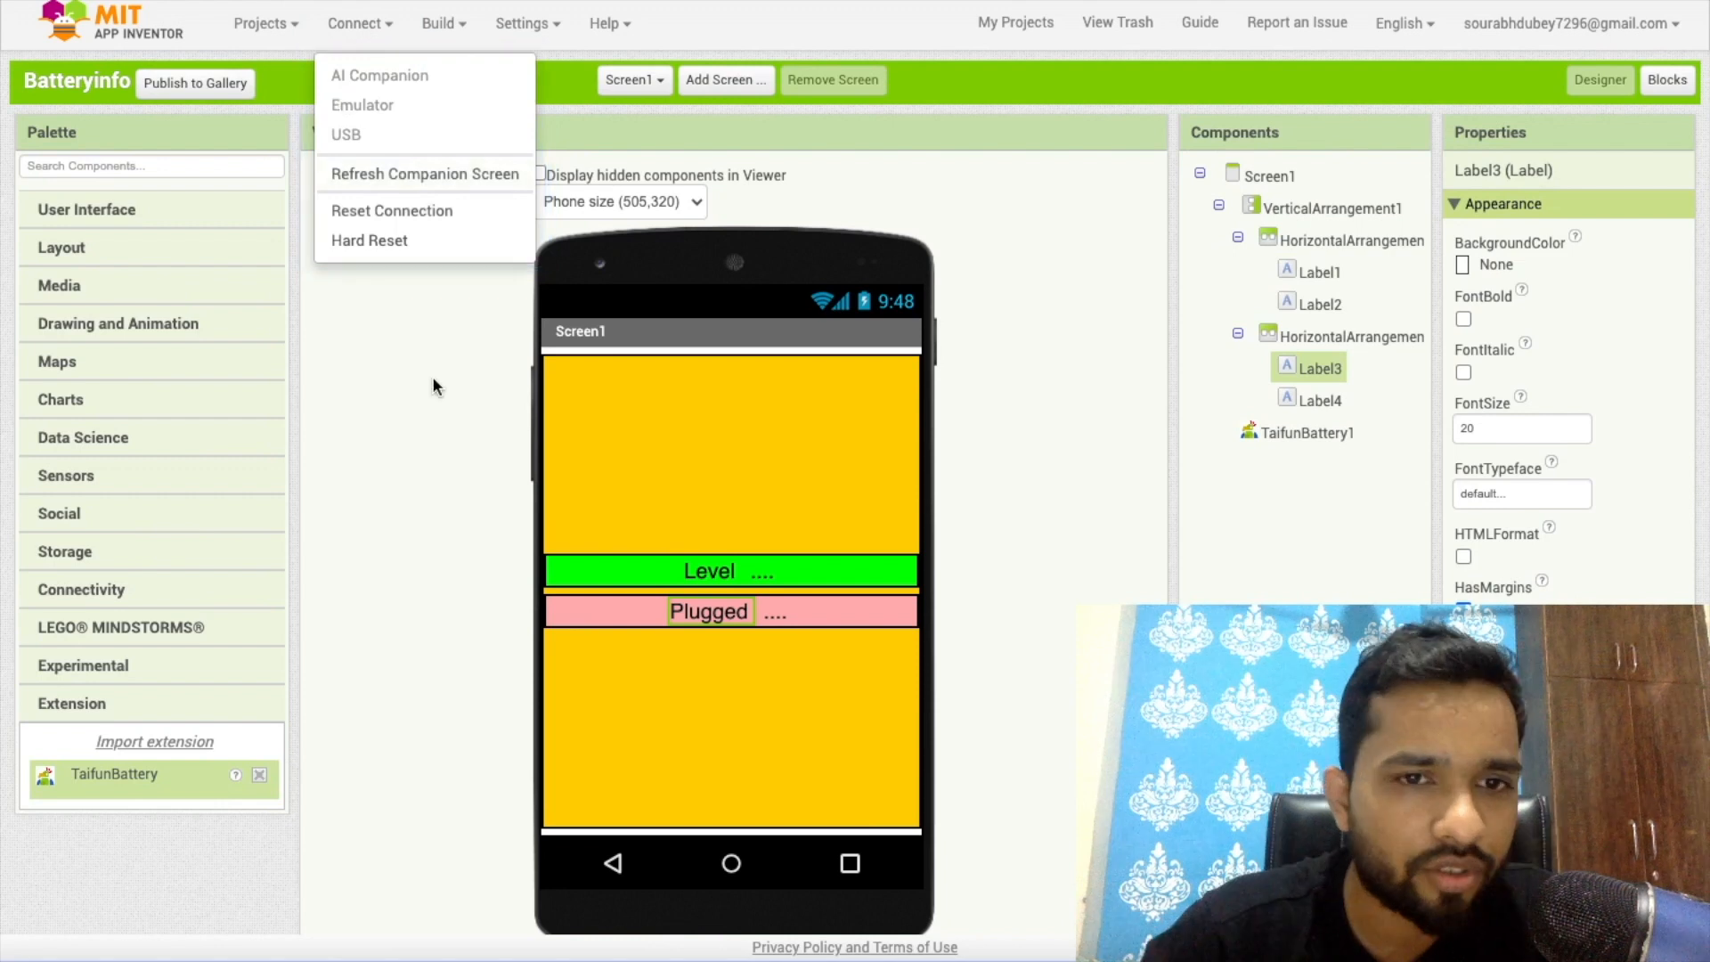
{"action": "left_click", "coordinate": [379, 75]}
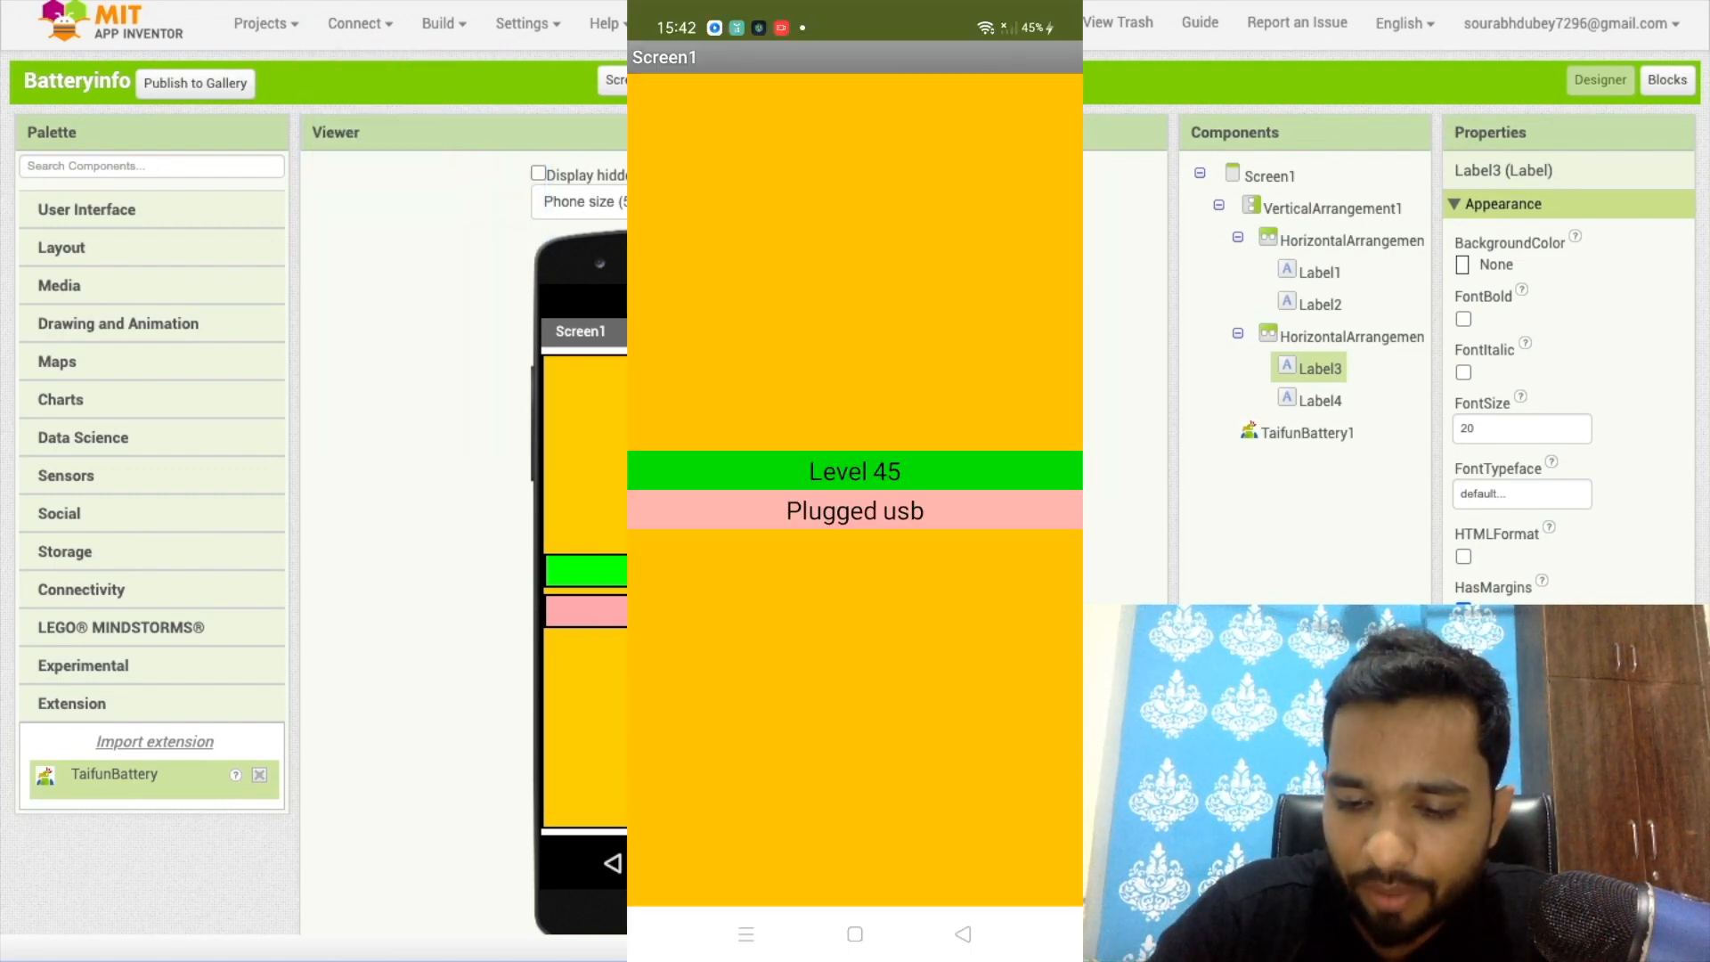